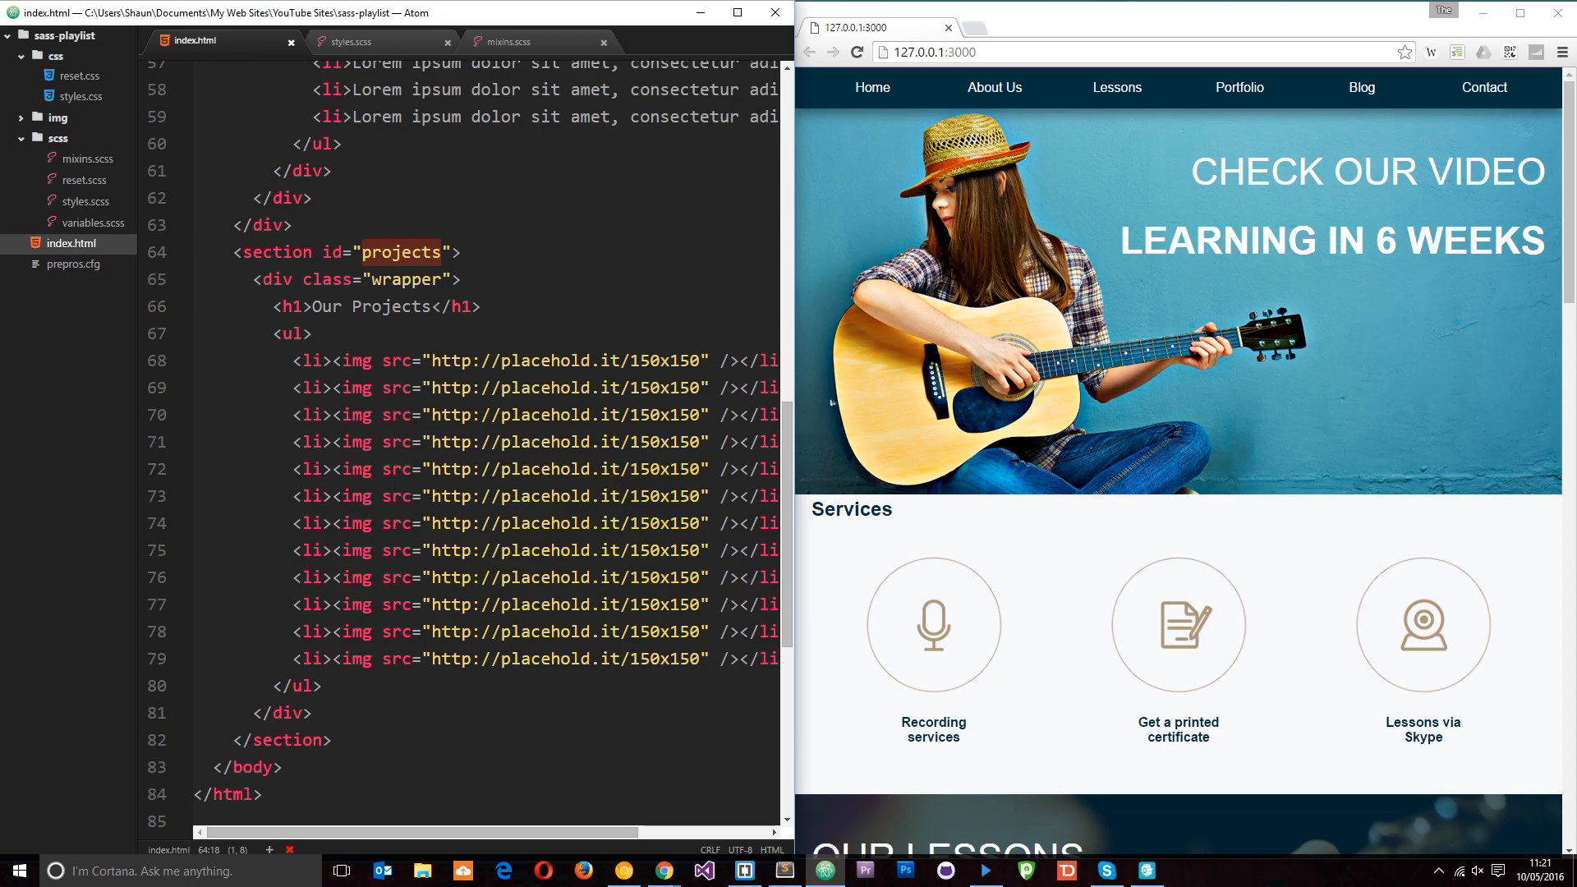
Edit the placeholder image size in the markup, replacing 400x400, and select the projects id
{"action": "scroll", "scroll_direction": "down", "scroll_amount": 3}
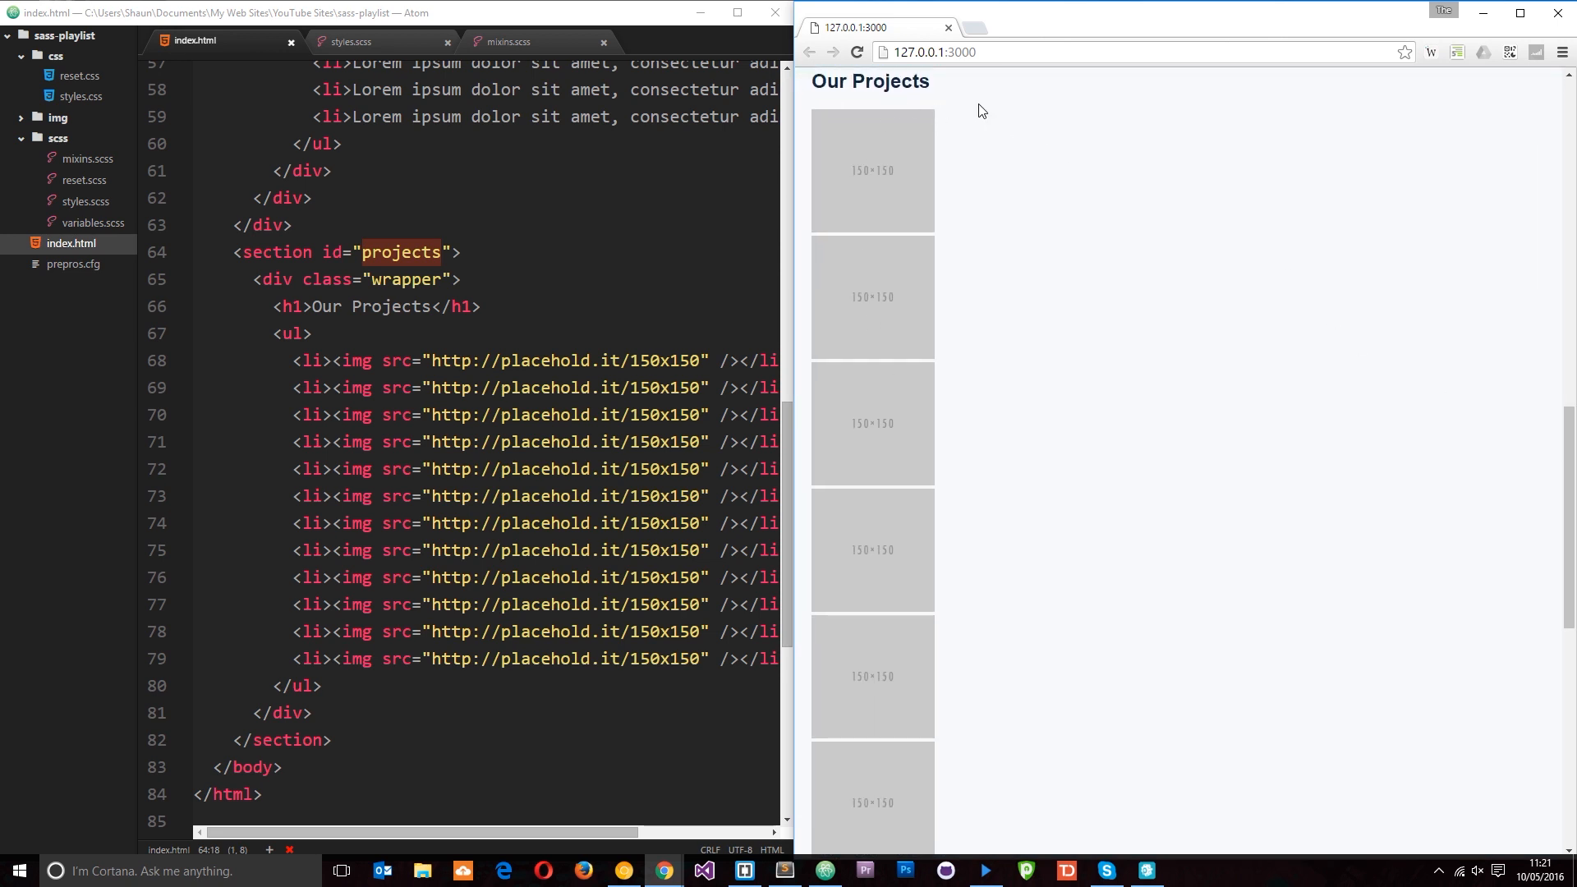
{"action": "mouse_move", "coordinate": [1272, 213]}
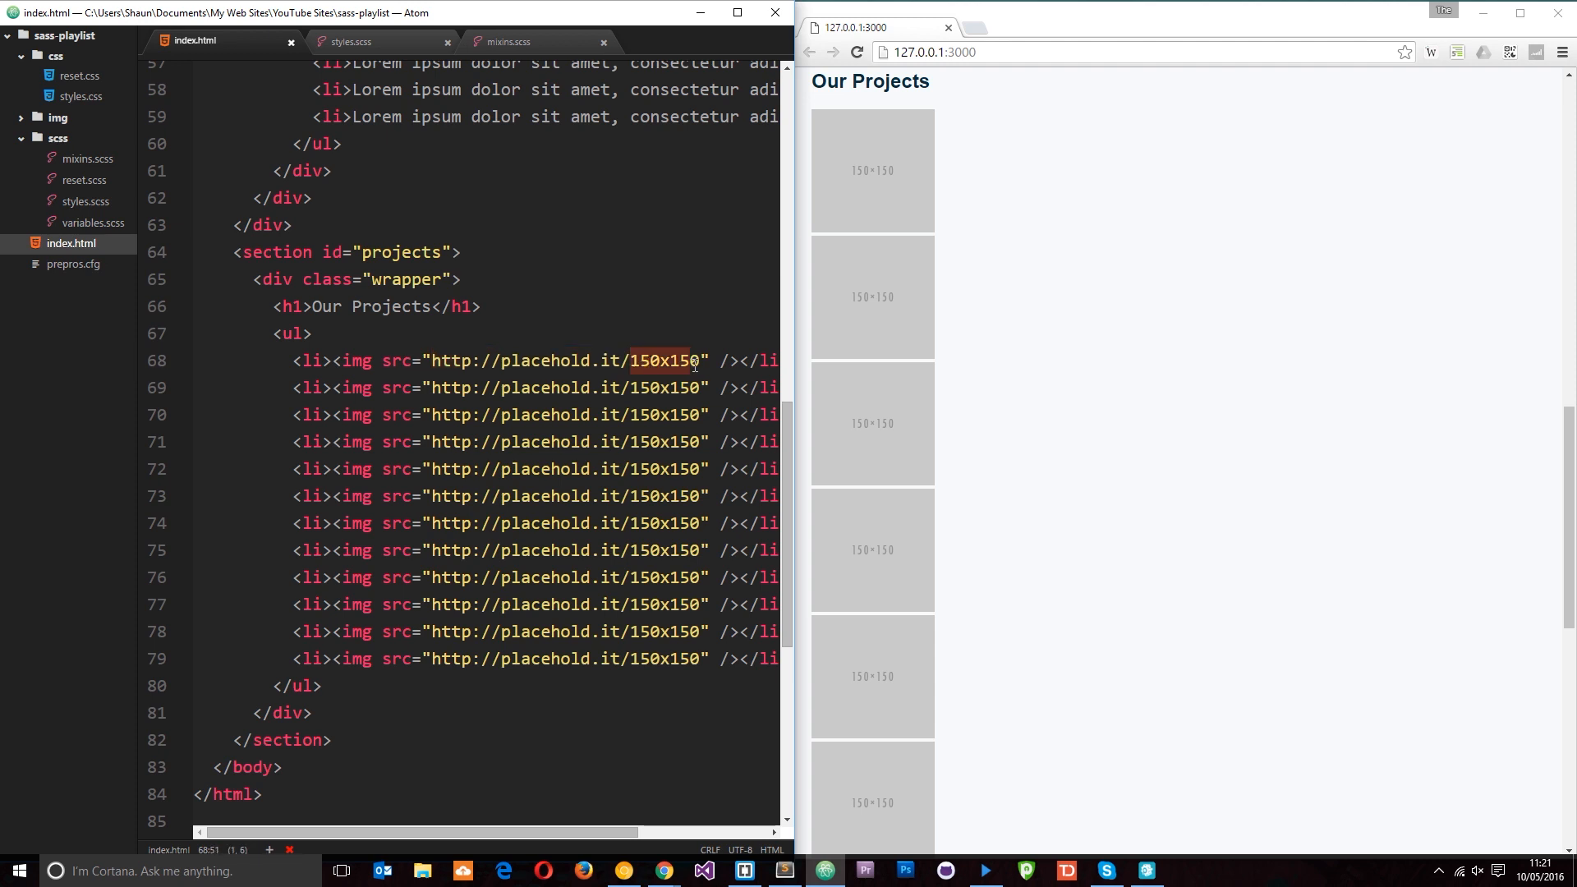
{"action": "type", "text": "400x40"}
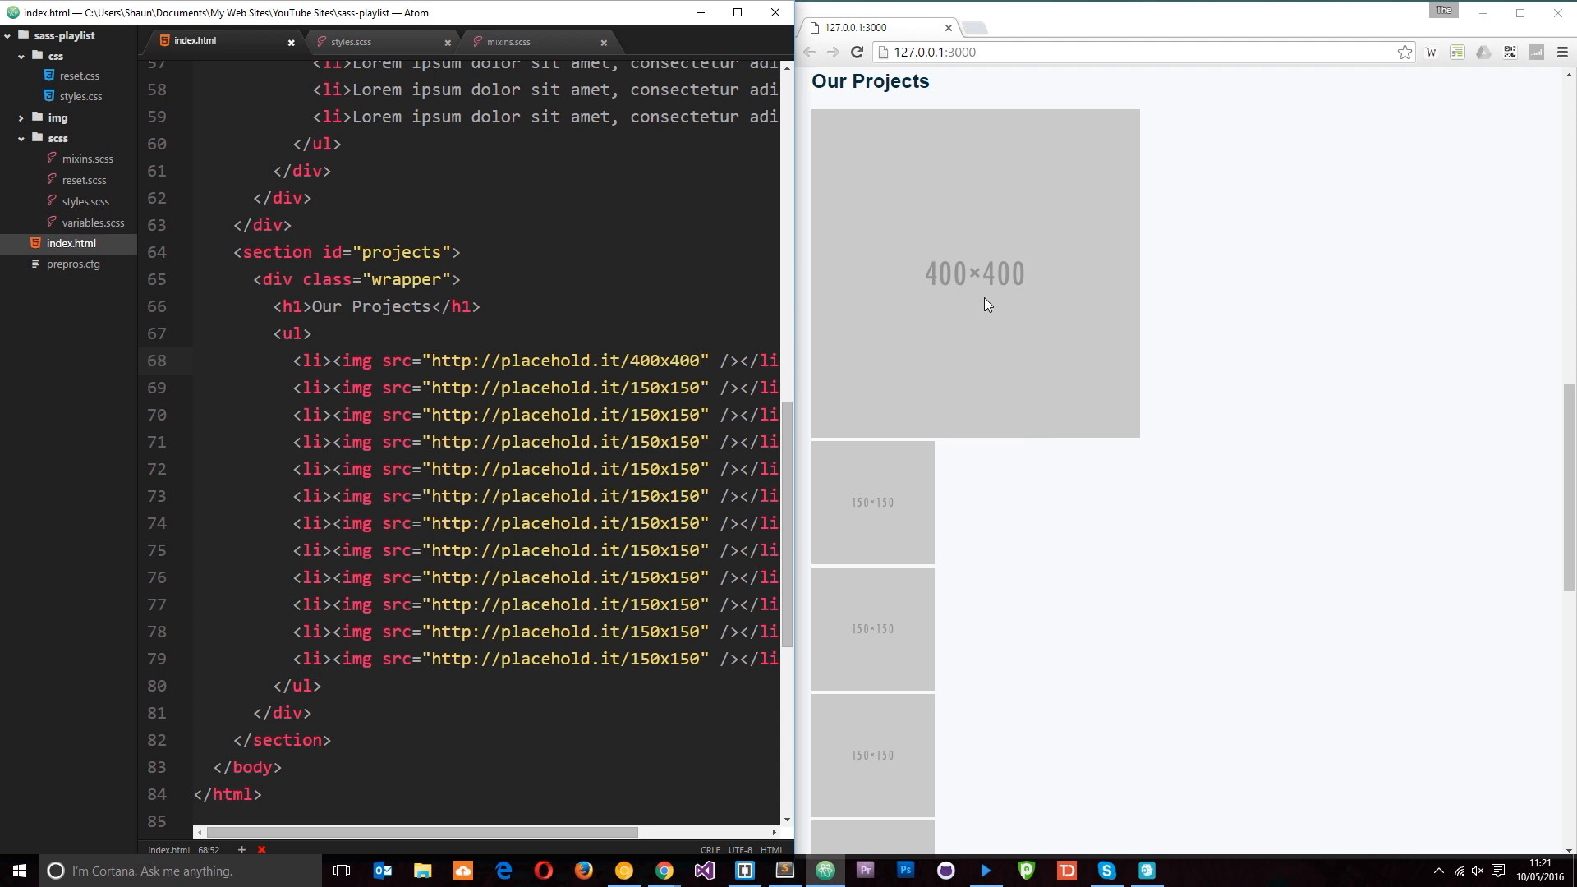
{"action": "double_click", "coordinate": [667, 359]}
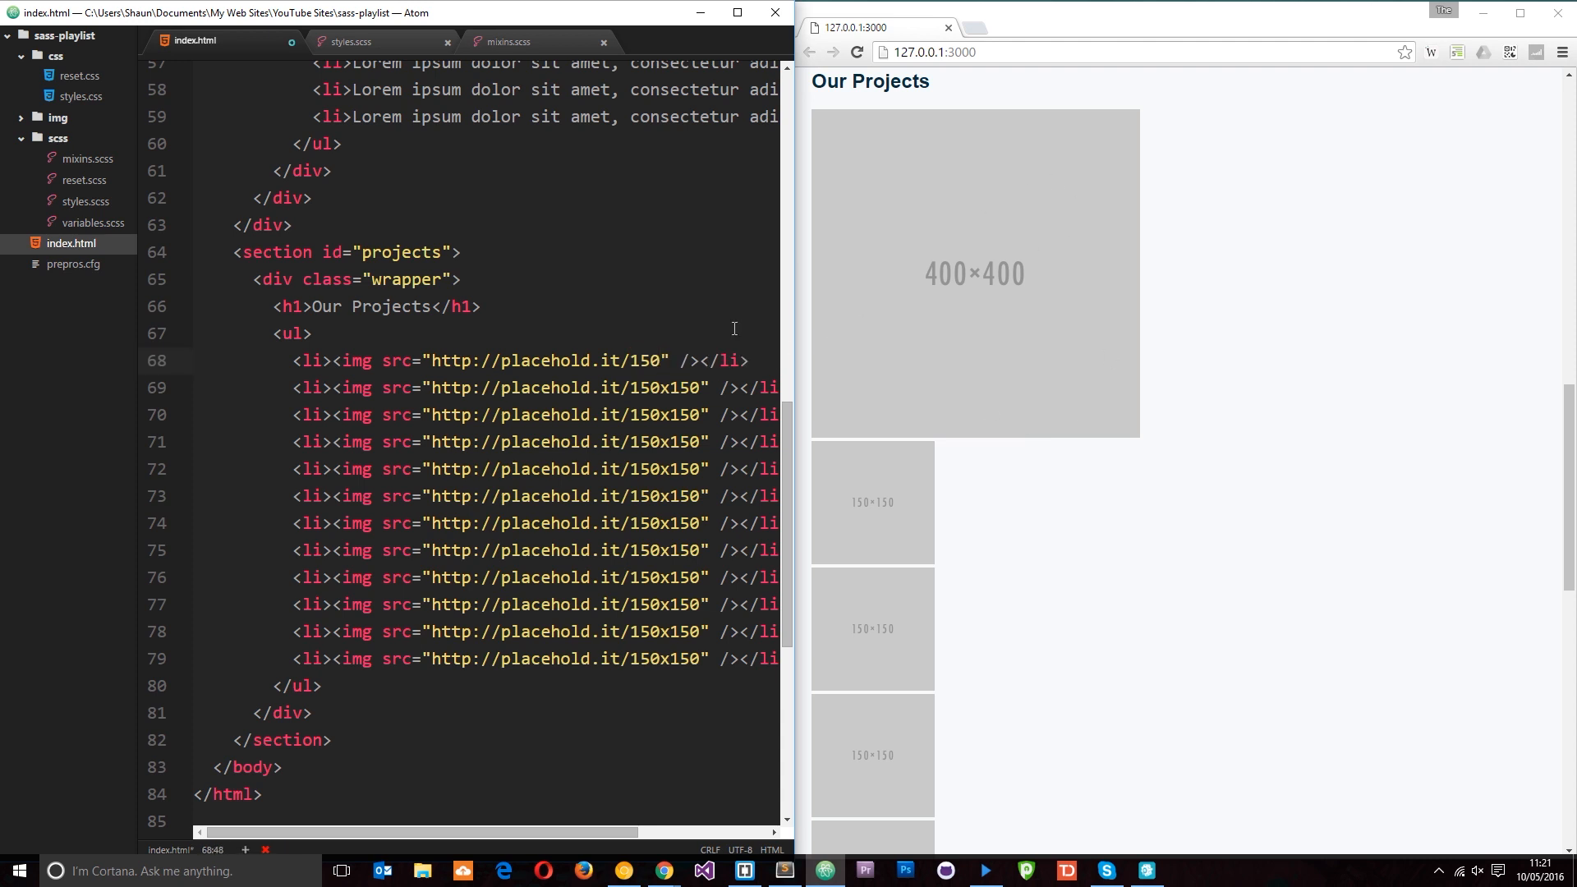
{"action": "type", "text": "x150"}
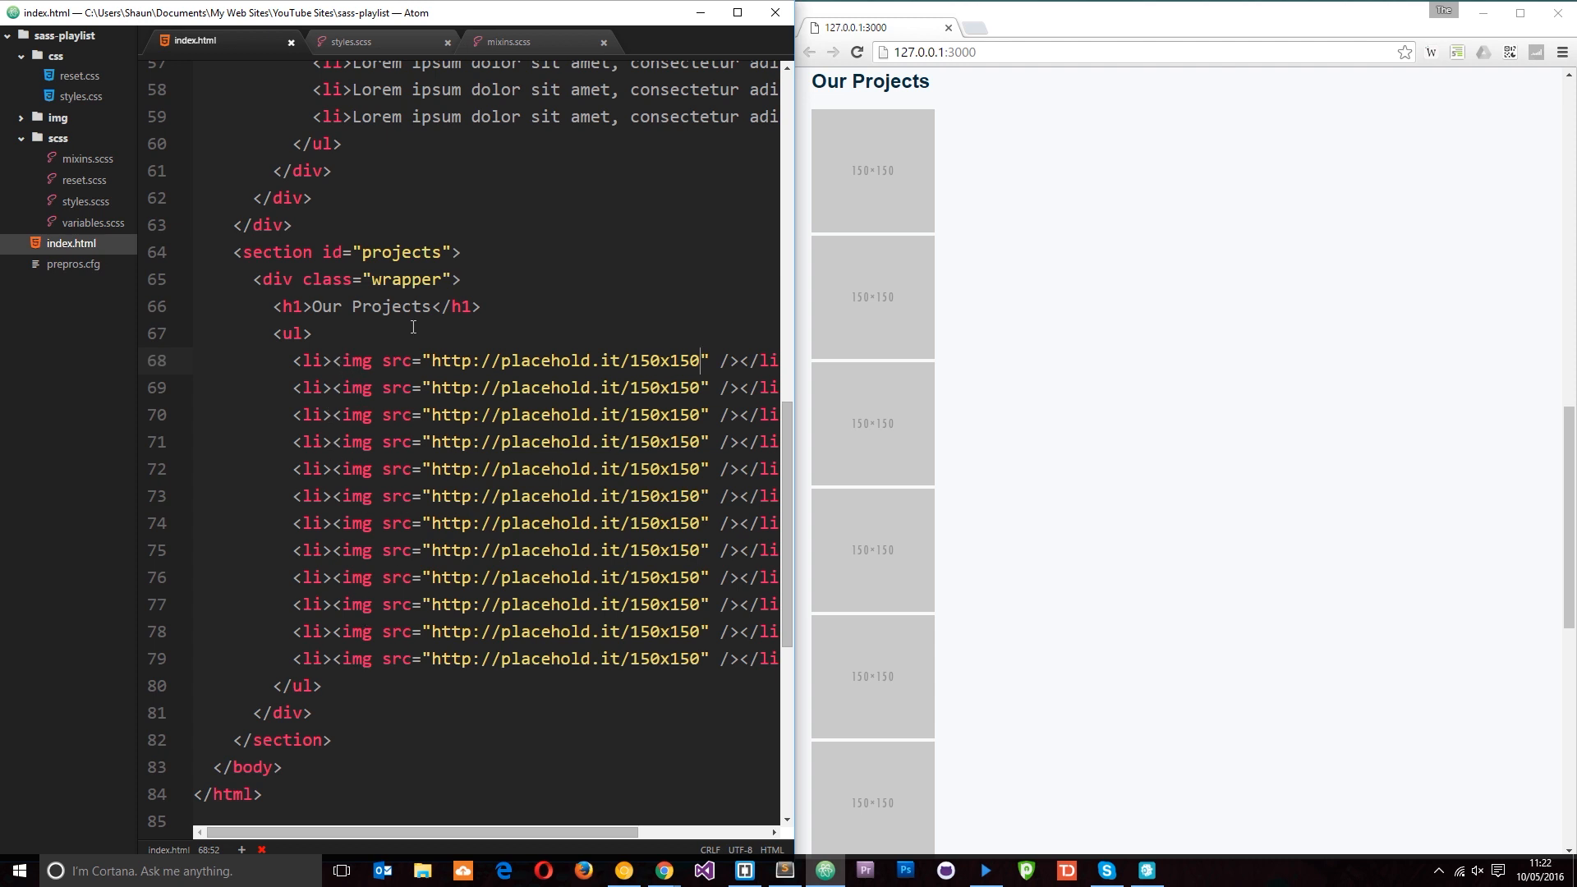
{"action": "double_click", "coordinate": [400, 251]}
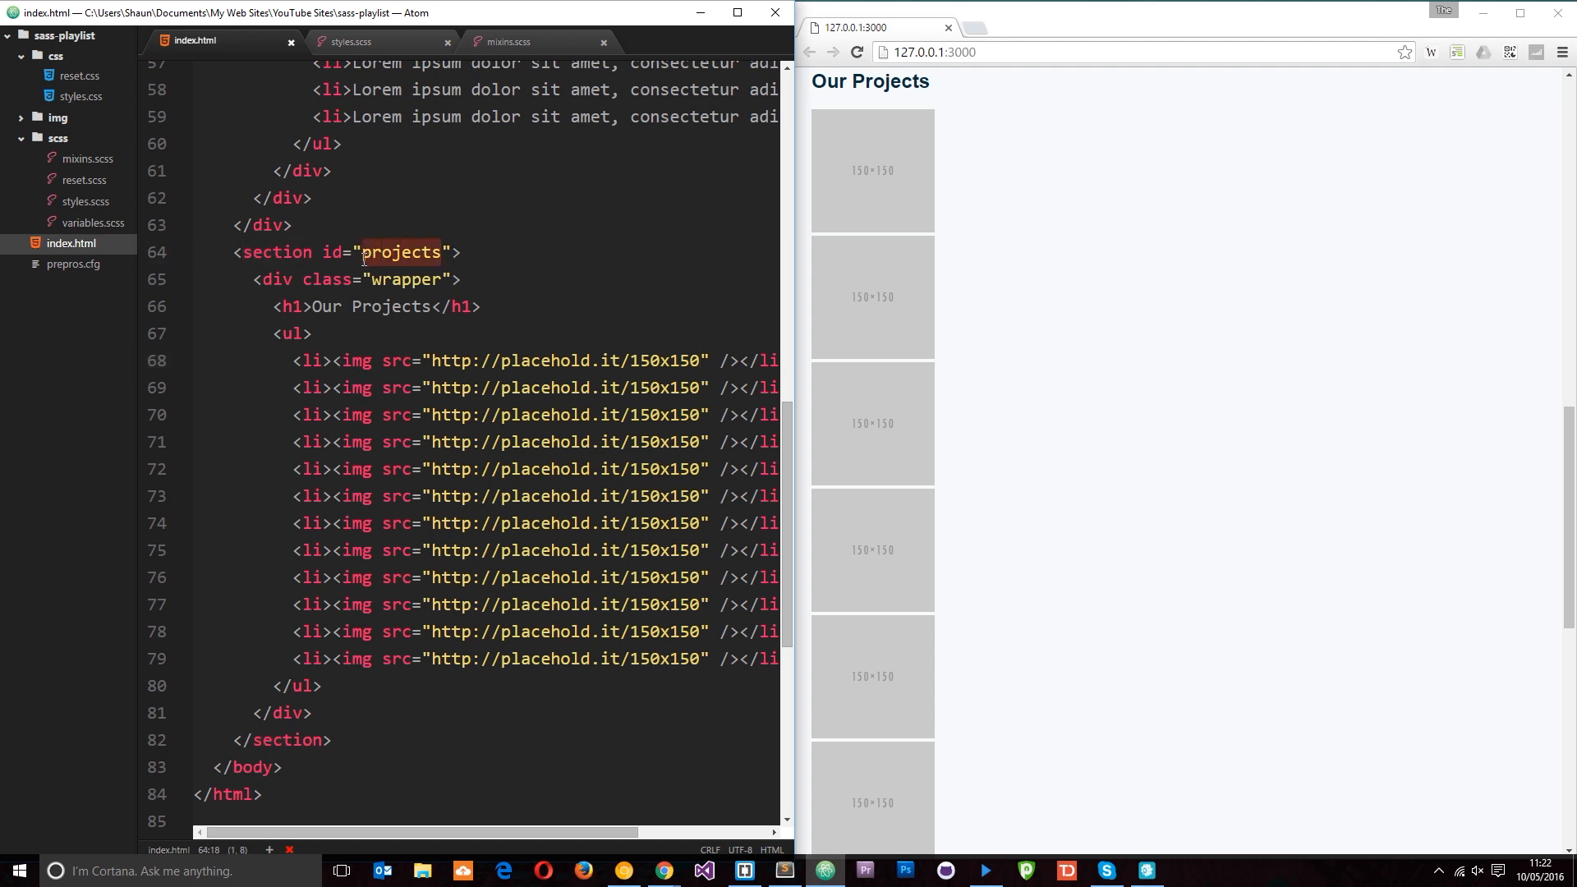
In styles.scss, float #projects li left at 23% width, 2% right margin, with 100%-wide img
{"action": "left_click", "coordinate": [350, 41]}
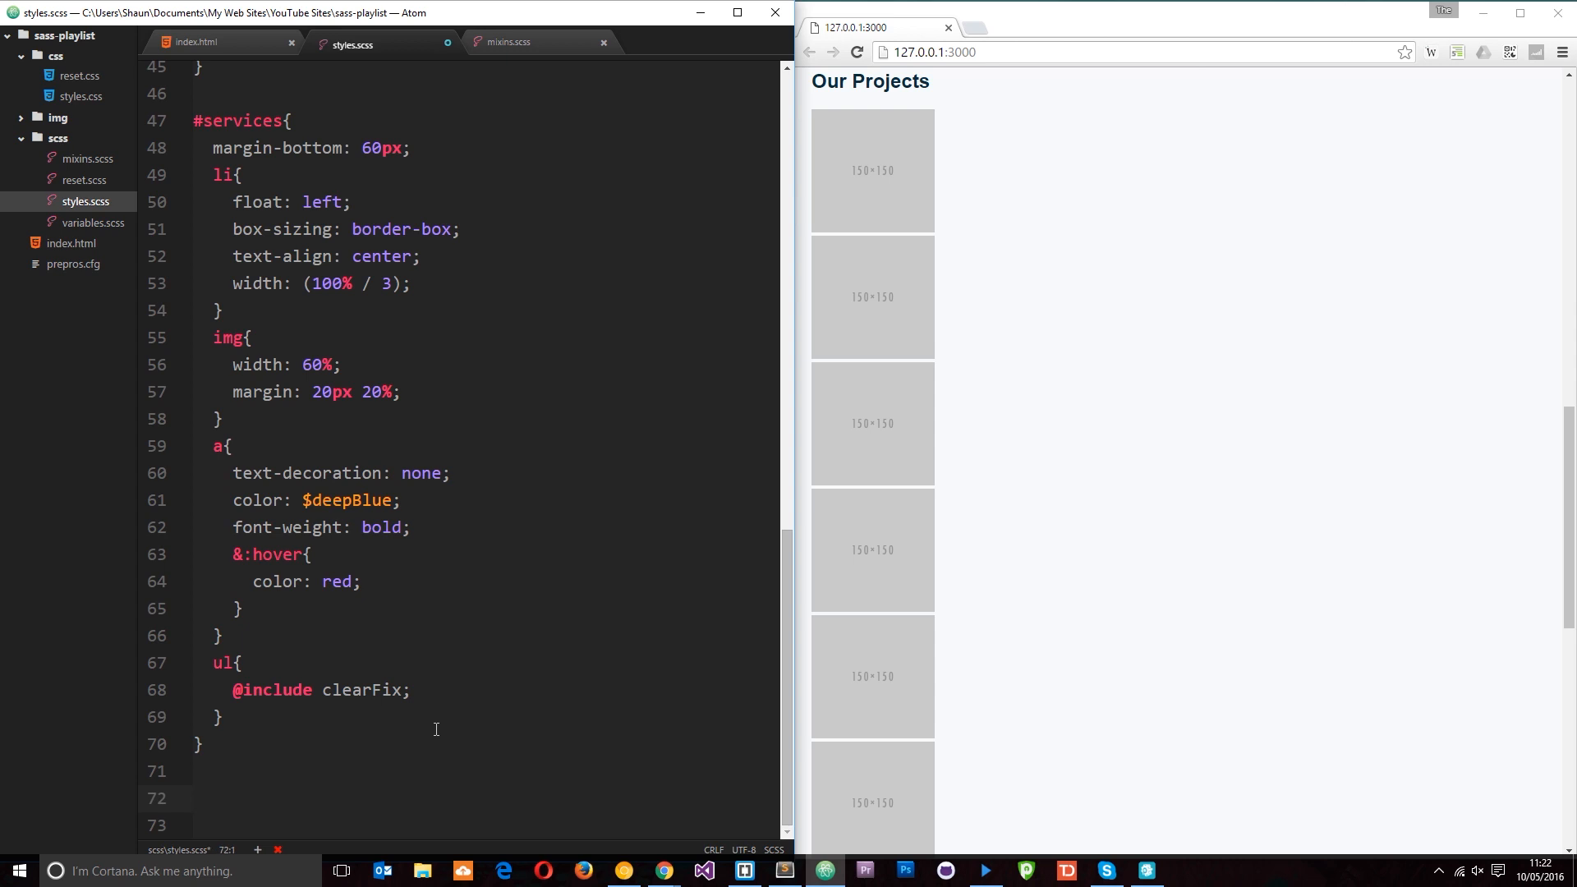
{"action": "type", "text": "#proj"}
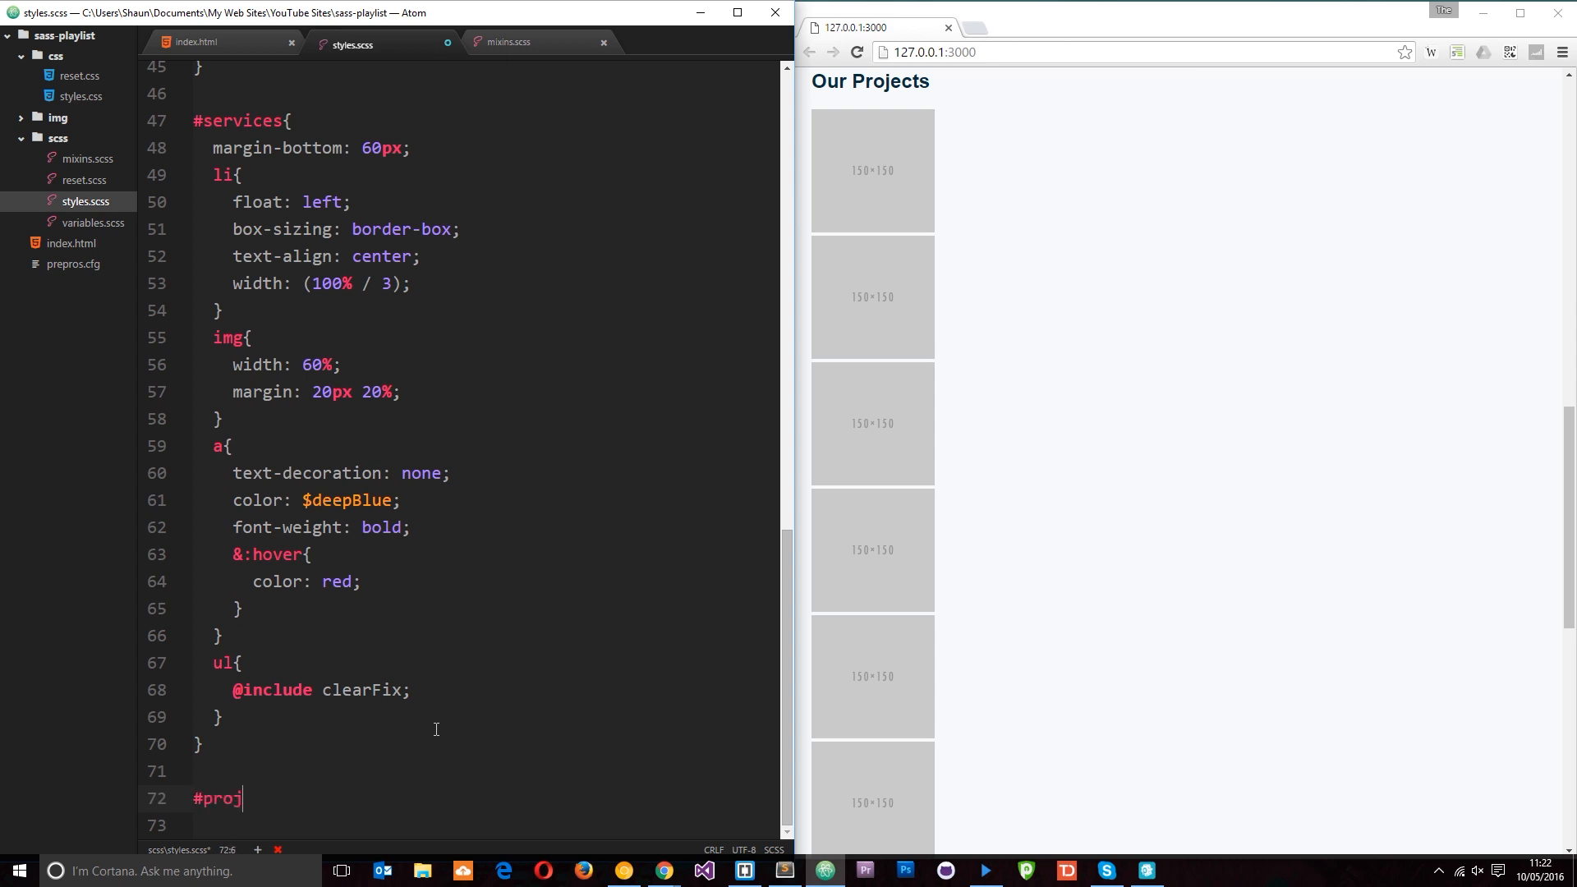
{"action": "type", "text": "ects li{"}
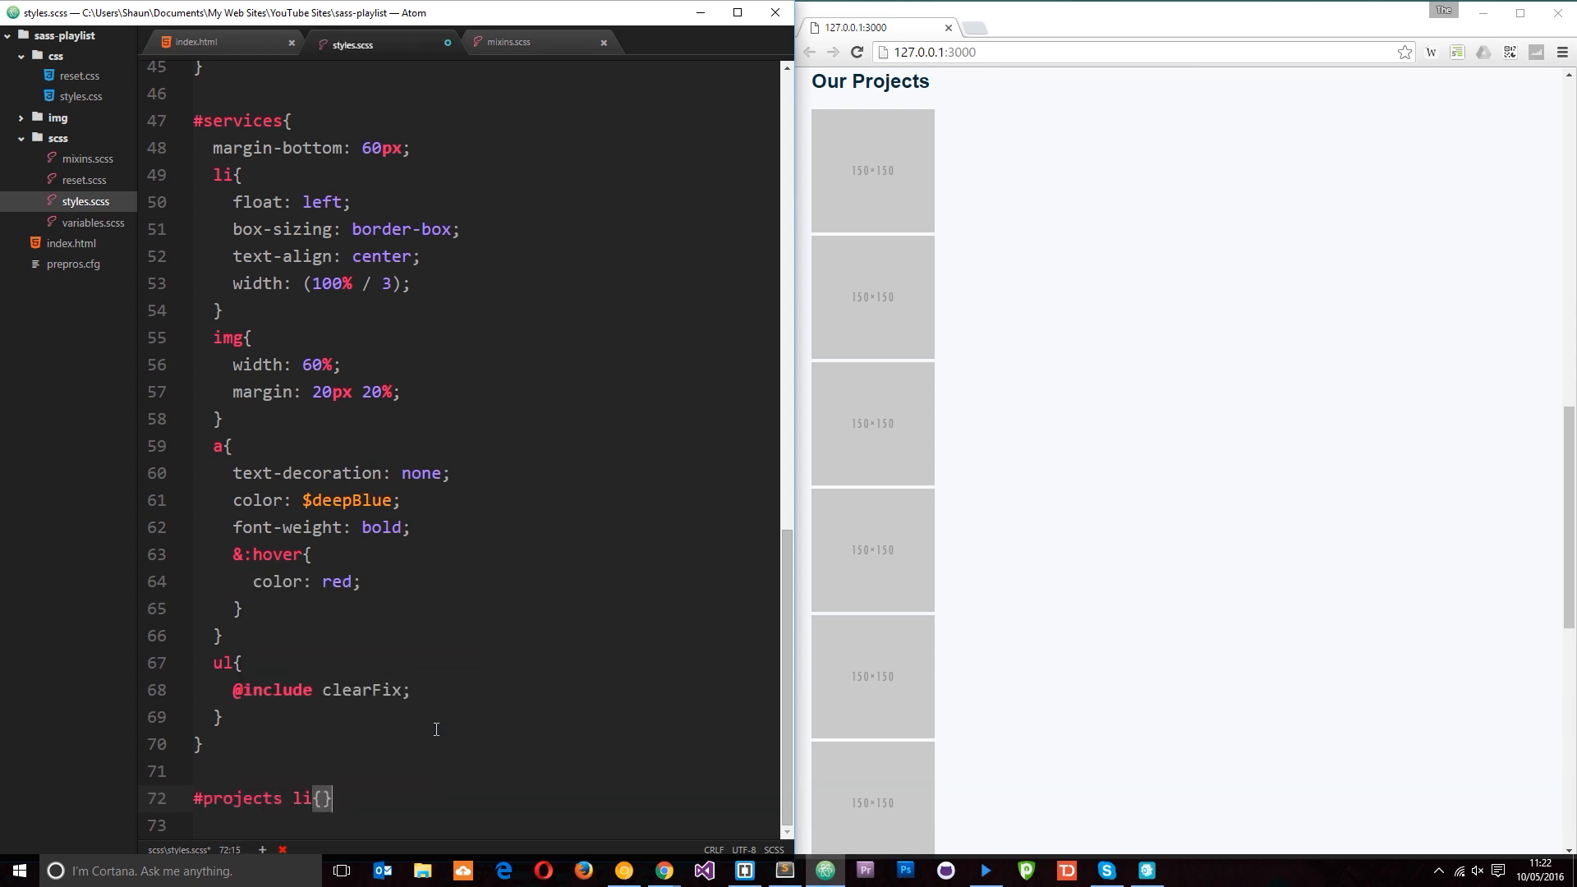
{"action": "type", "text": "f"}
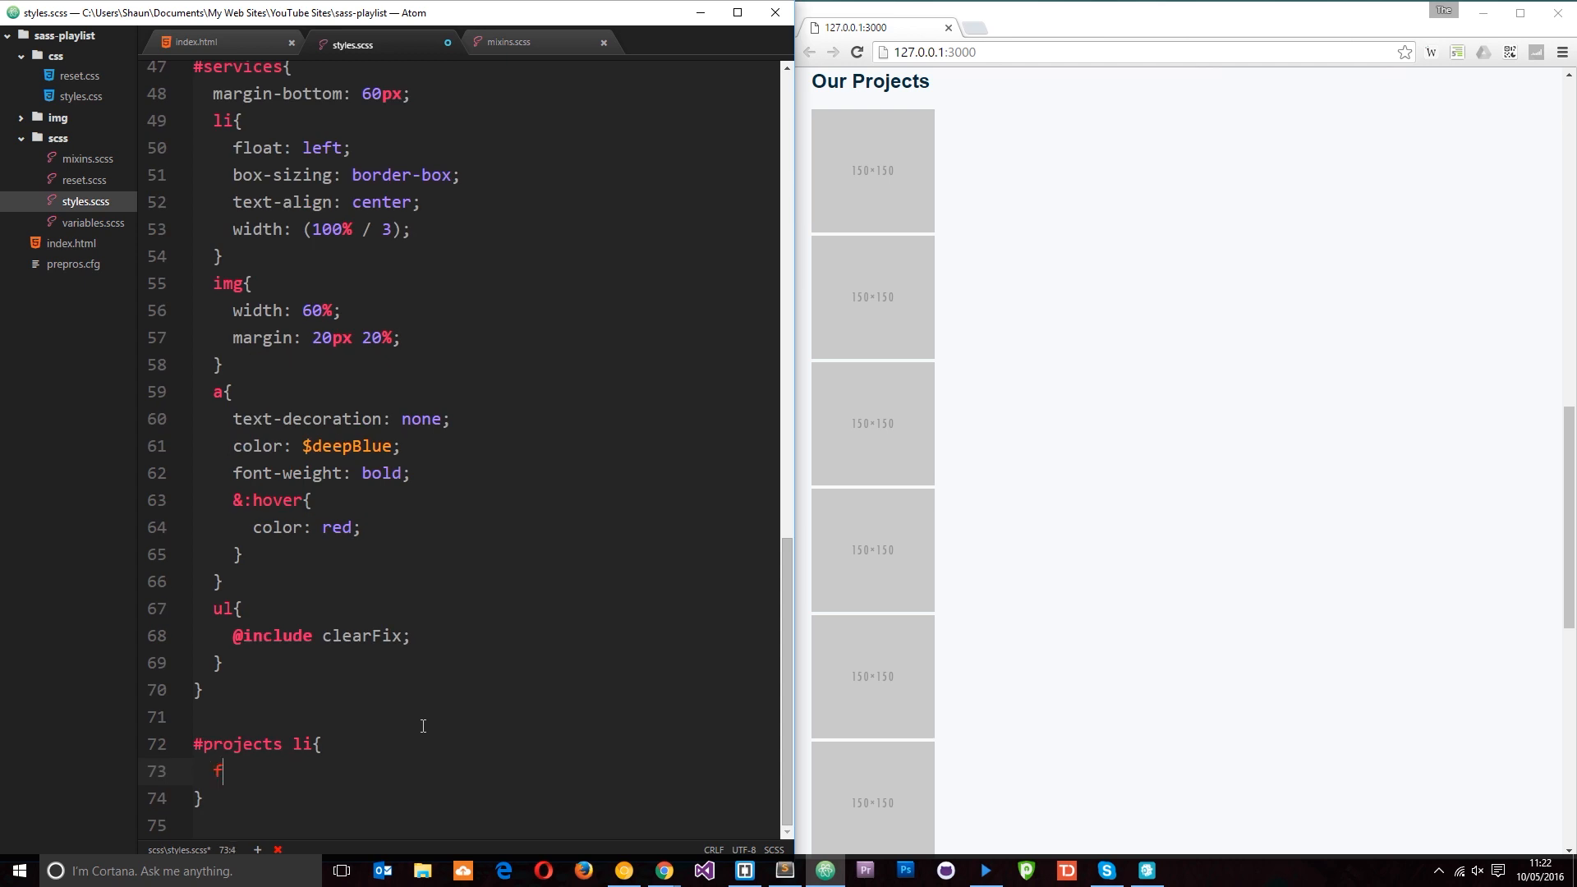
{"action": "type", "text": "loat: left;"}
{"action": "type", "text": "width:"}
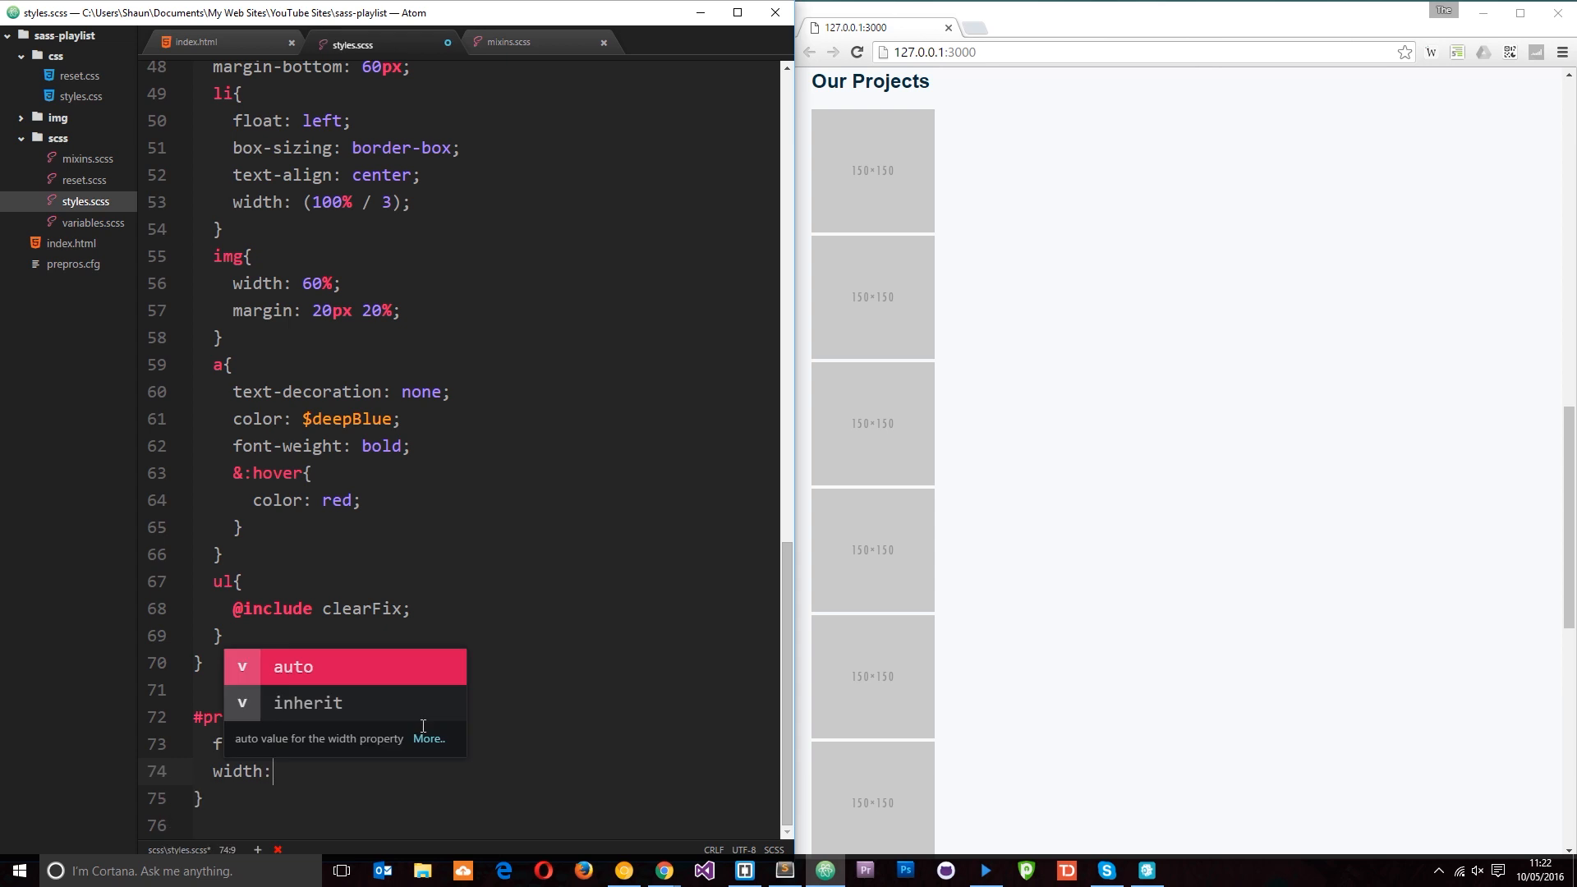
{"action": "type", "text": "23%;"}
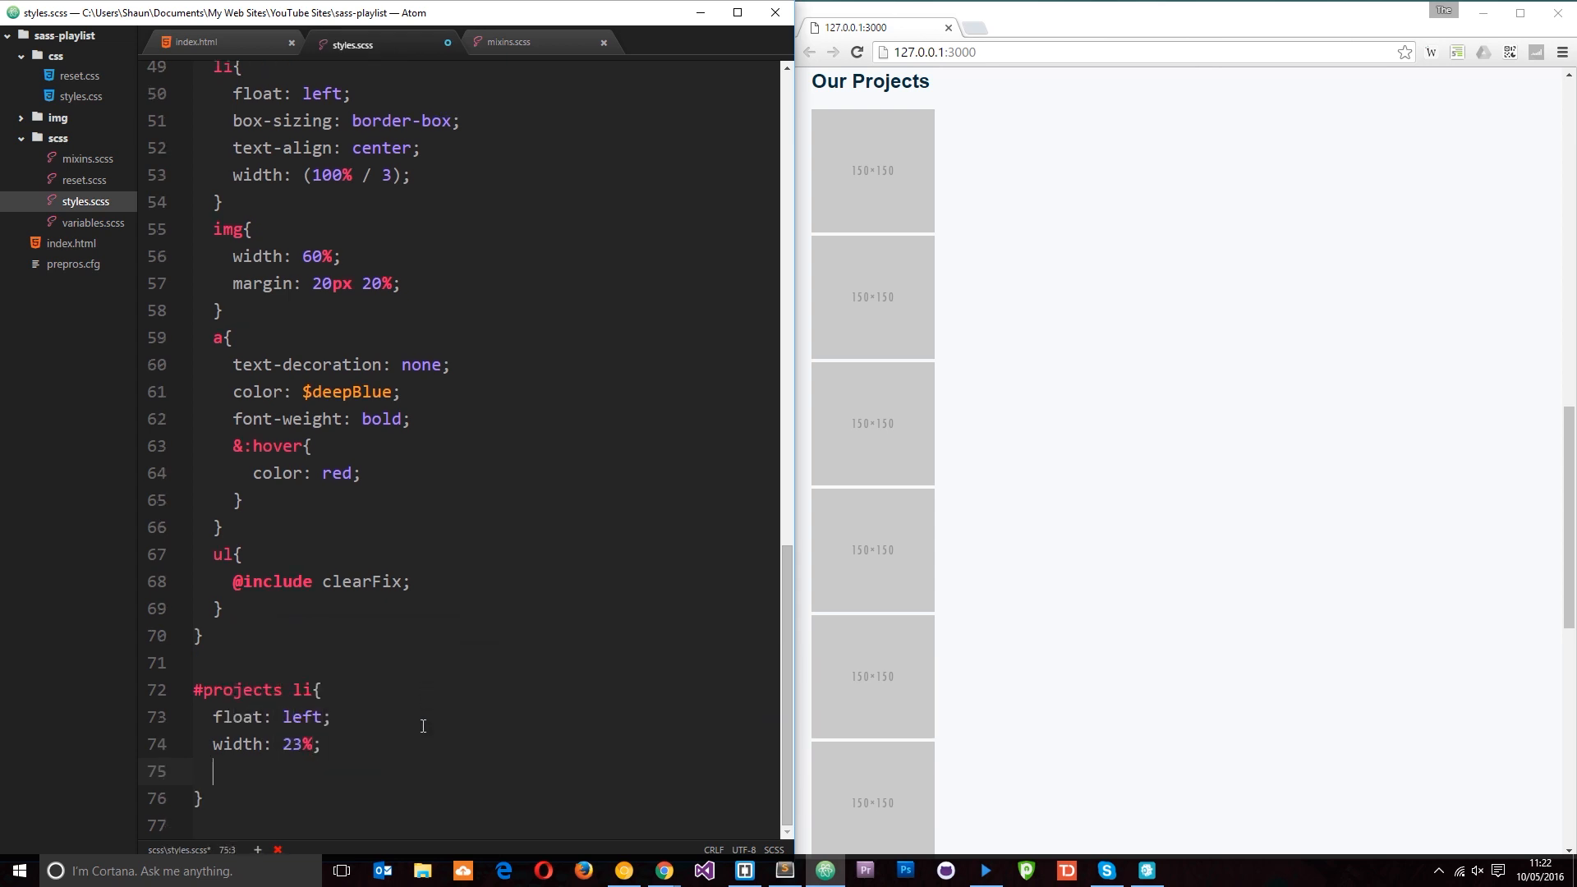
{"action": "type", "text": "margin-right: 2%;"}
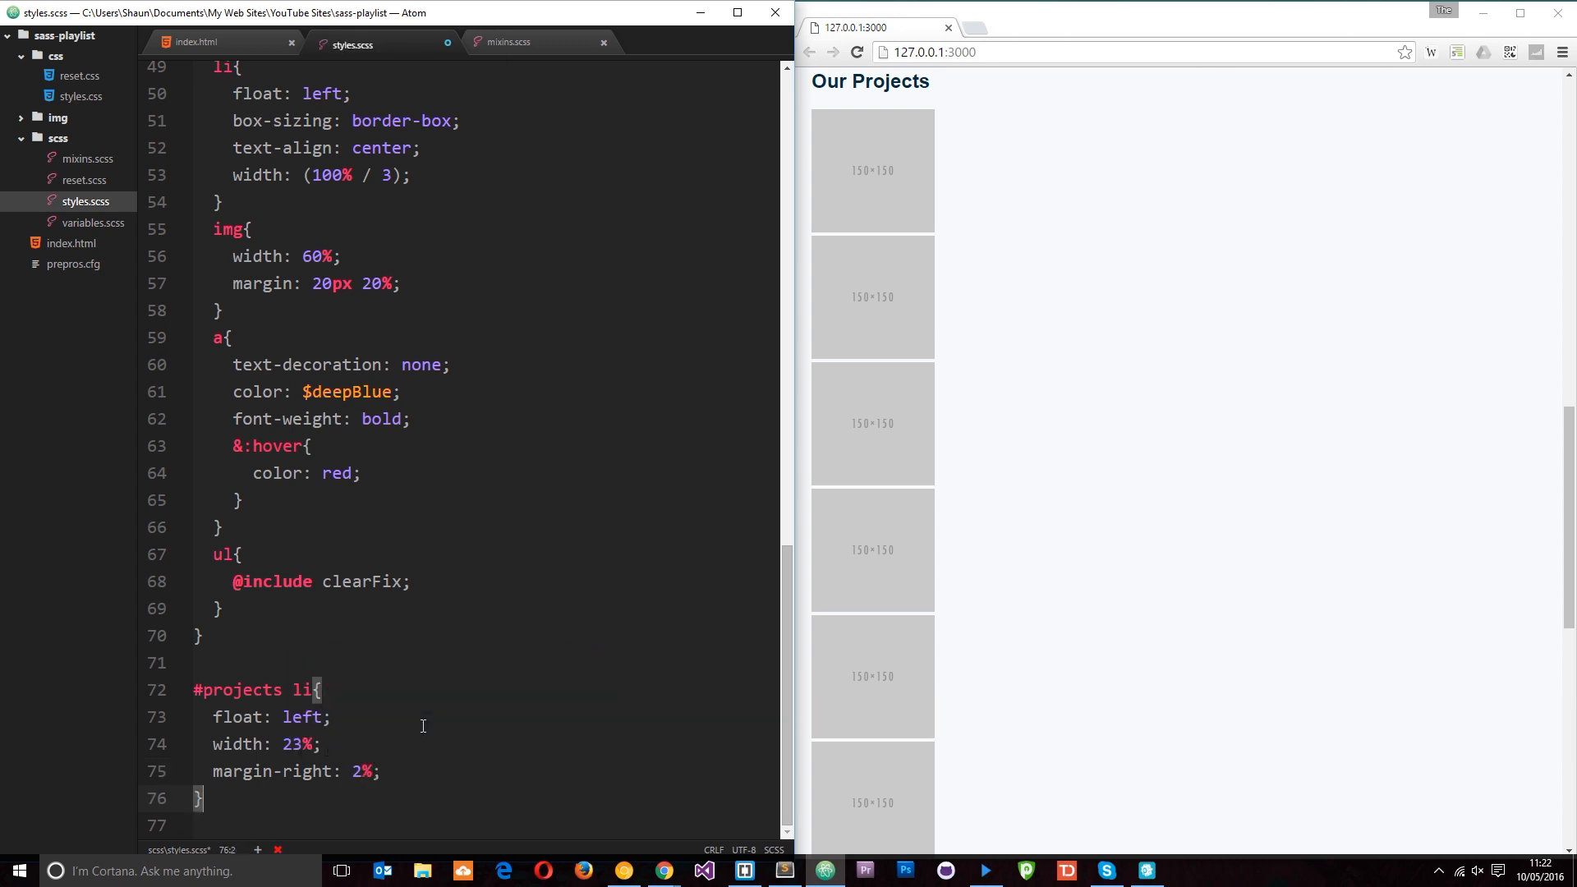
{"action": "type", "text": "img"}
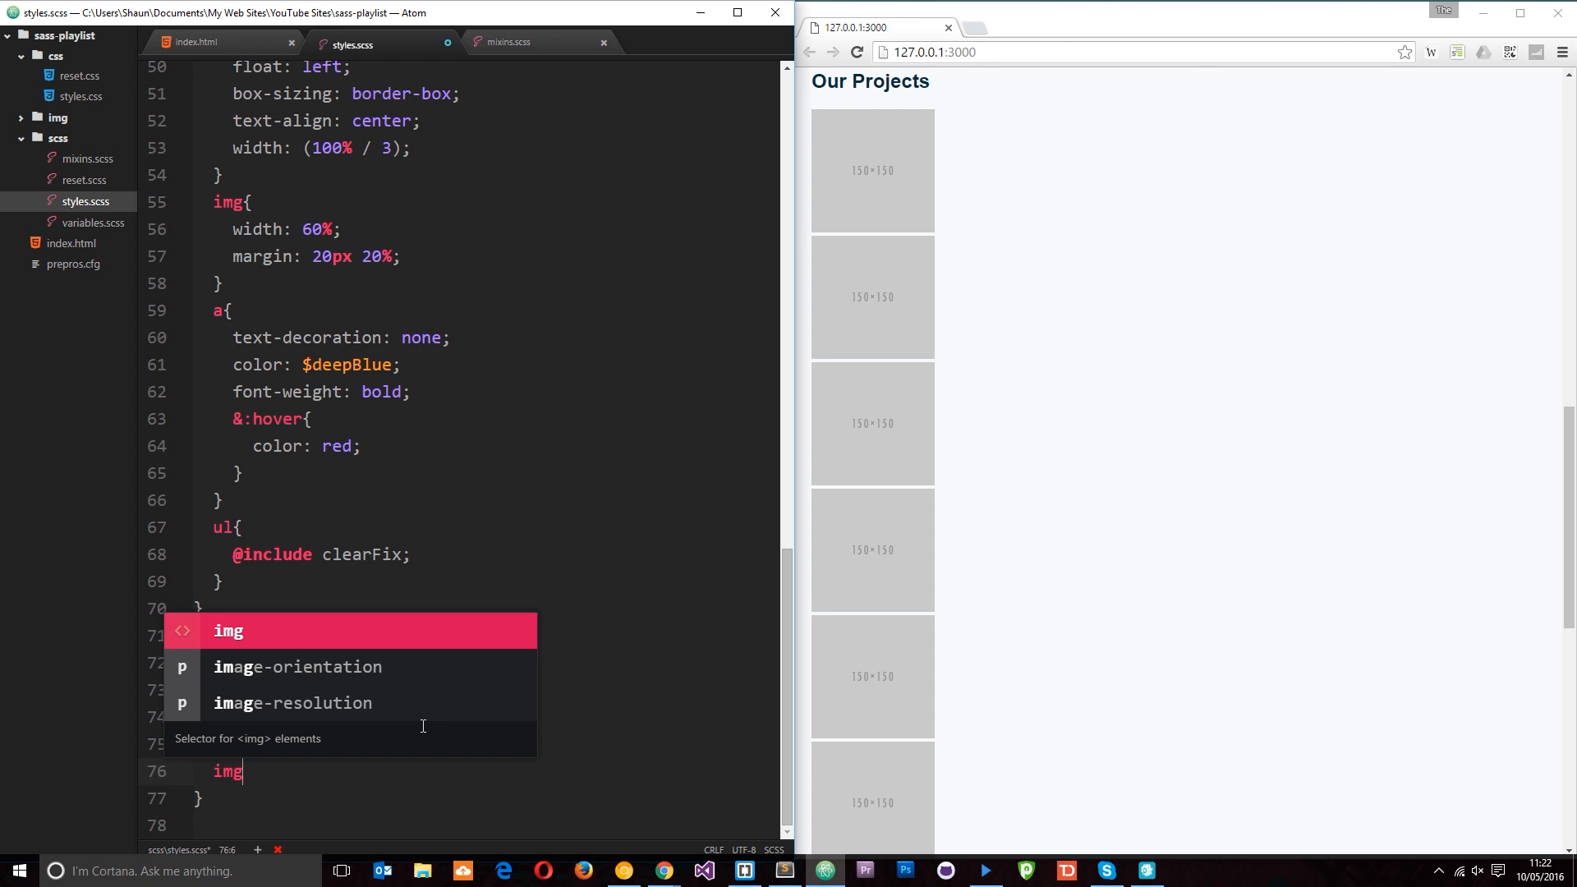
{"action": "type", "text": "10"}
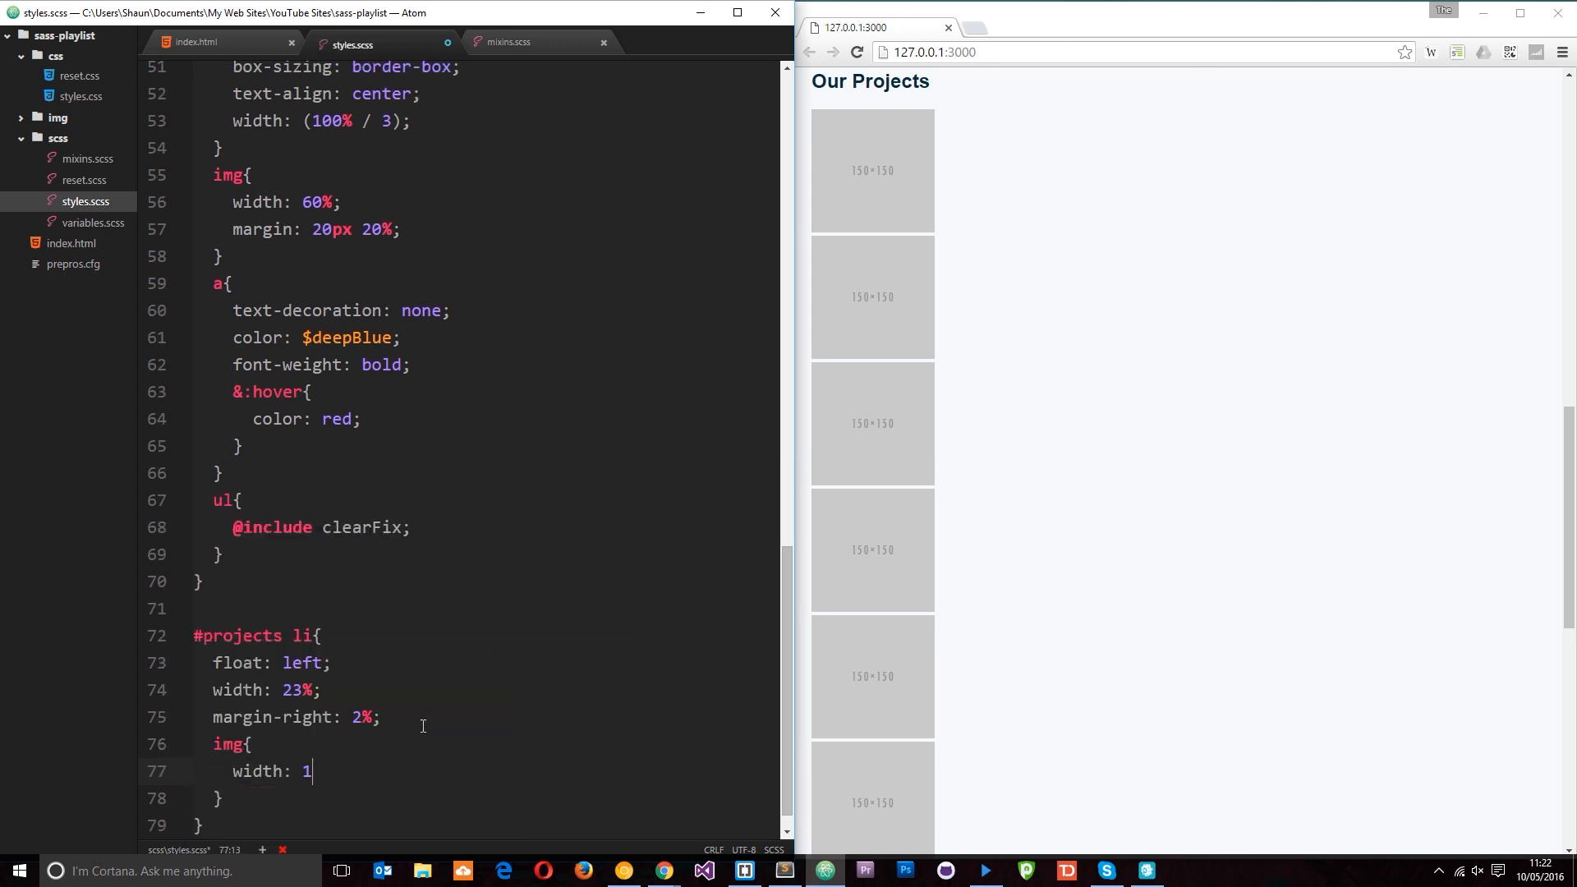
{"action": "type", "text": "00%;"}
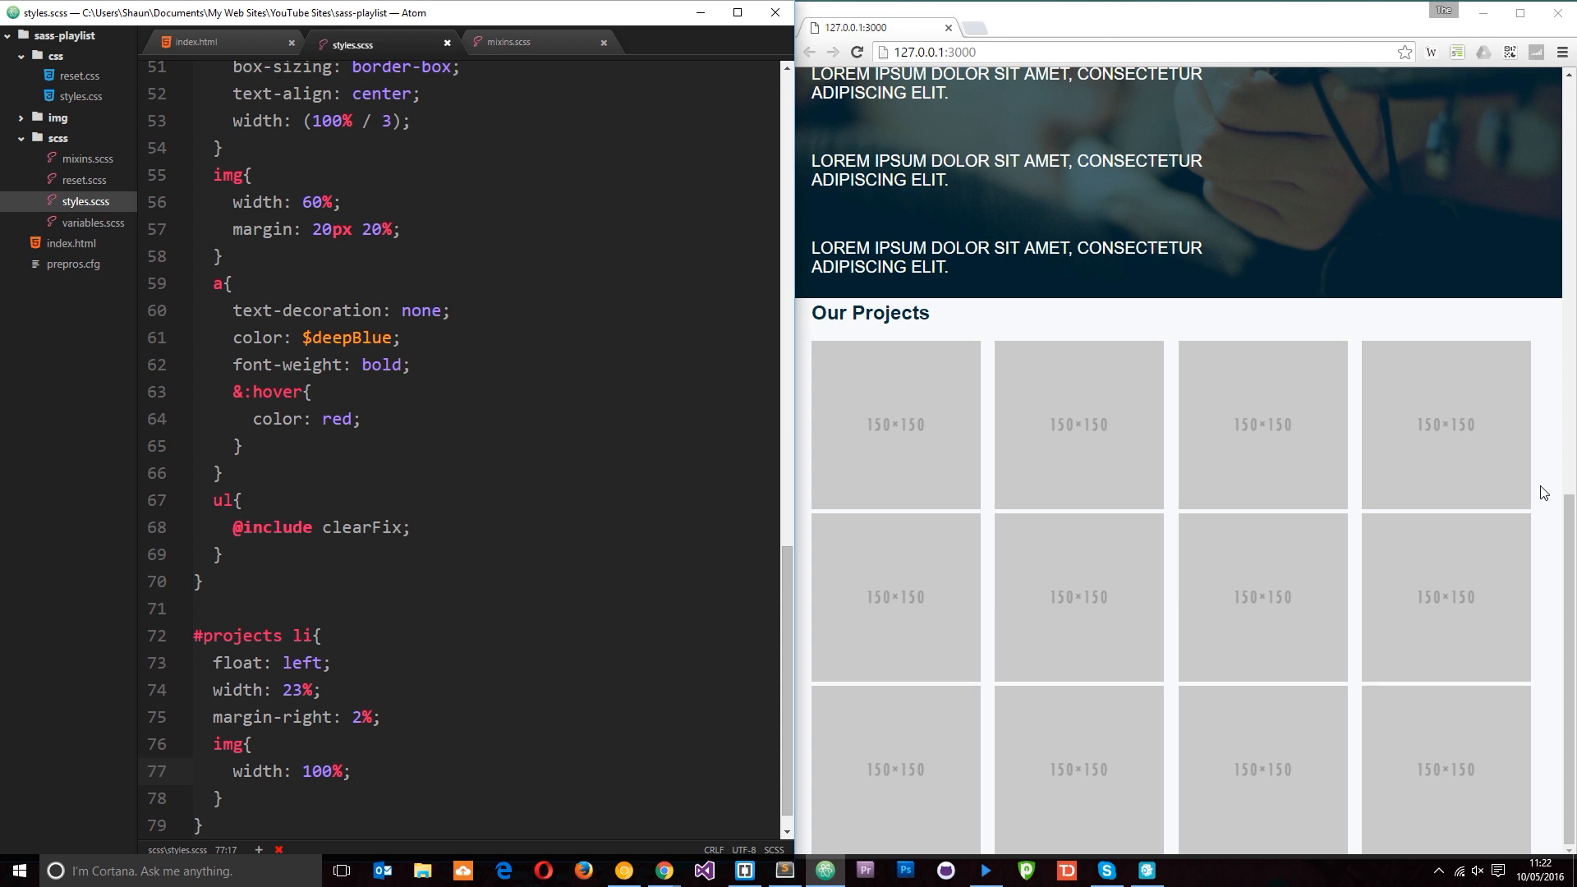
Return to the stylesheet to remove the float, width and margin-right declarations
{"action": "left_click", "coordinate": [352, 770]}
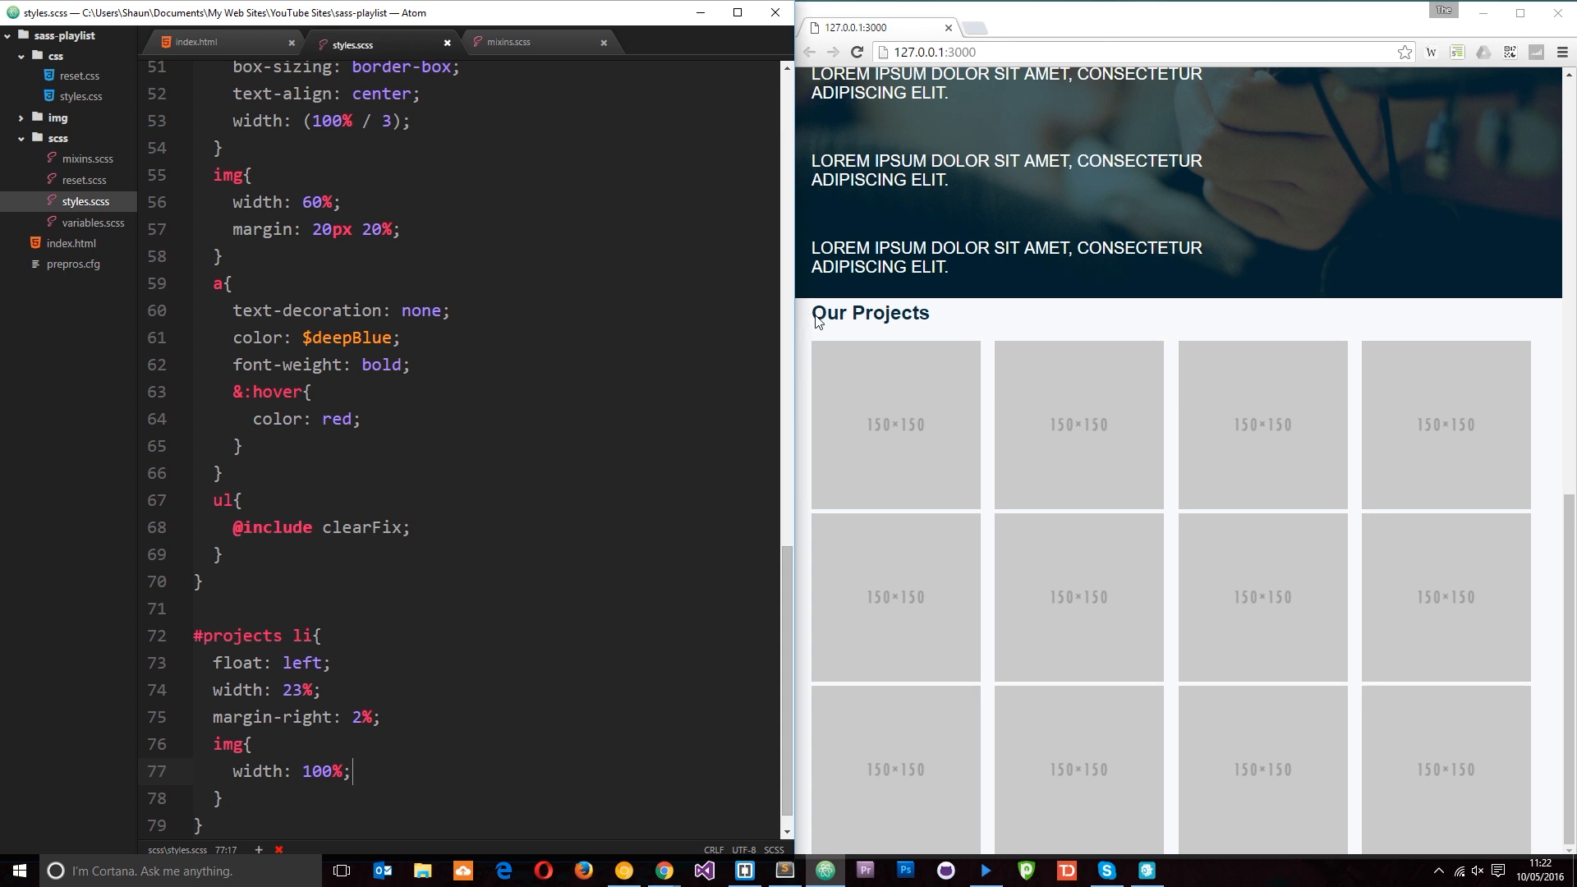
{"action": "mouse_move", "coordinate": [1558, 353]}
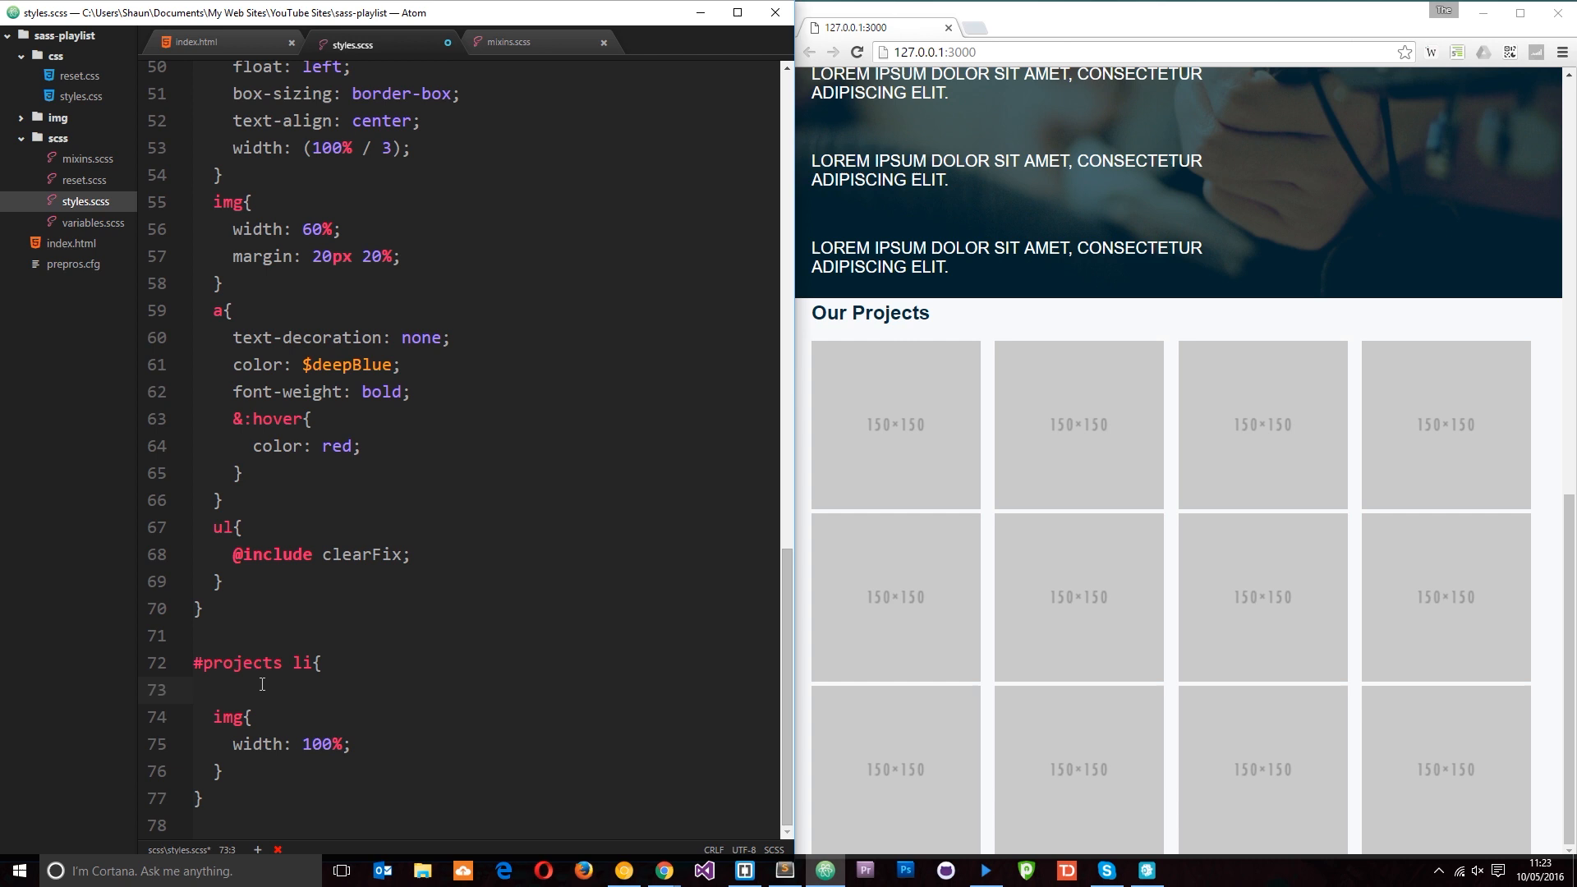
{"action": "key", "text": "ctrl+s"}
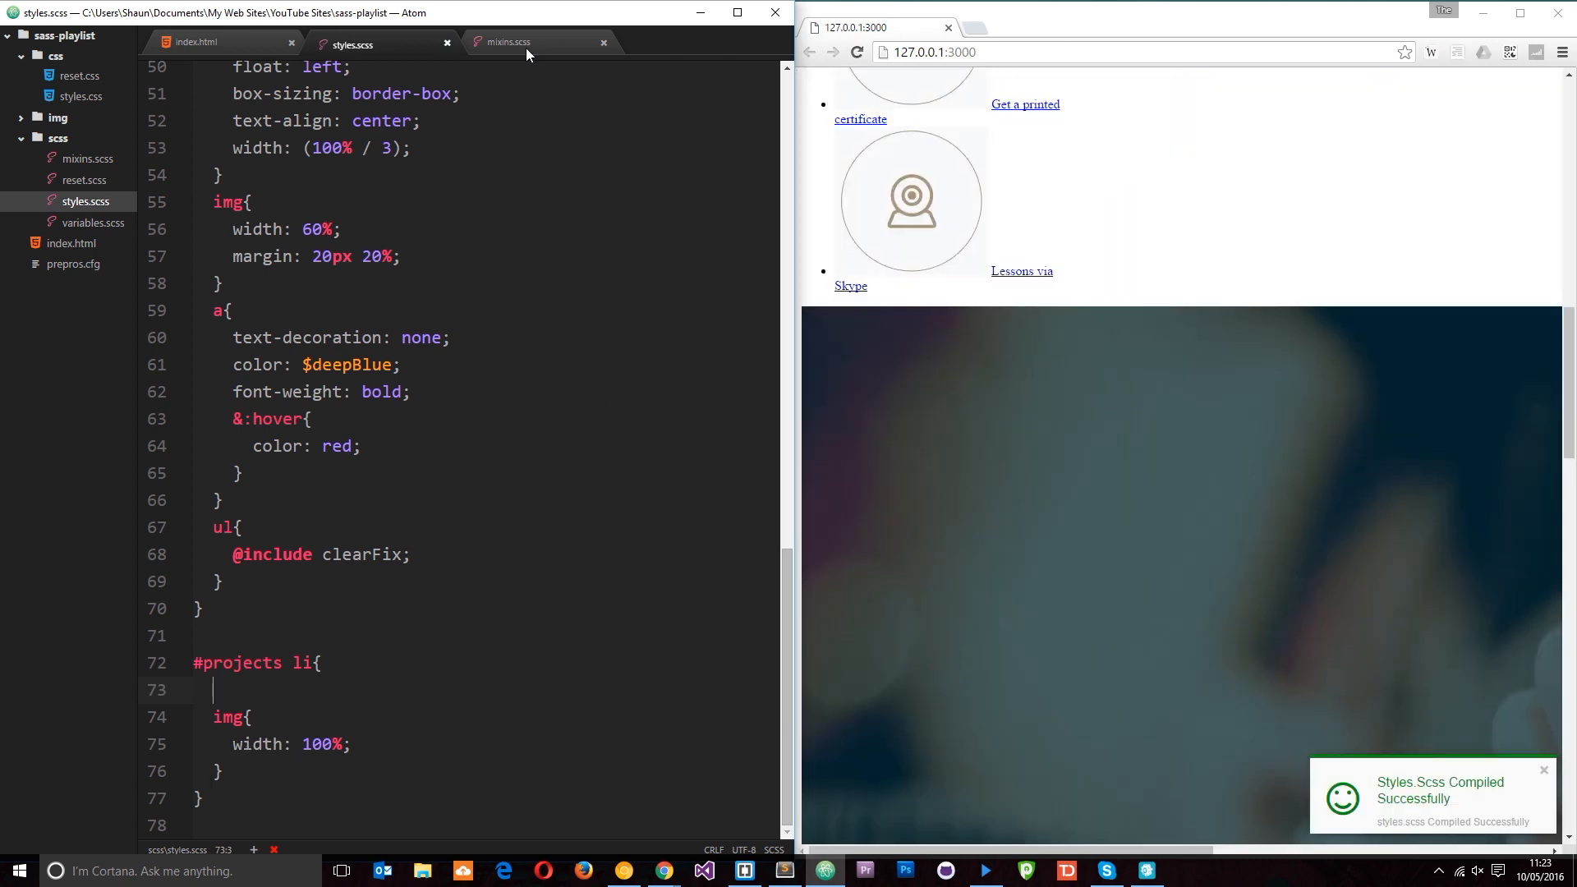
{"action": "left_click", "coordinate": [507, 44]}
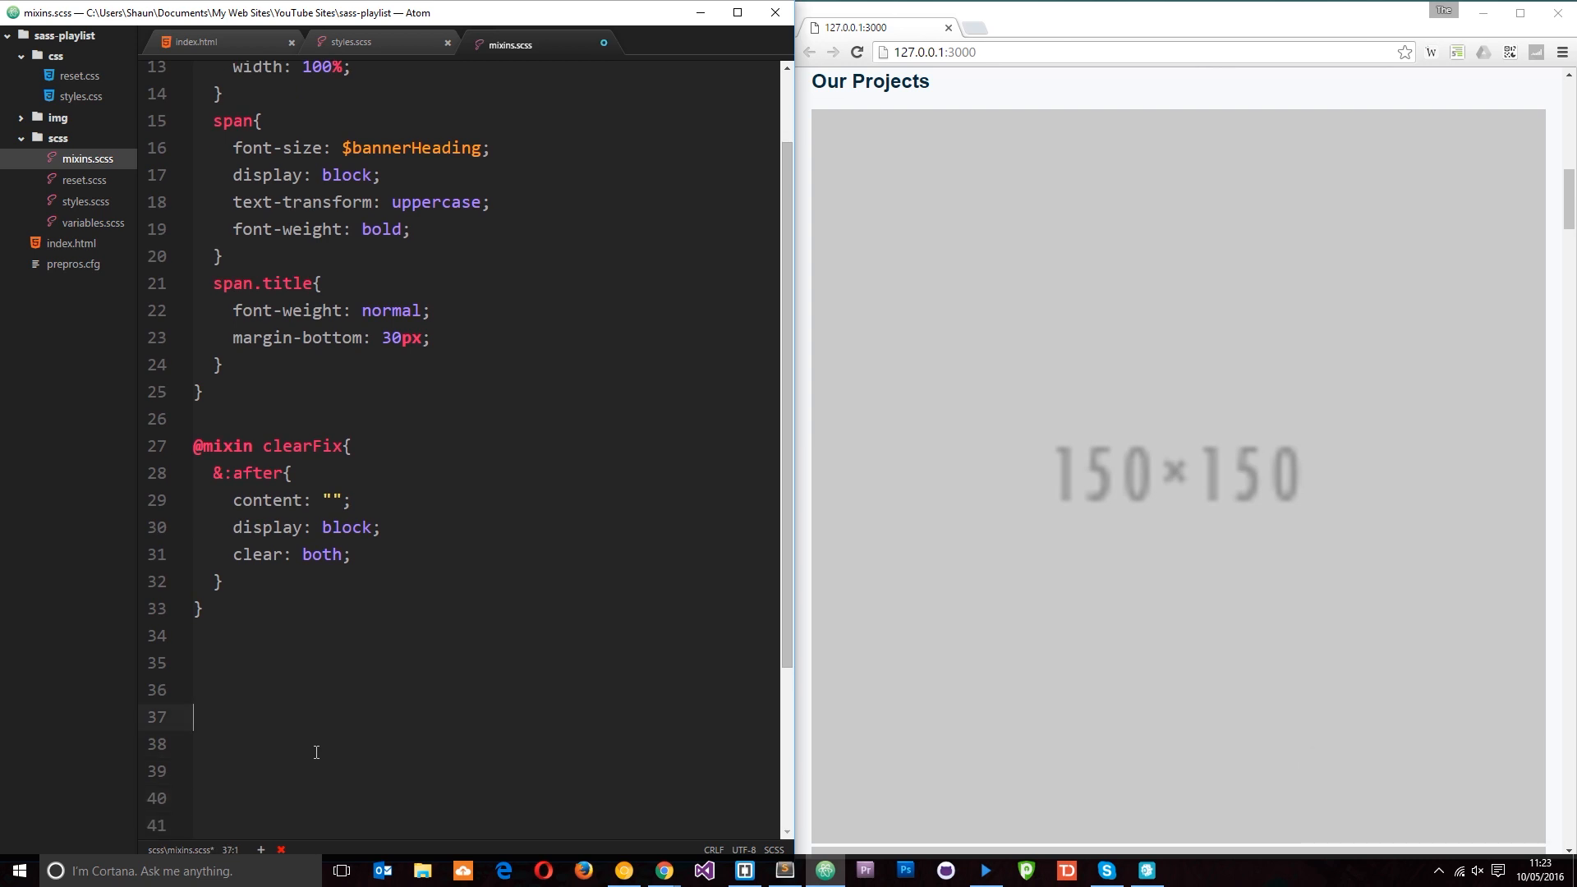
{"action": "type", "text": "@"}
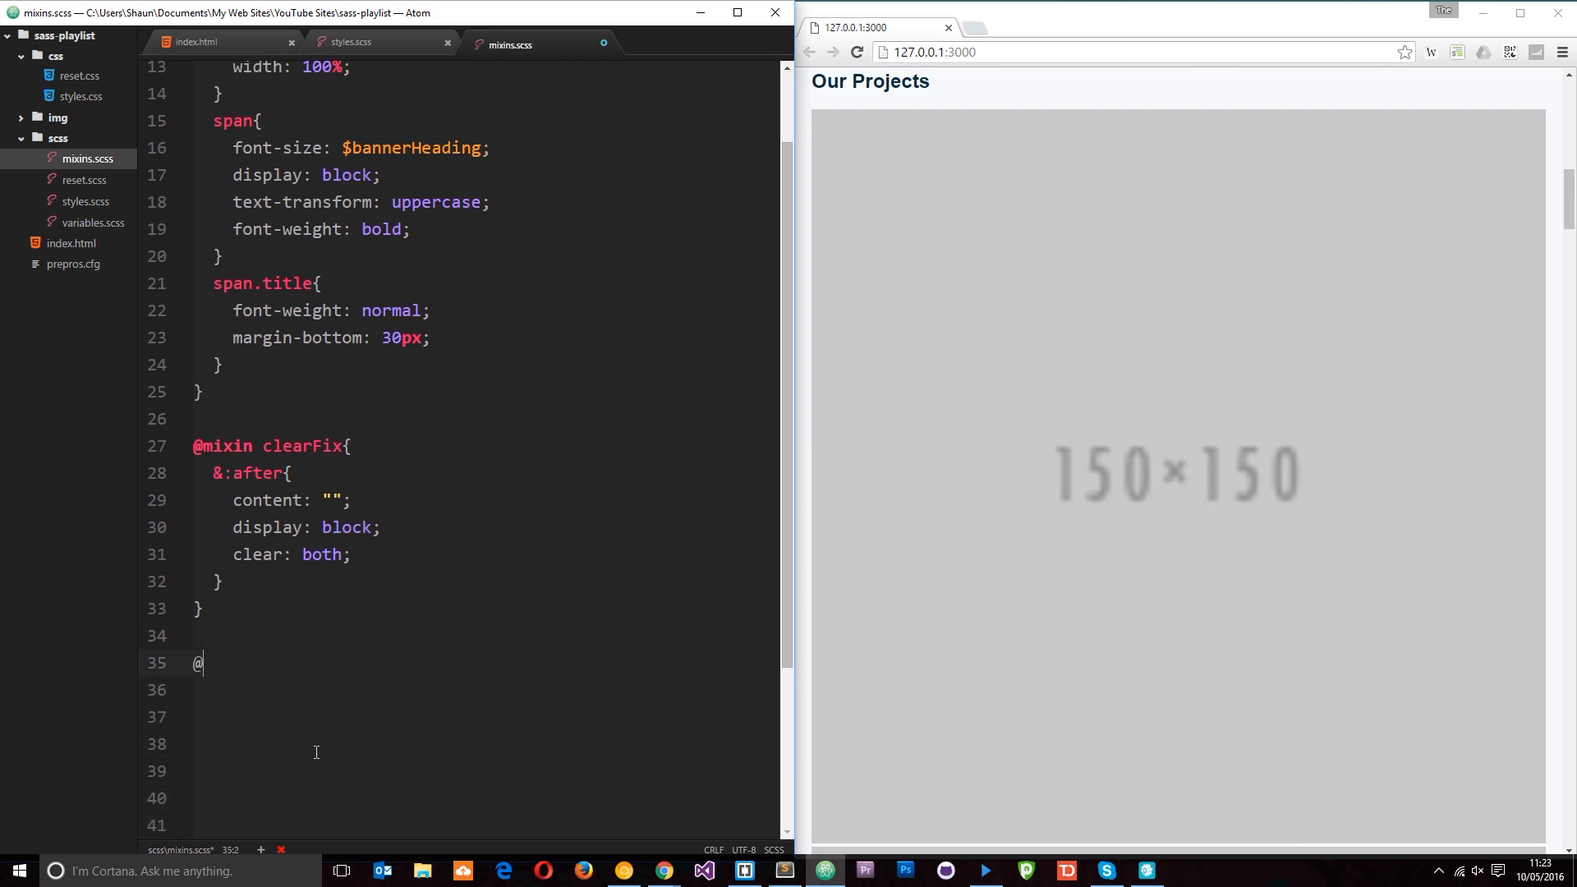
{"action": "type", "text": "mixin gri"}
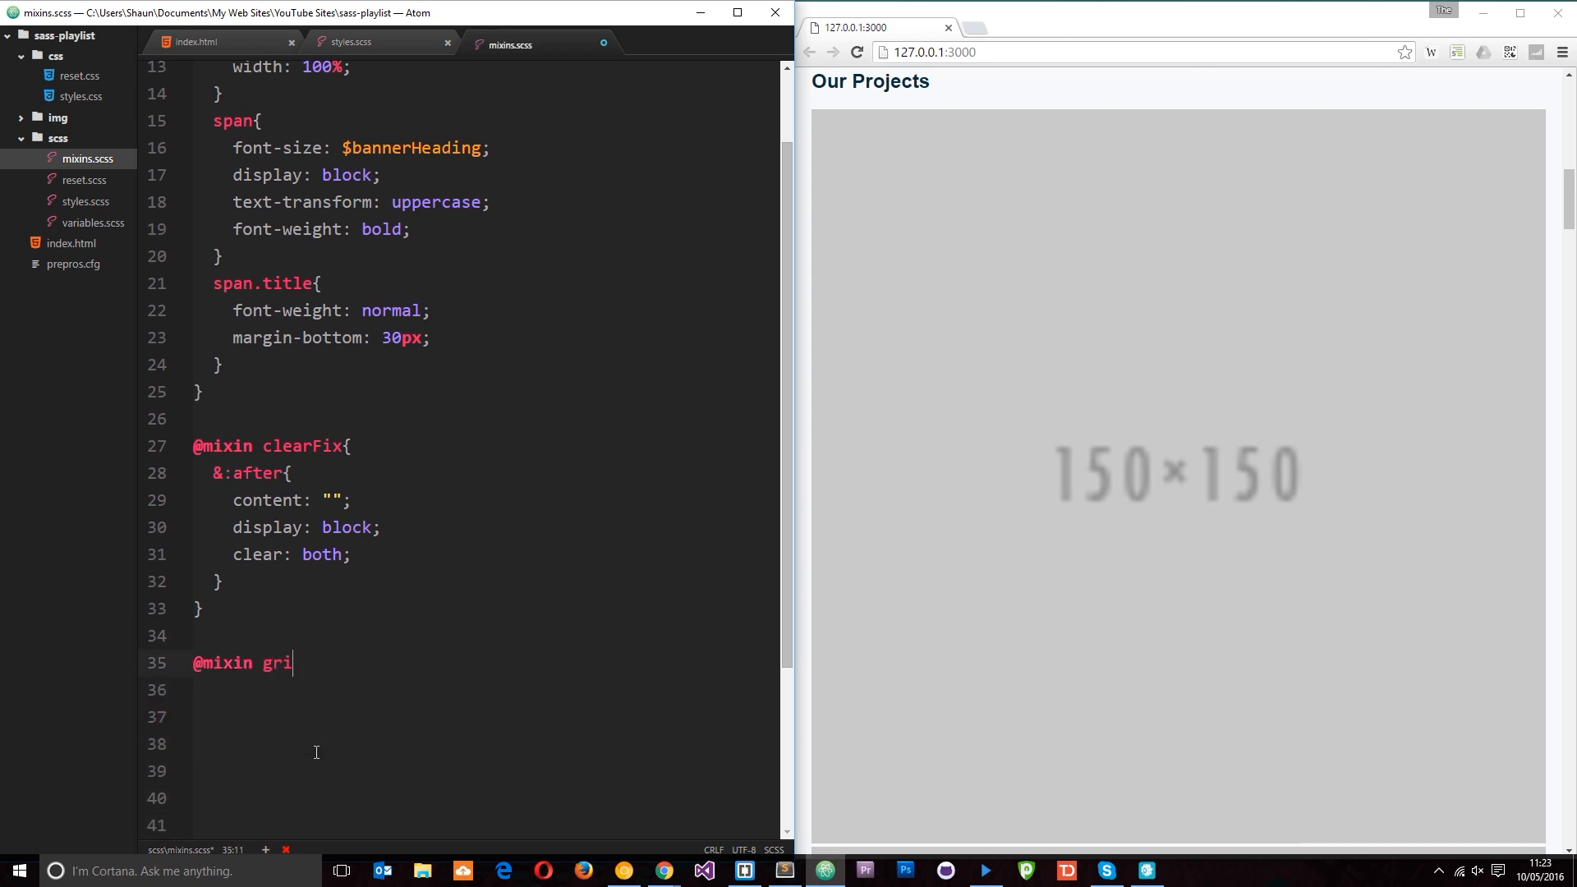
{"action": "type", "text": "d()"}
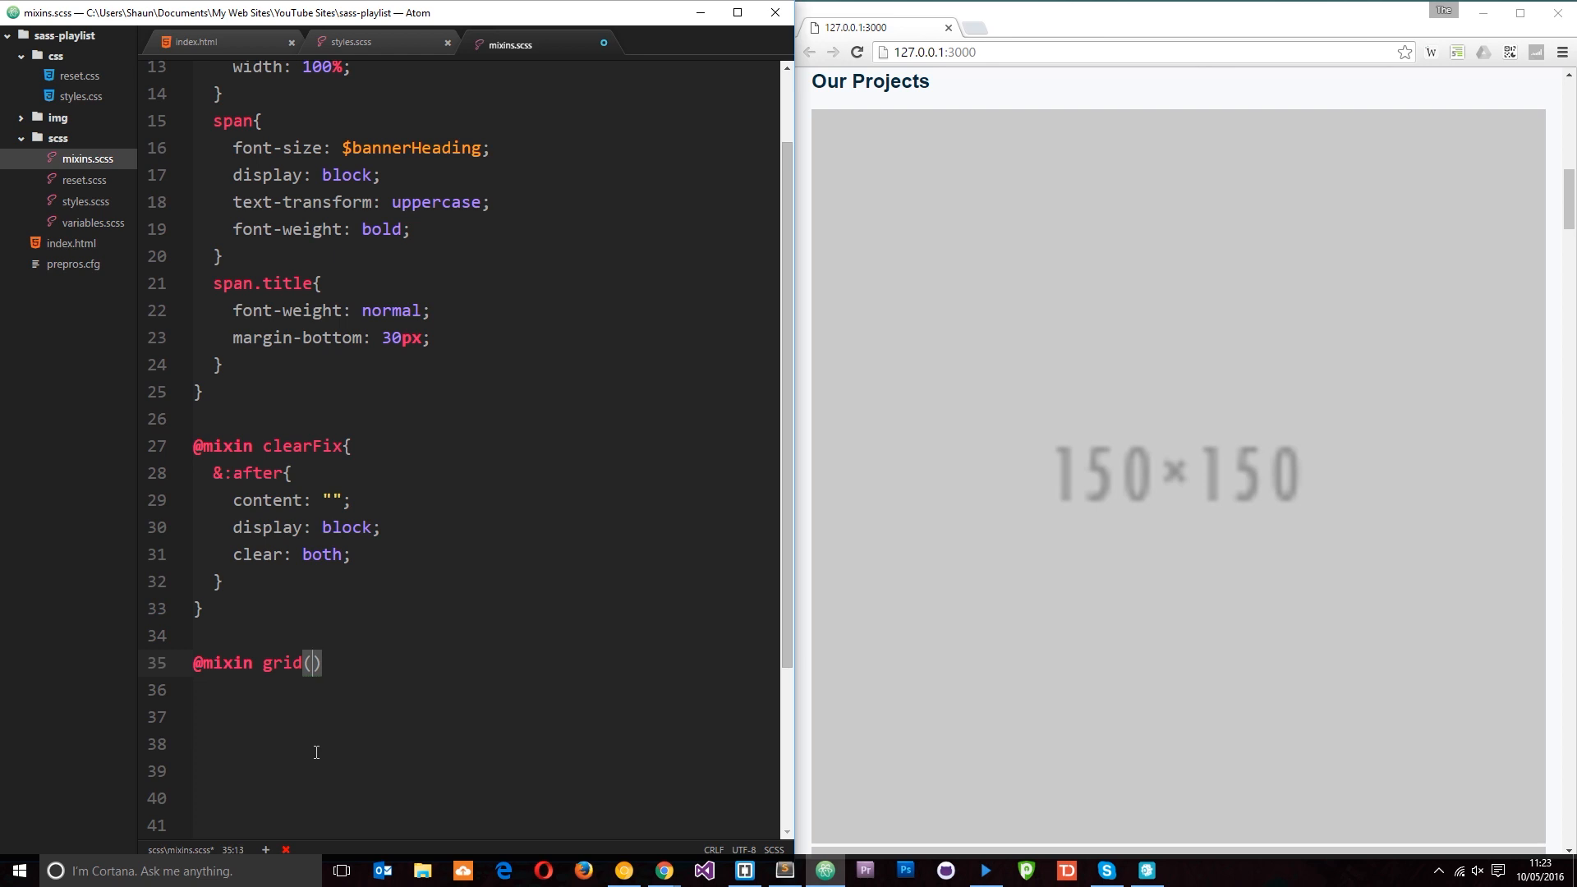
{"action": "type", "text": "$"}
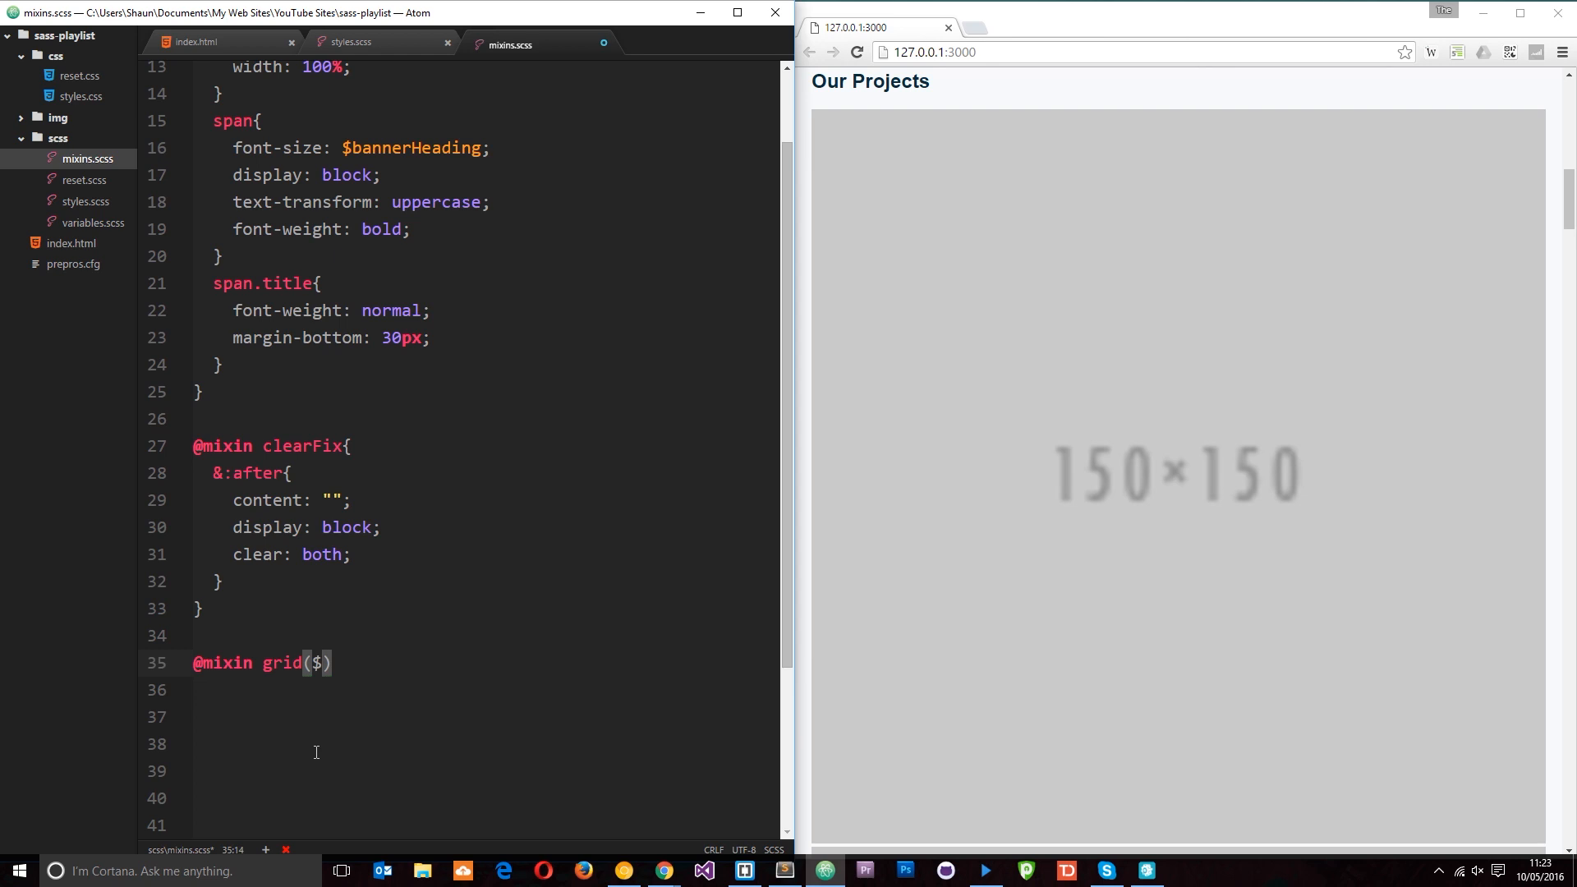
{"action": "type", "text": "cols"}
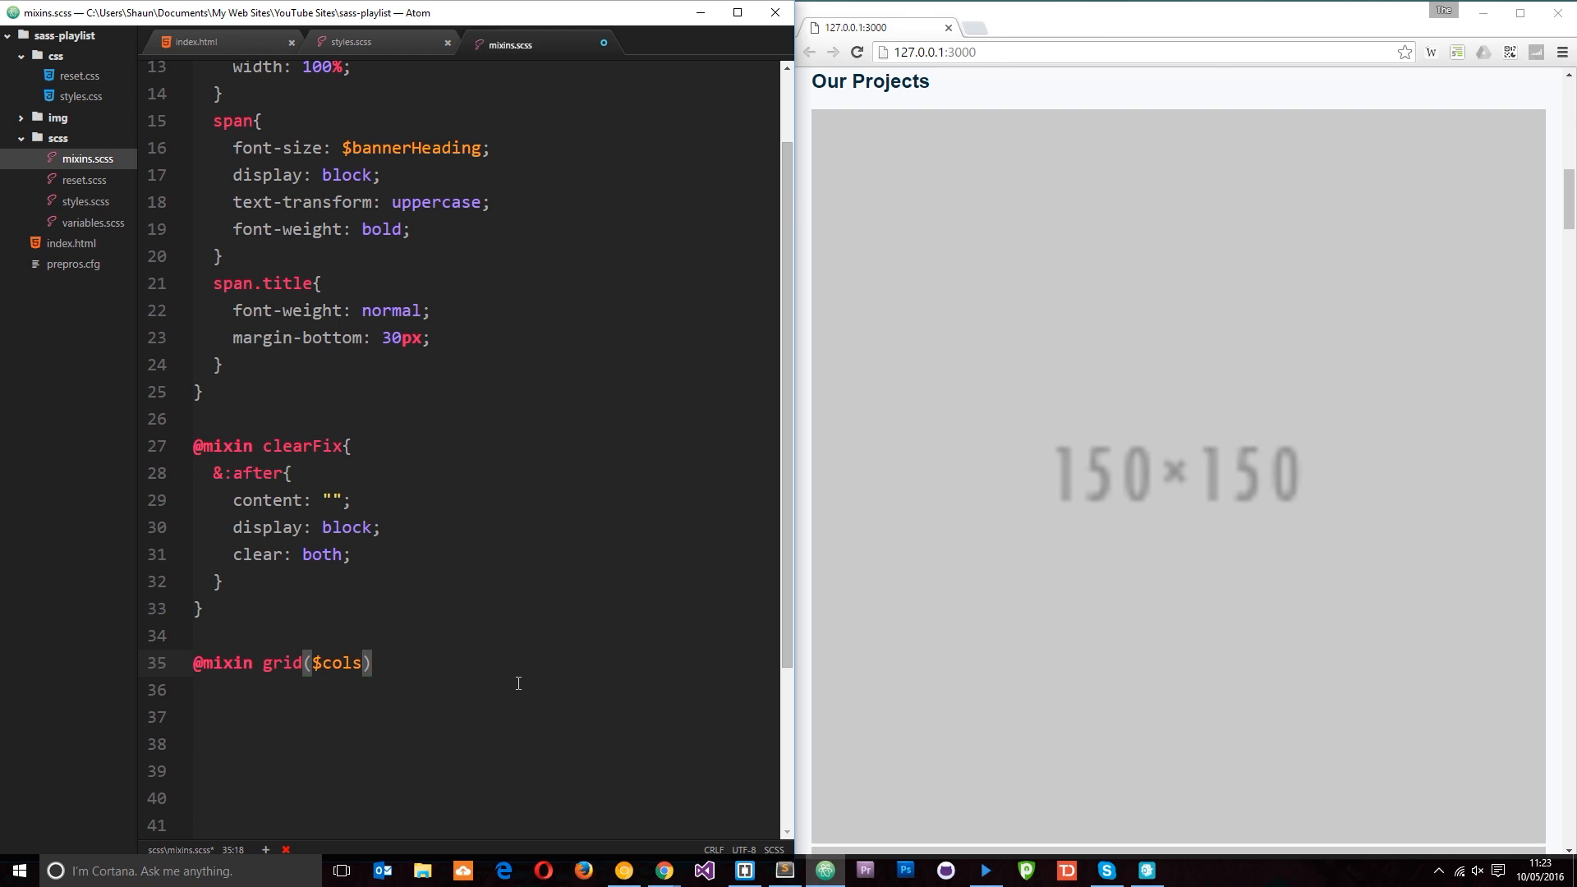
{"action": "type", "text": ", $"}
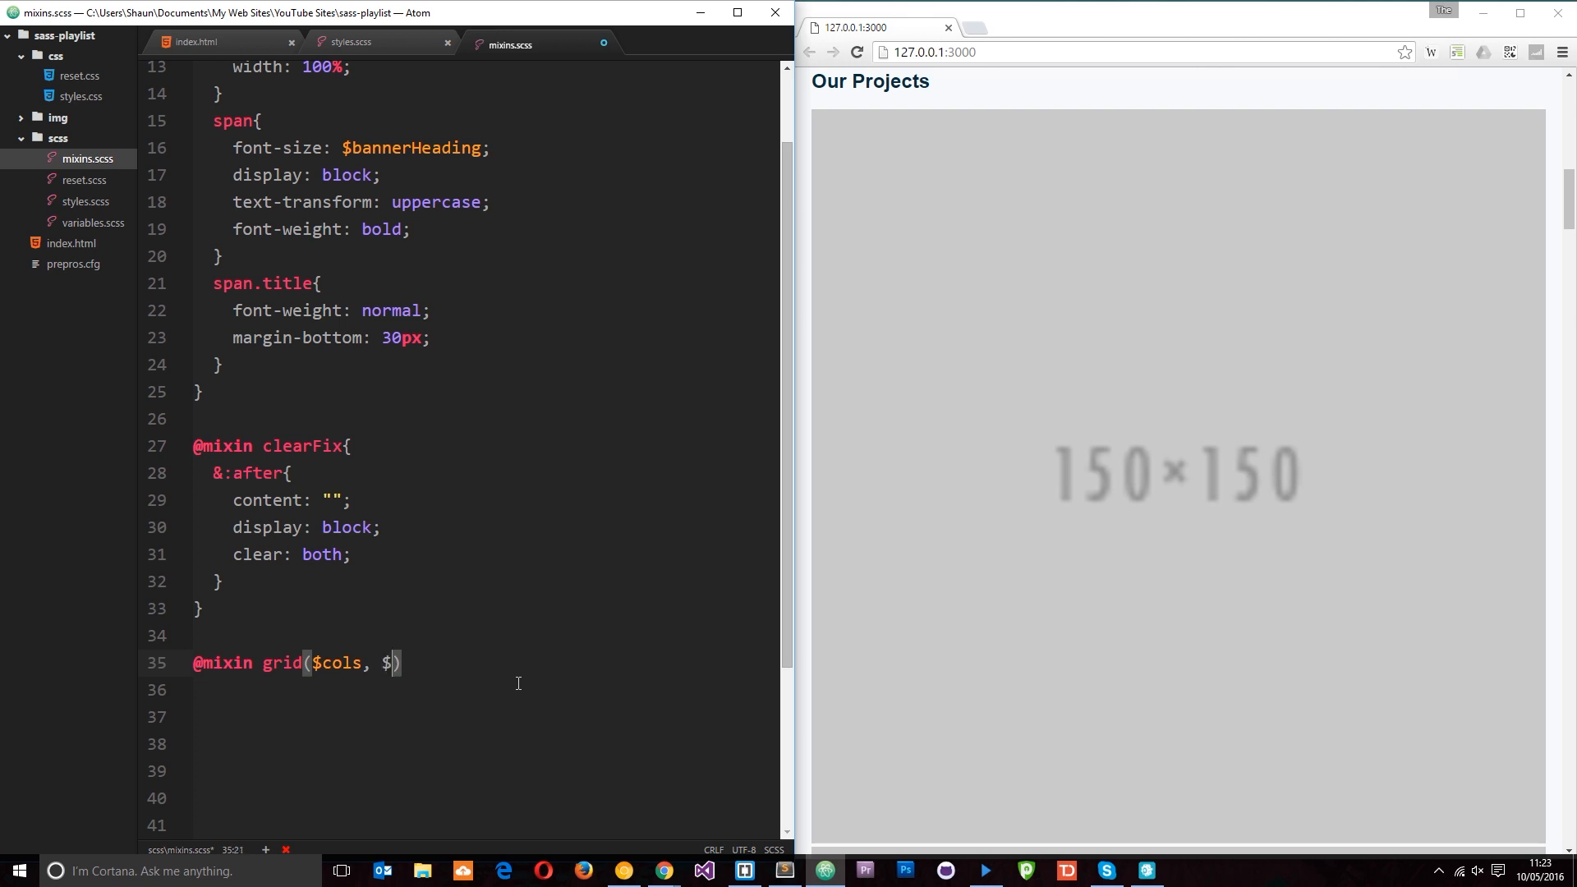
{"action": "type", "text": "mgn"}
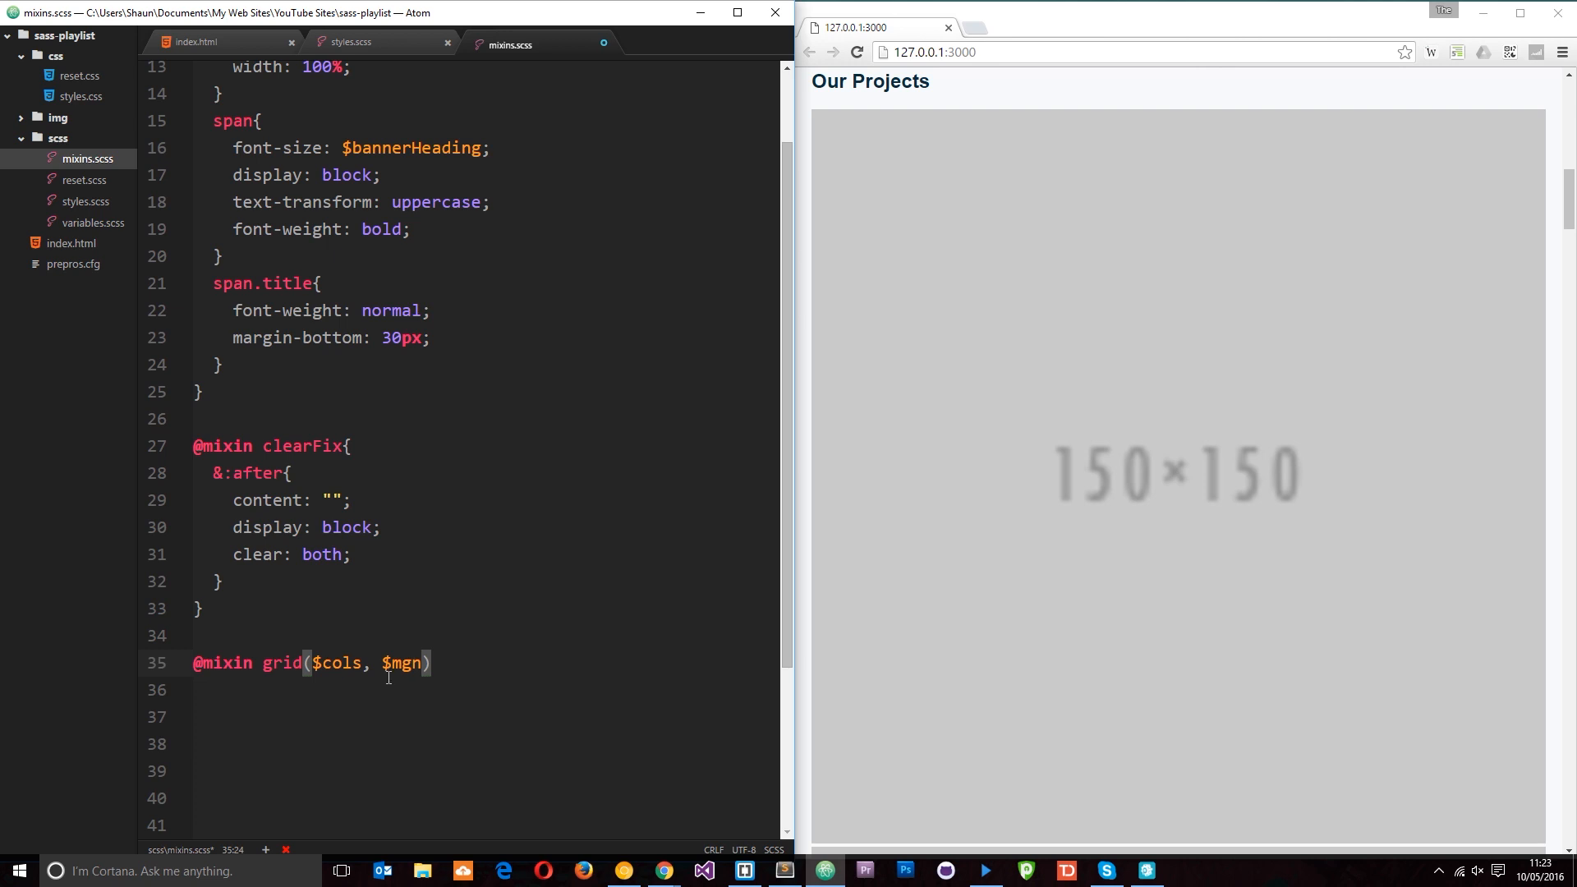
{"action": "type", "text": "{"}
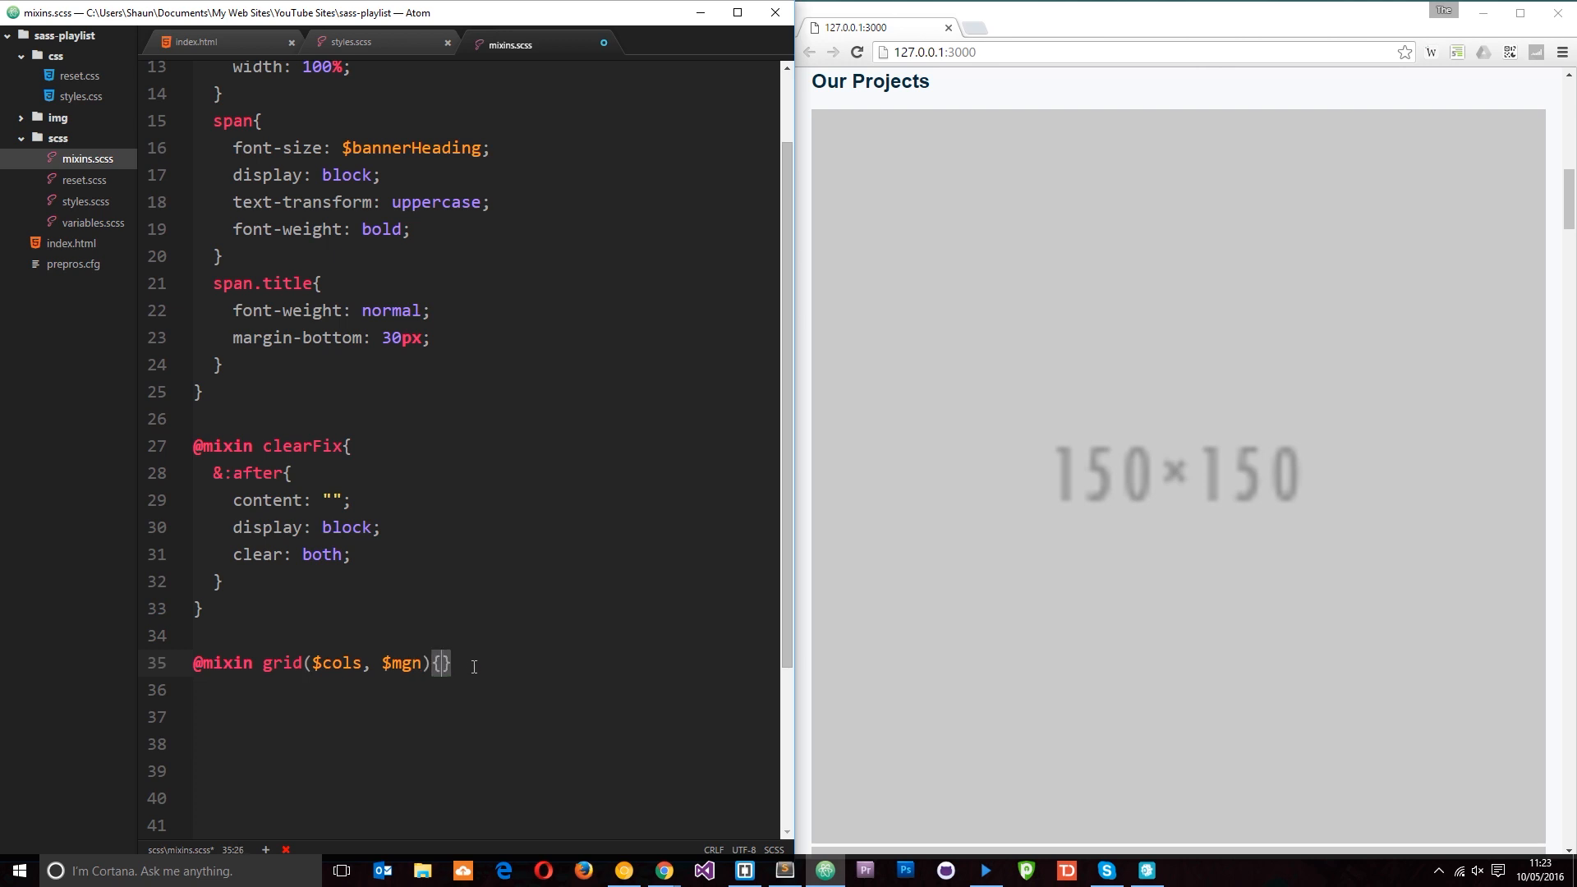
Give the grid mixin float: left and $mgn right and bottom margins, starting a width line
{"action": "key", "text": "enter"}
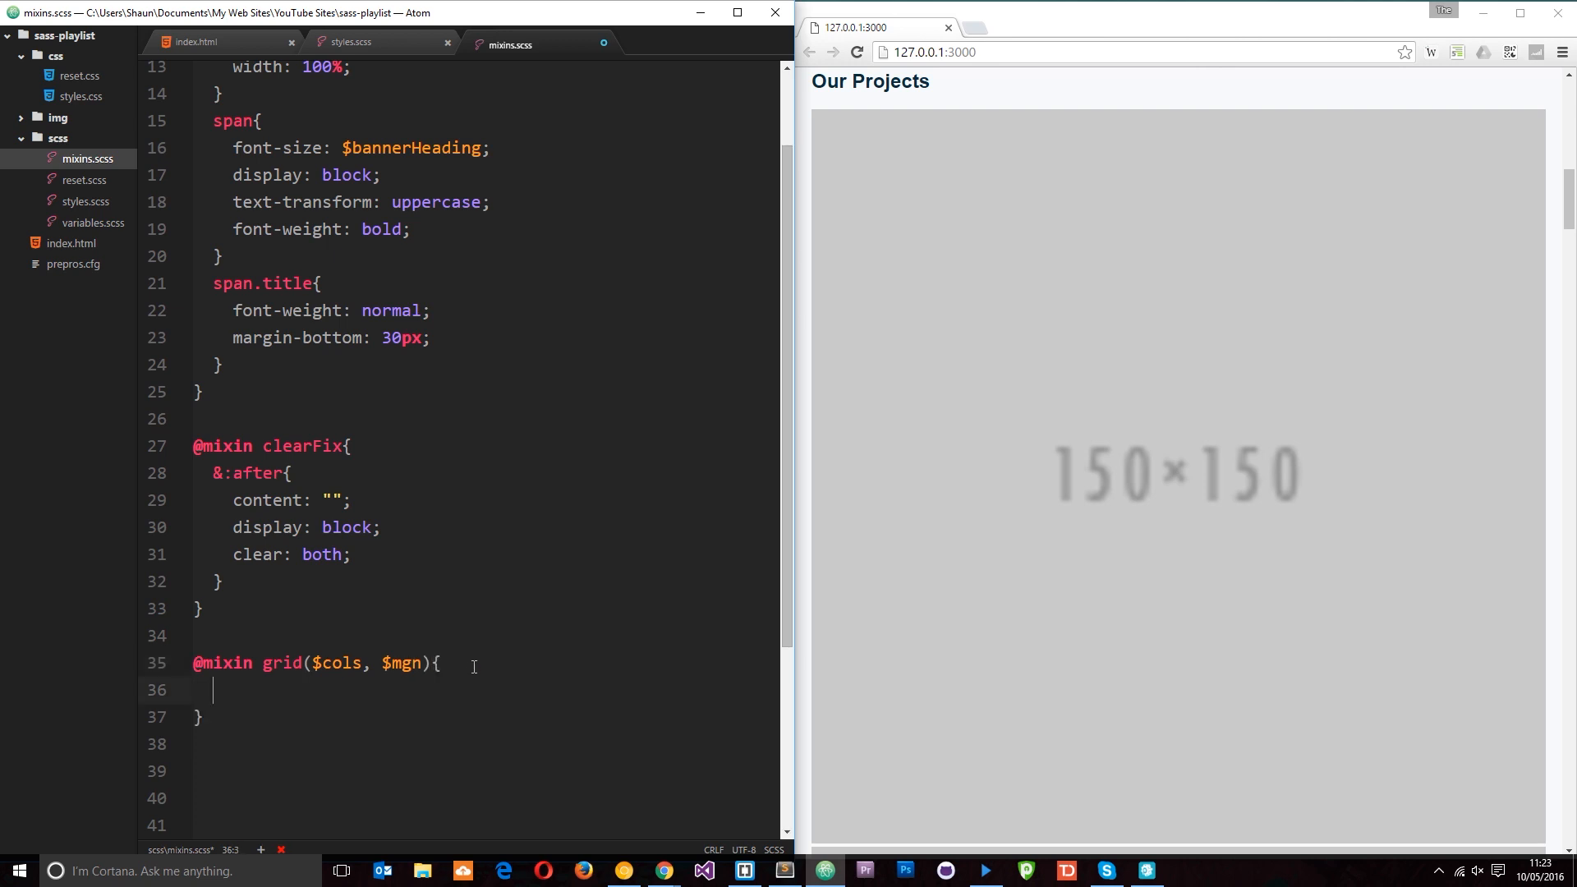
{"action": "type", "text": "float: left;"}
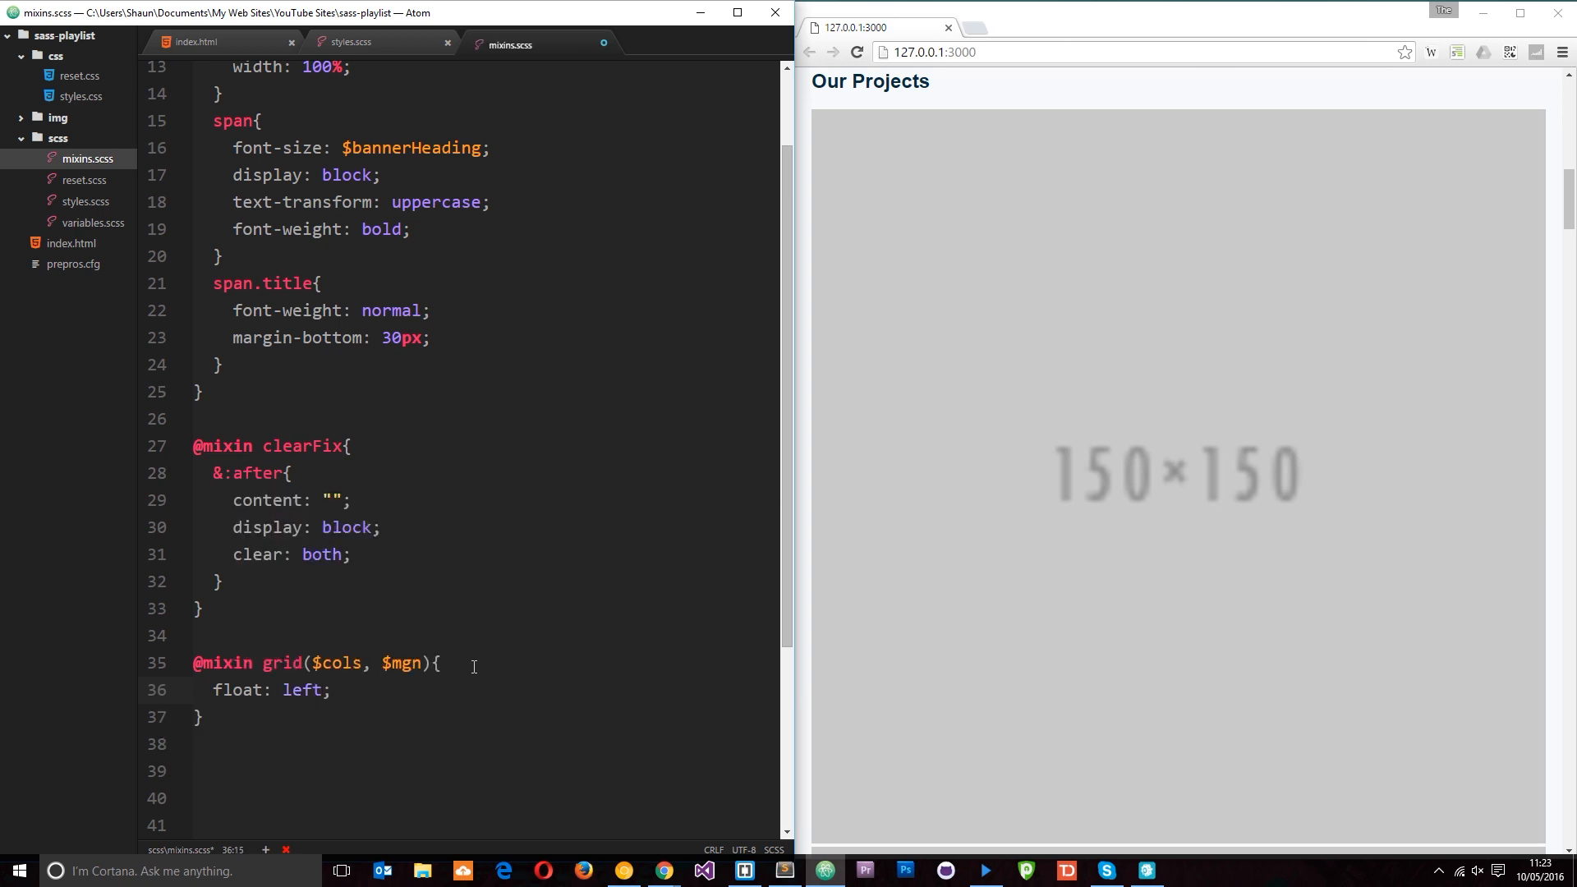
{"action": "type", "text": "margin-right:"}
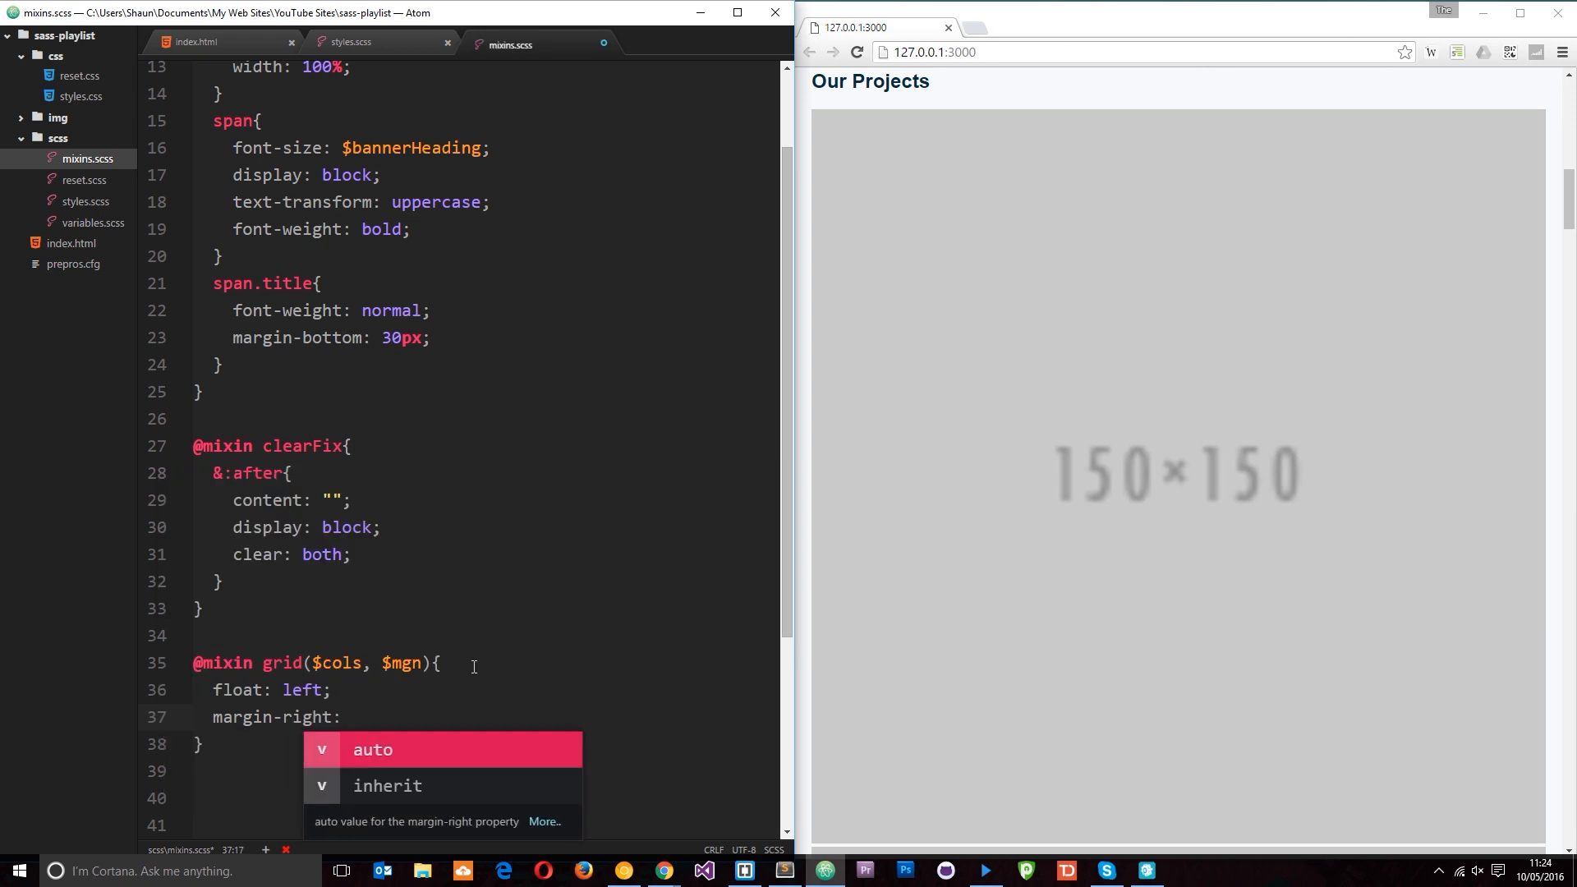
{"action": "type", "text": "$mgn"}
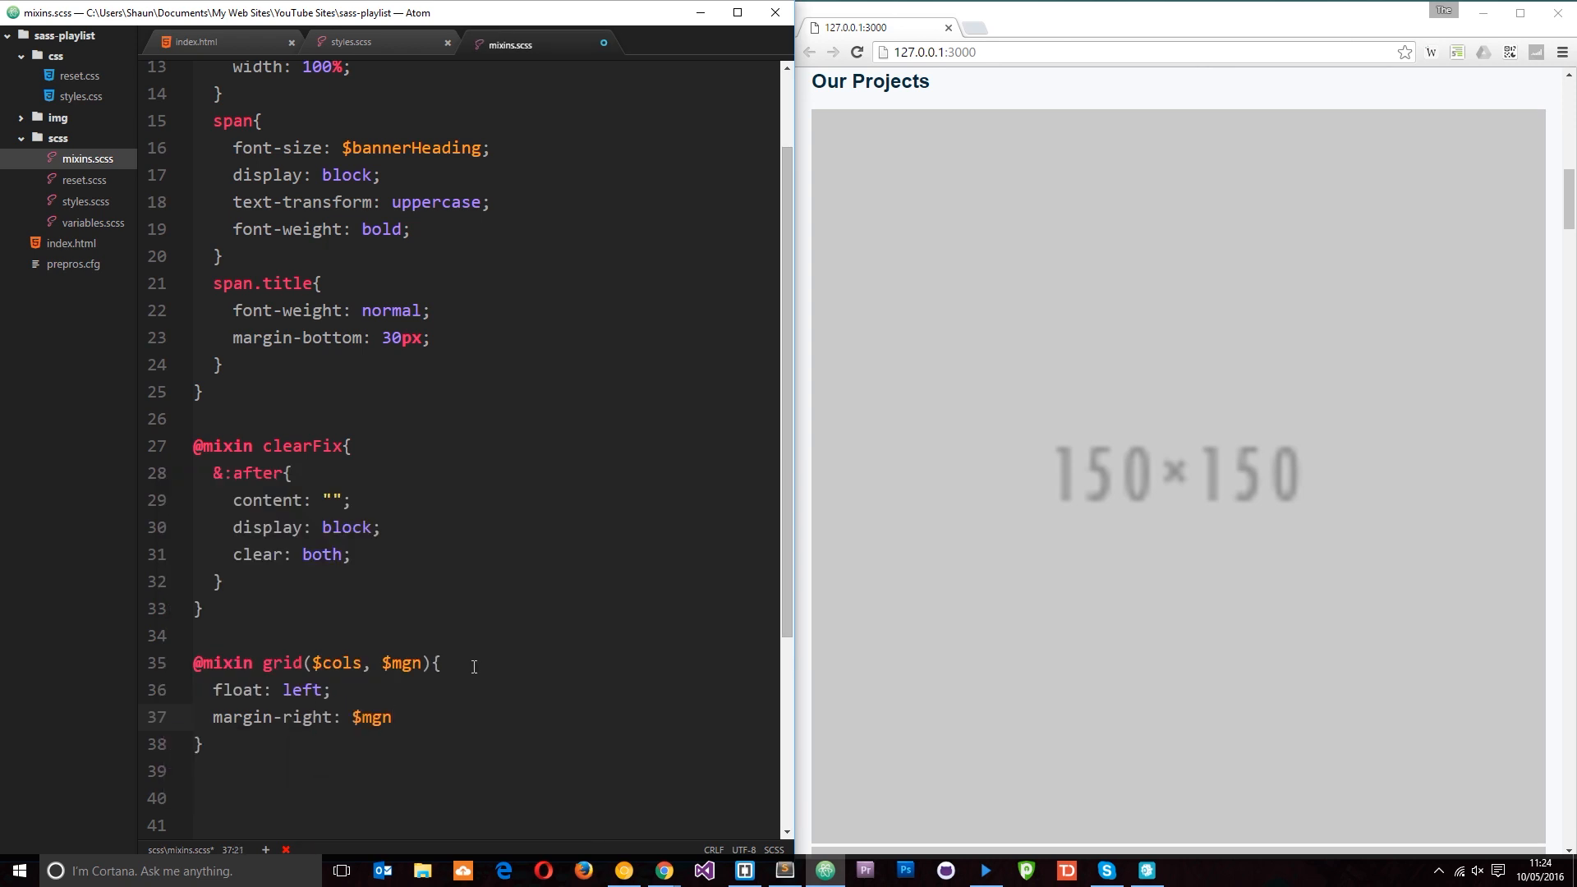
{"action": "type", "text": "margin-bottom: $mgn;"}
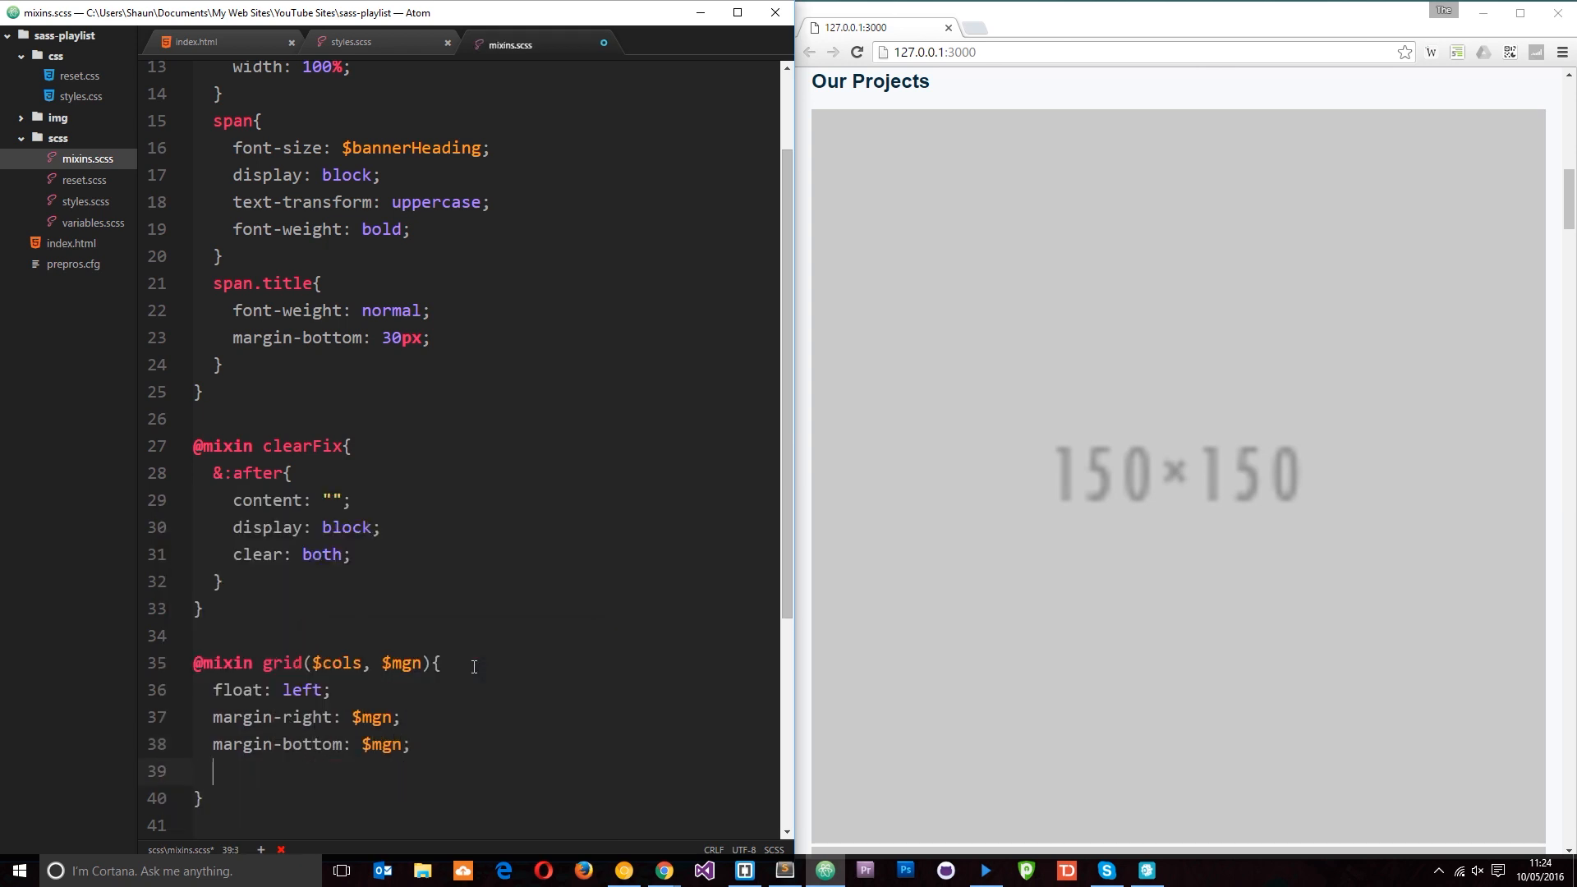
{"action": "type", "text": "width:"}
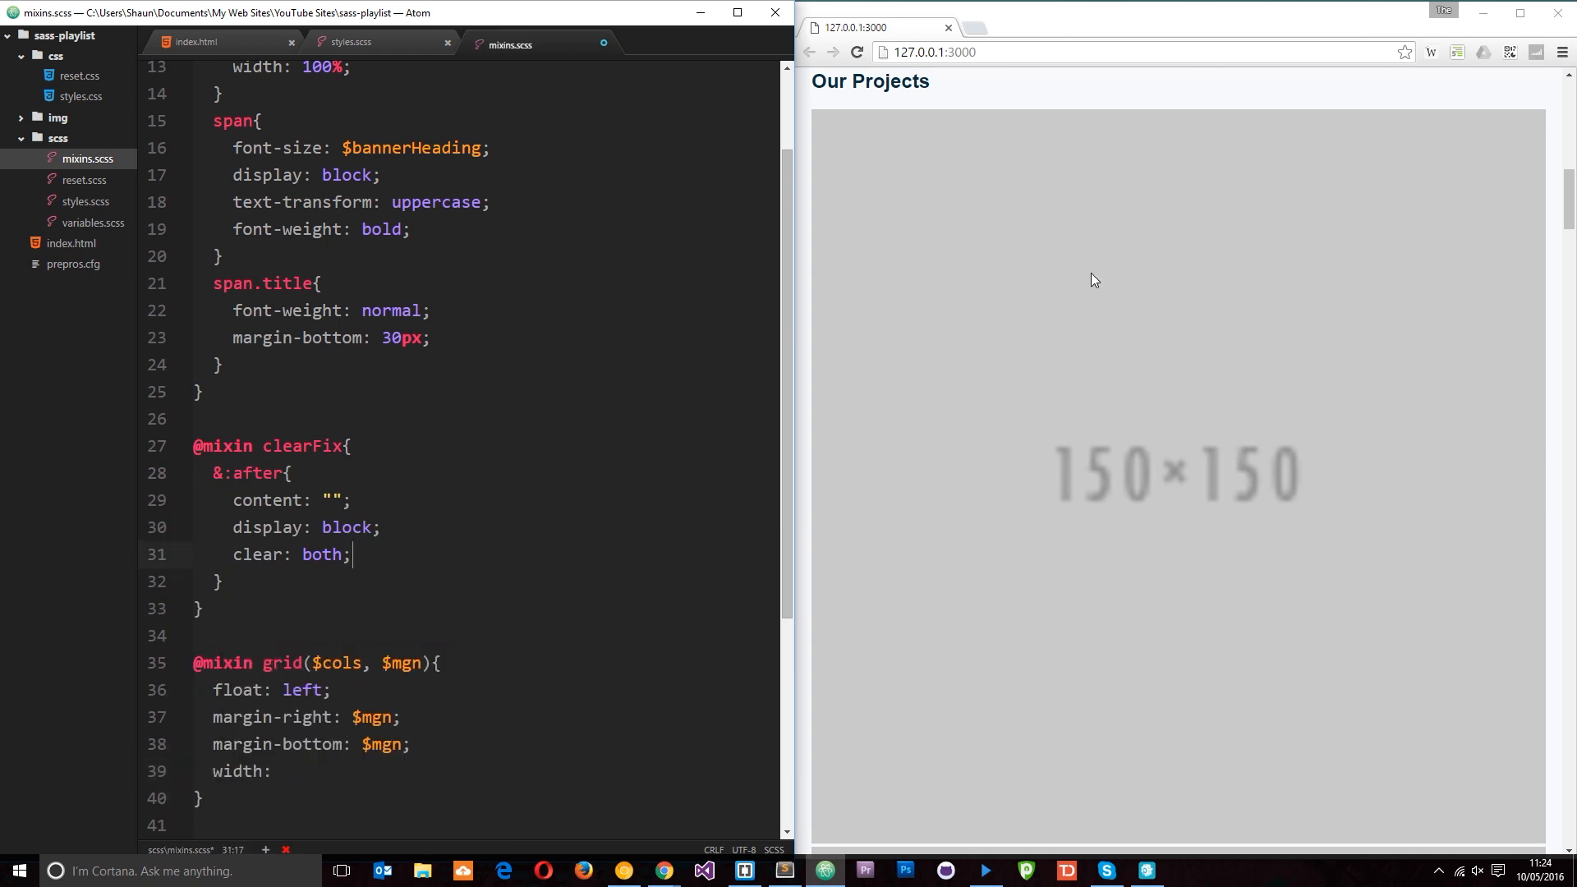
{"action": "mouse_move", "coordinate": [833, 357]}
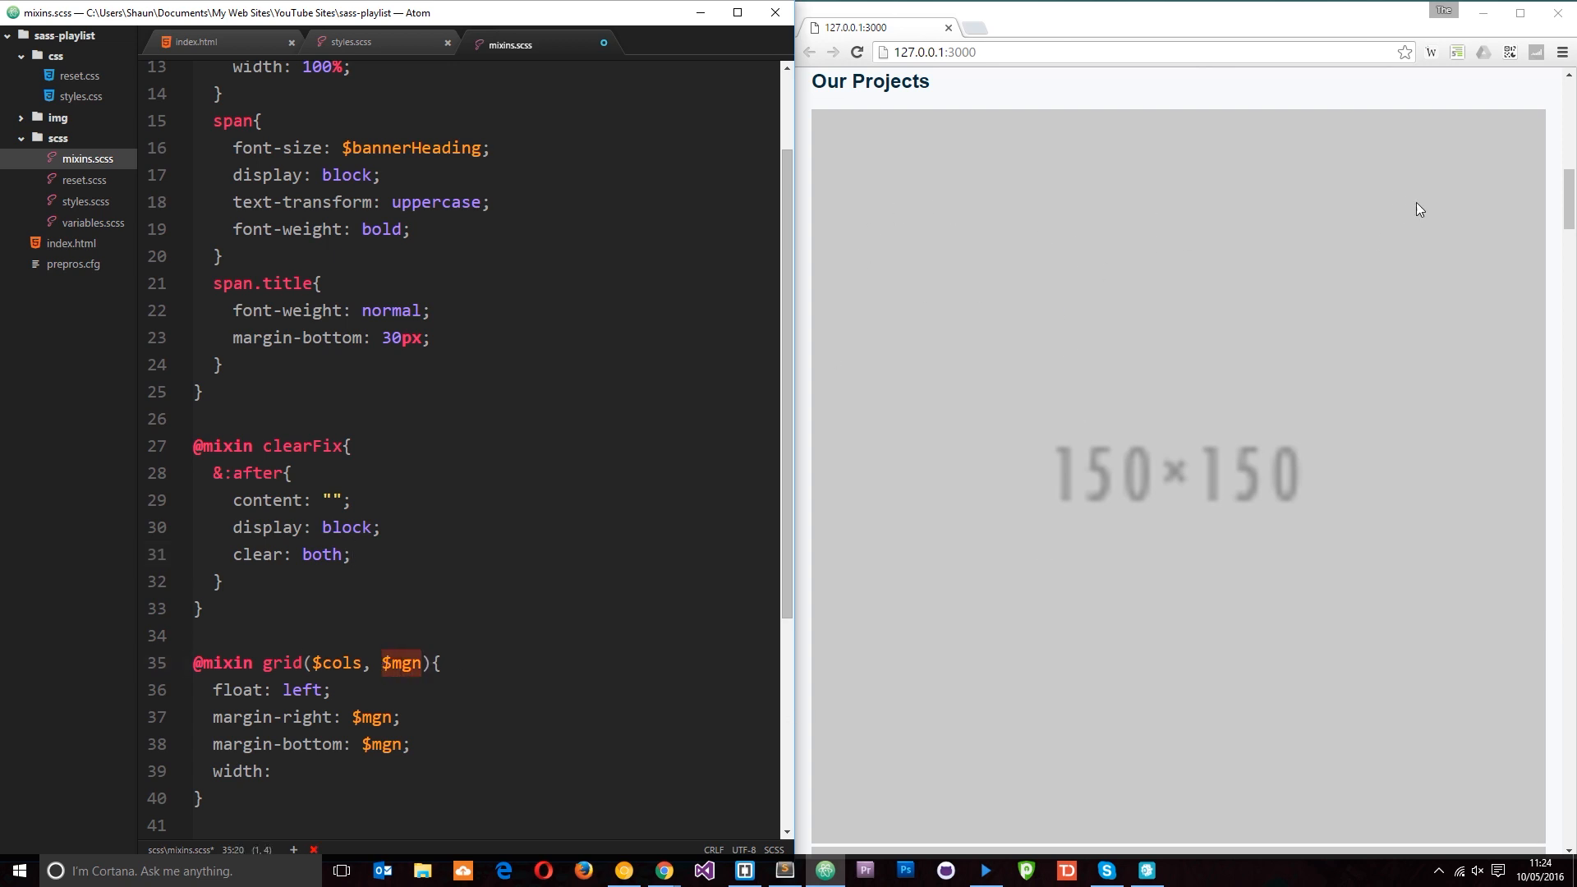
{"action": "mouse_move", "coordinate": [1433, 191]}
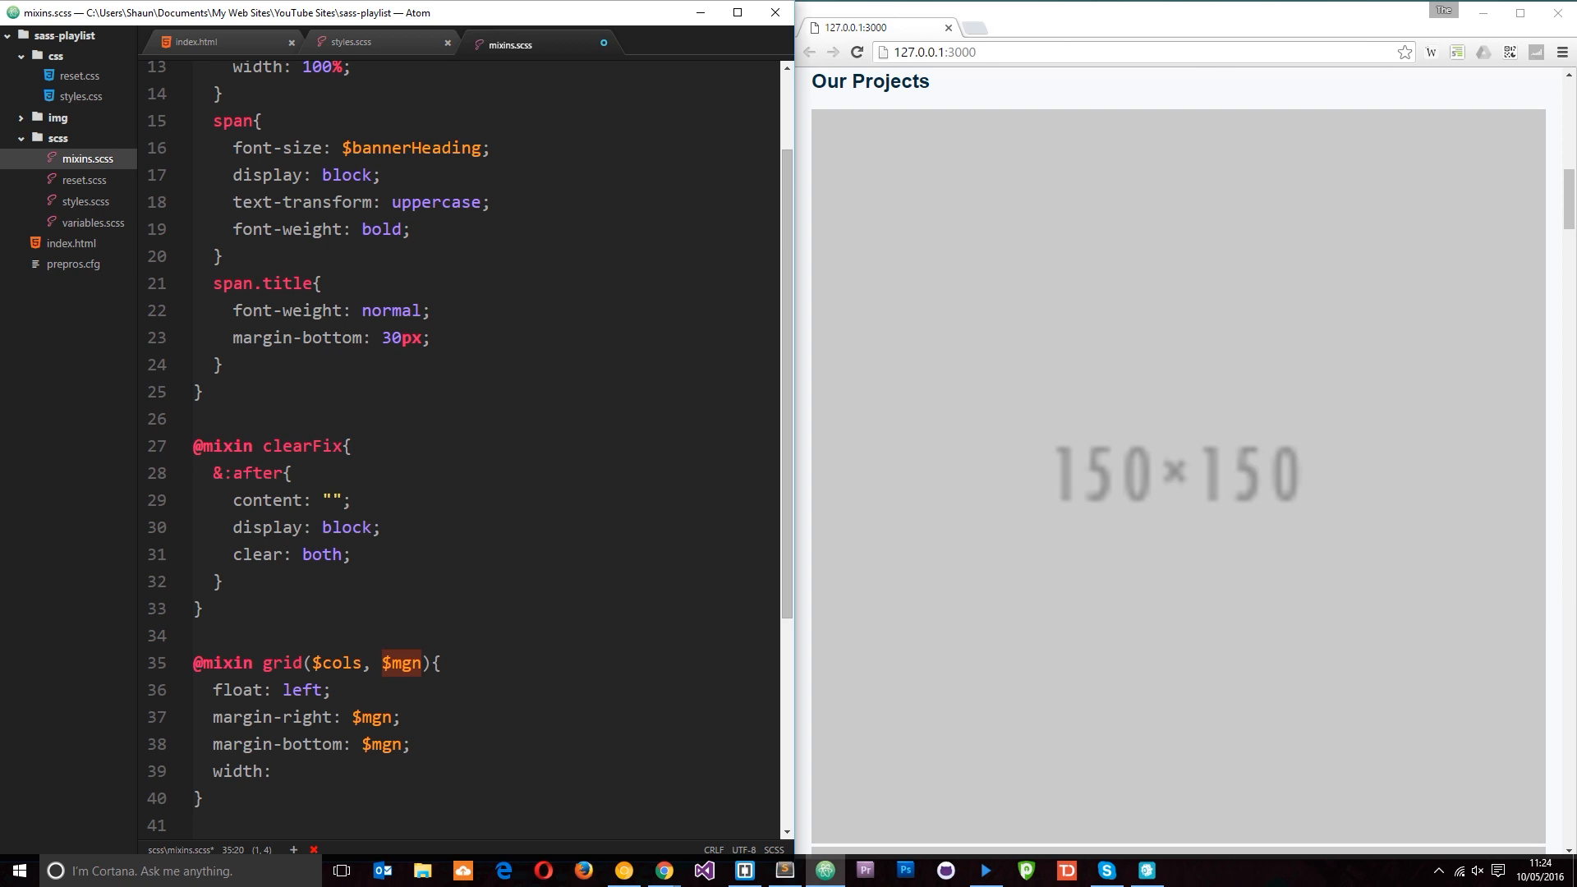
{"action": "mouse_move", "coordinate": [1539, 121]}
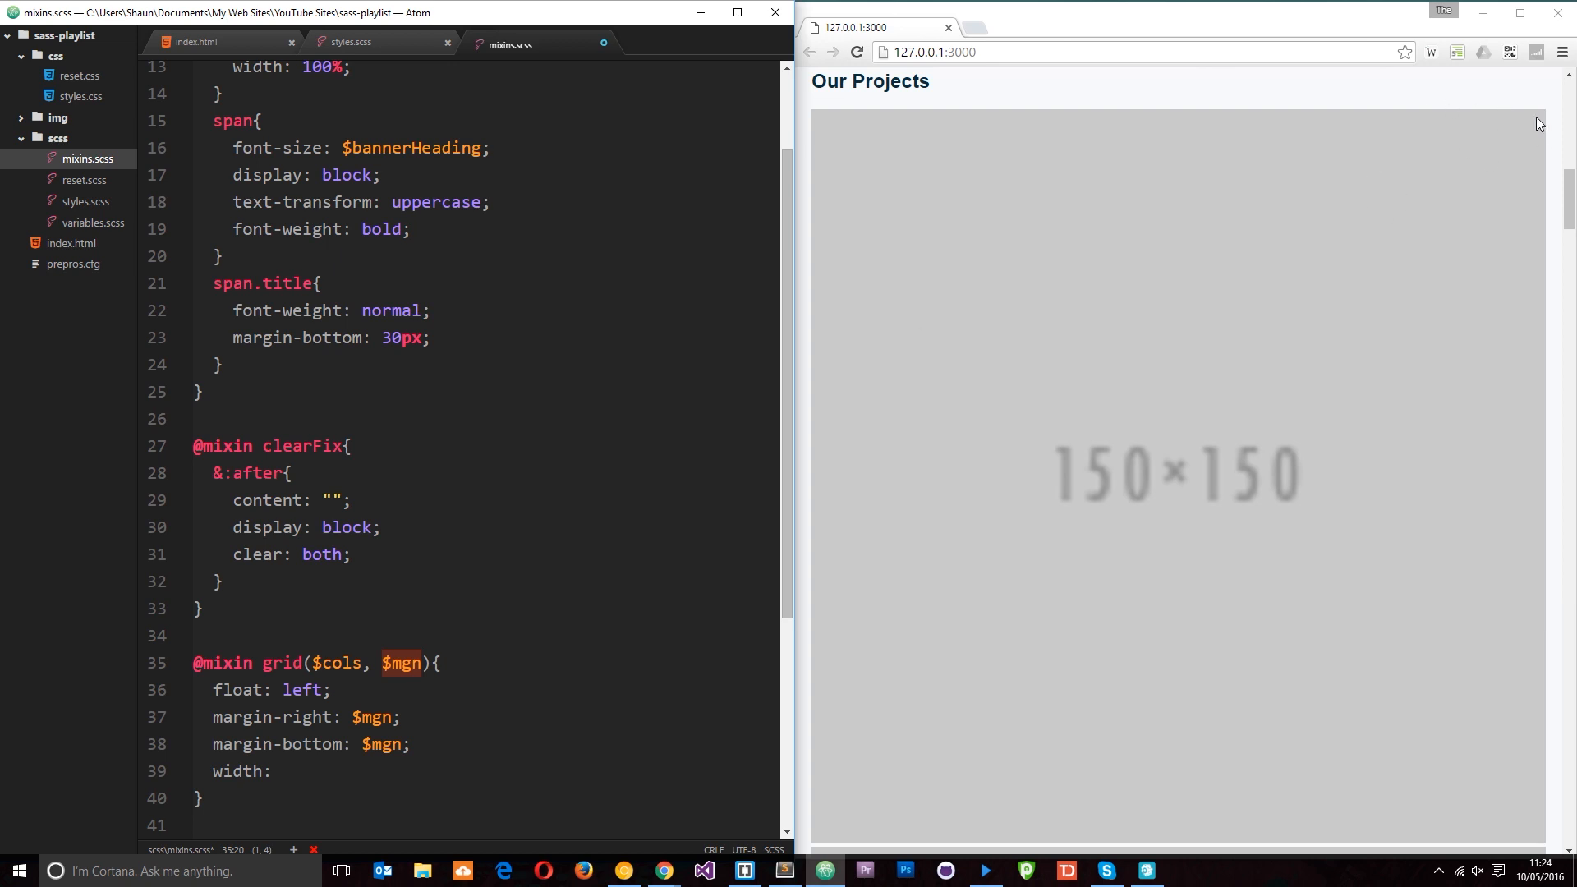
{"action": "mouse_move", "coordinate": [1497, 295]}
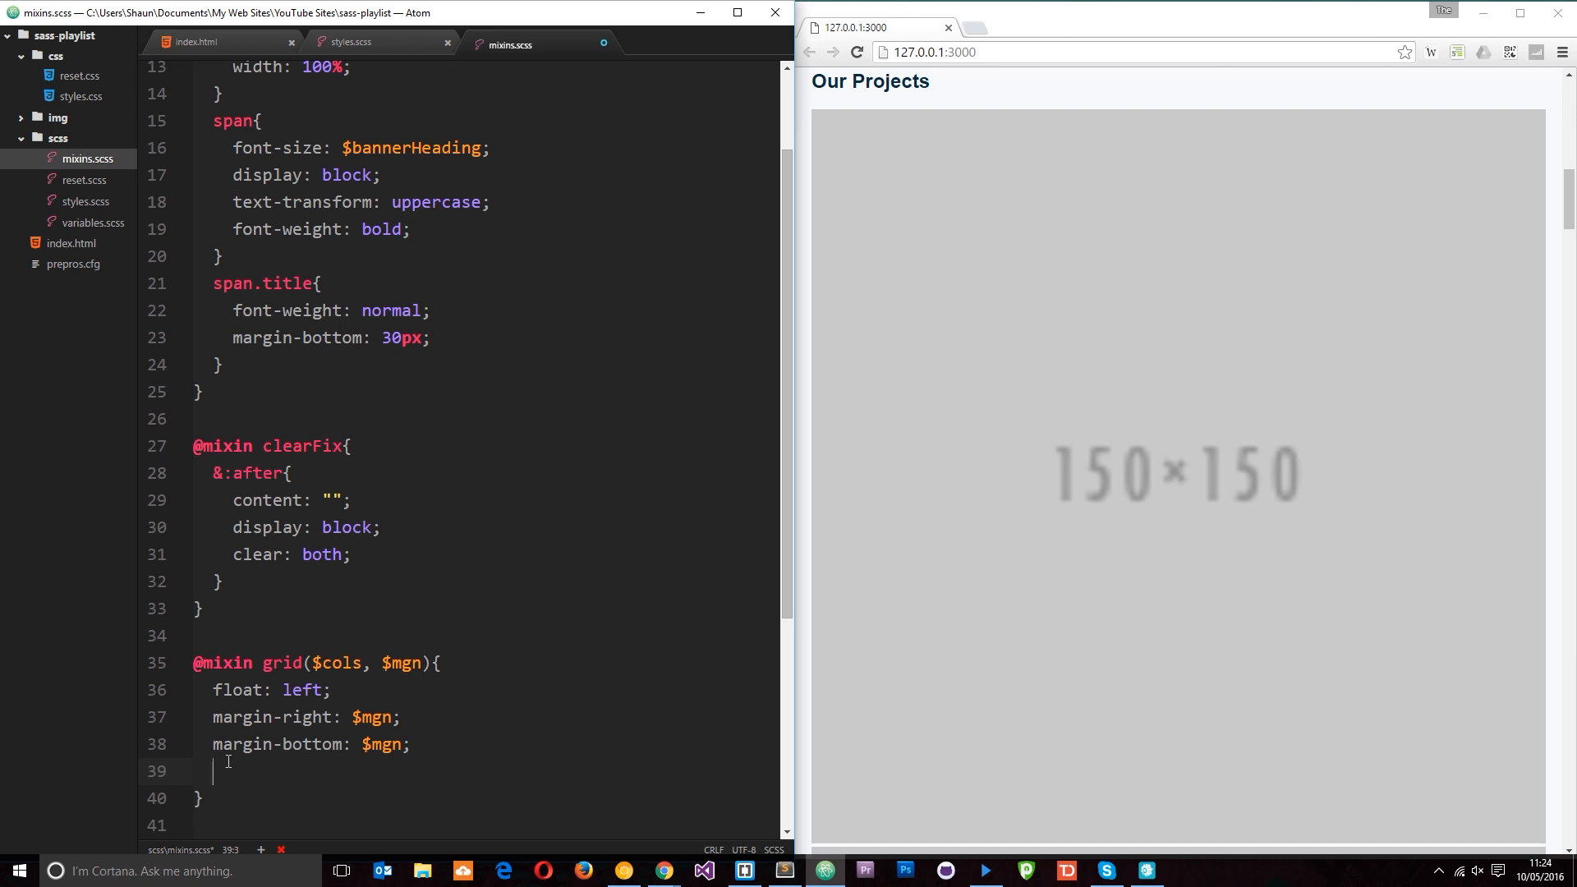
Add an &:nth-child(#{$cols}n) block setting margin-right to 0
{"action": "type", "text": "&:"}
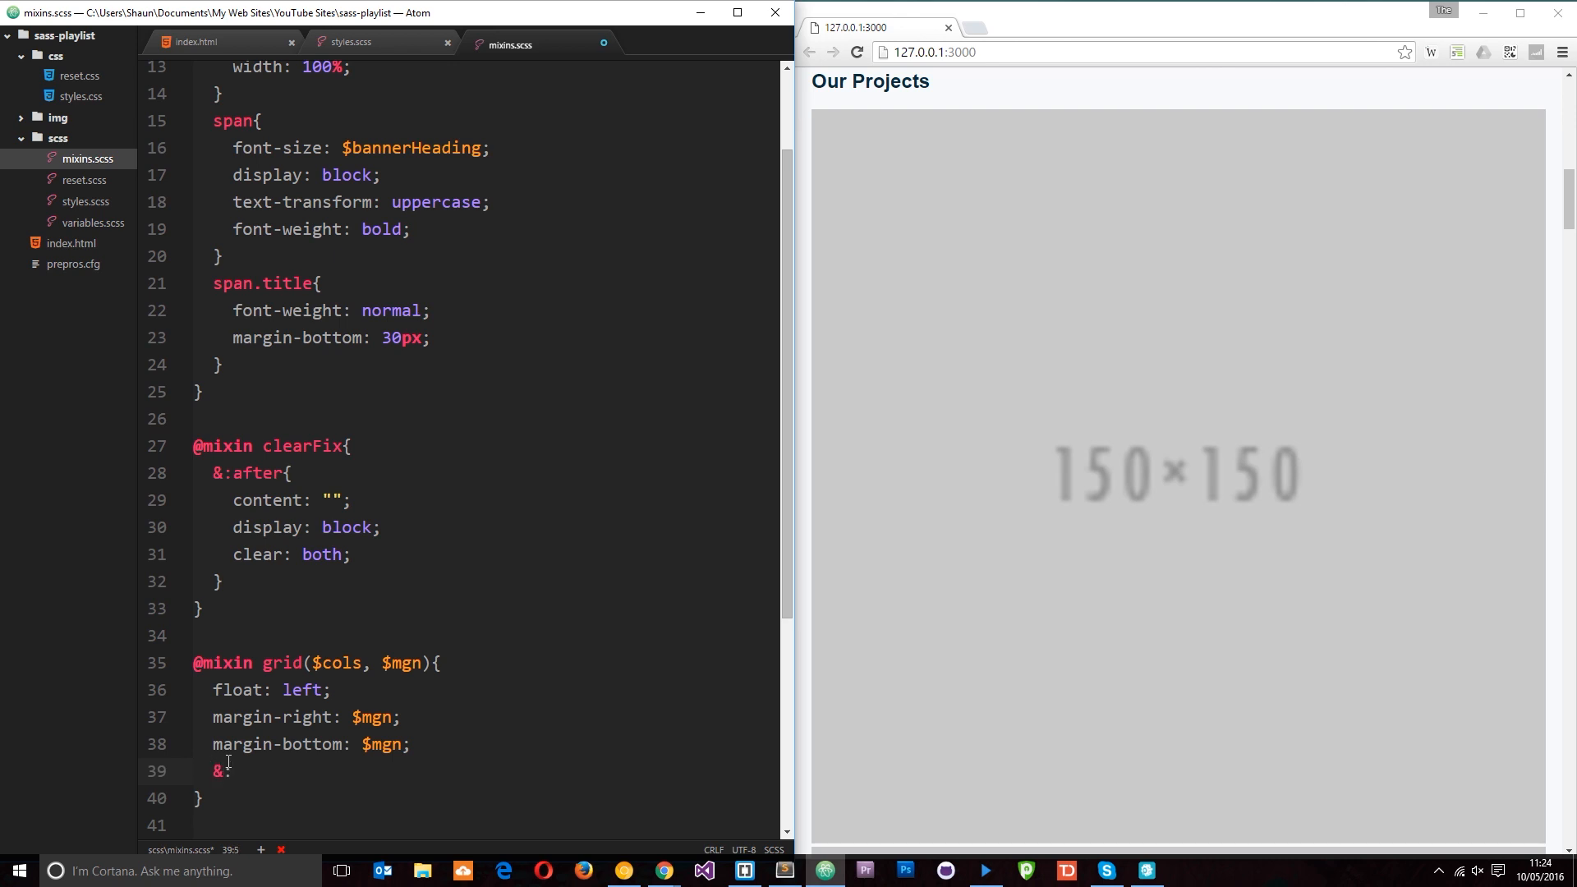
{"action": "type", "text": "nth-chi"}
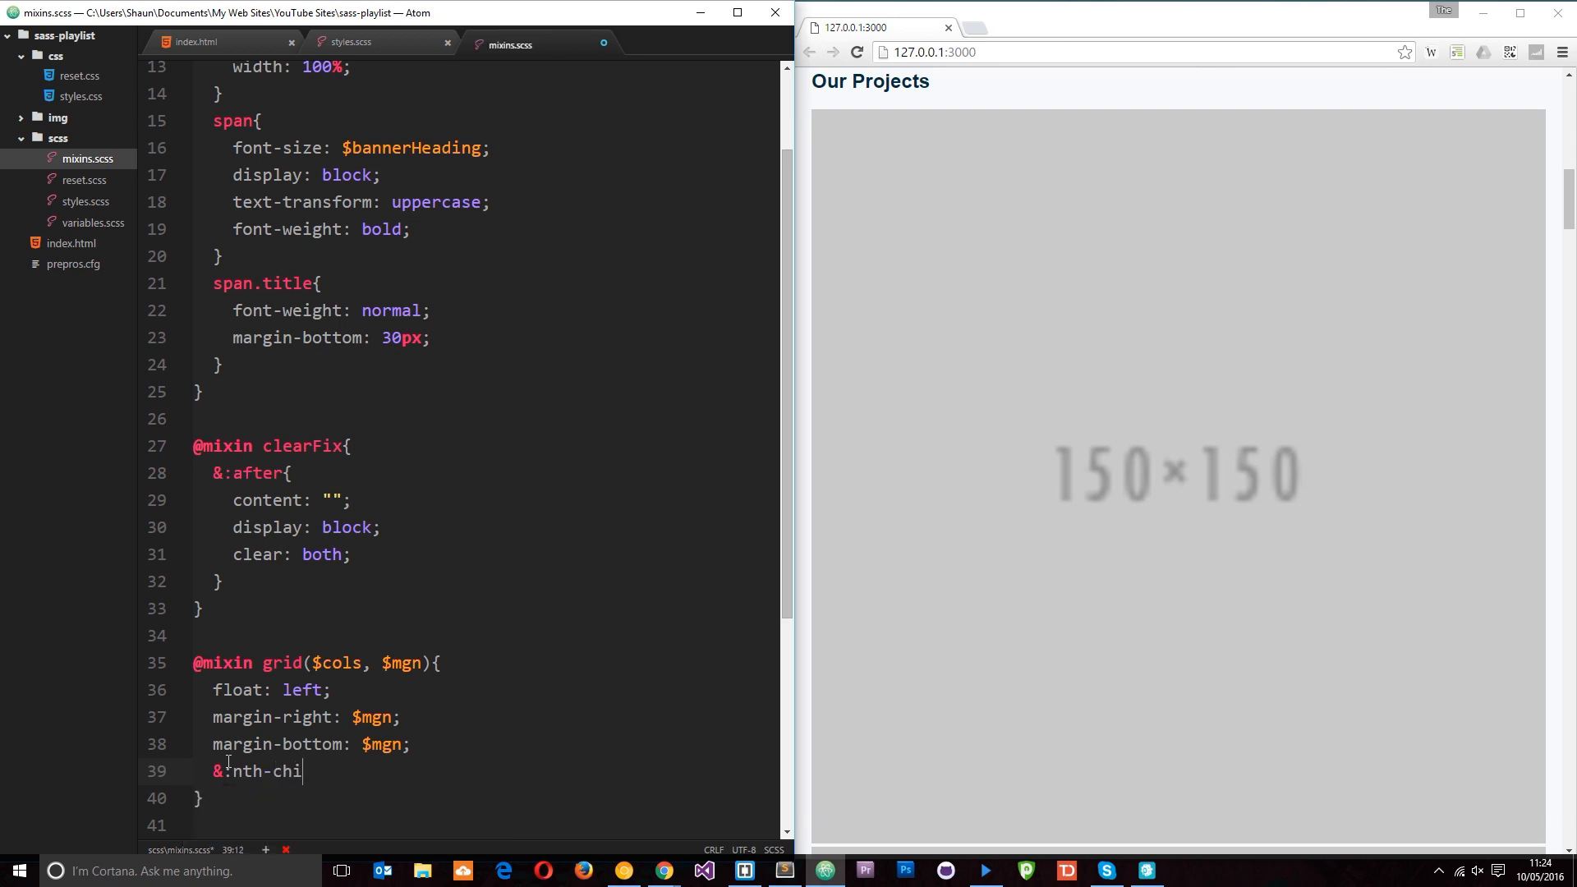
{"action": "type", "text": "ld()"}
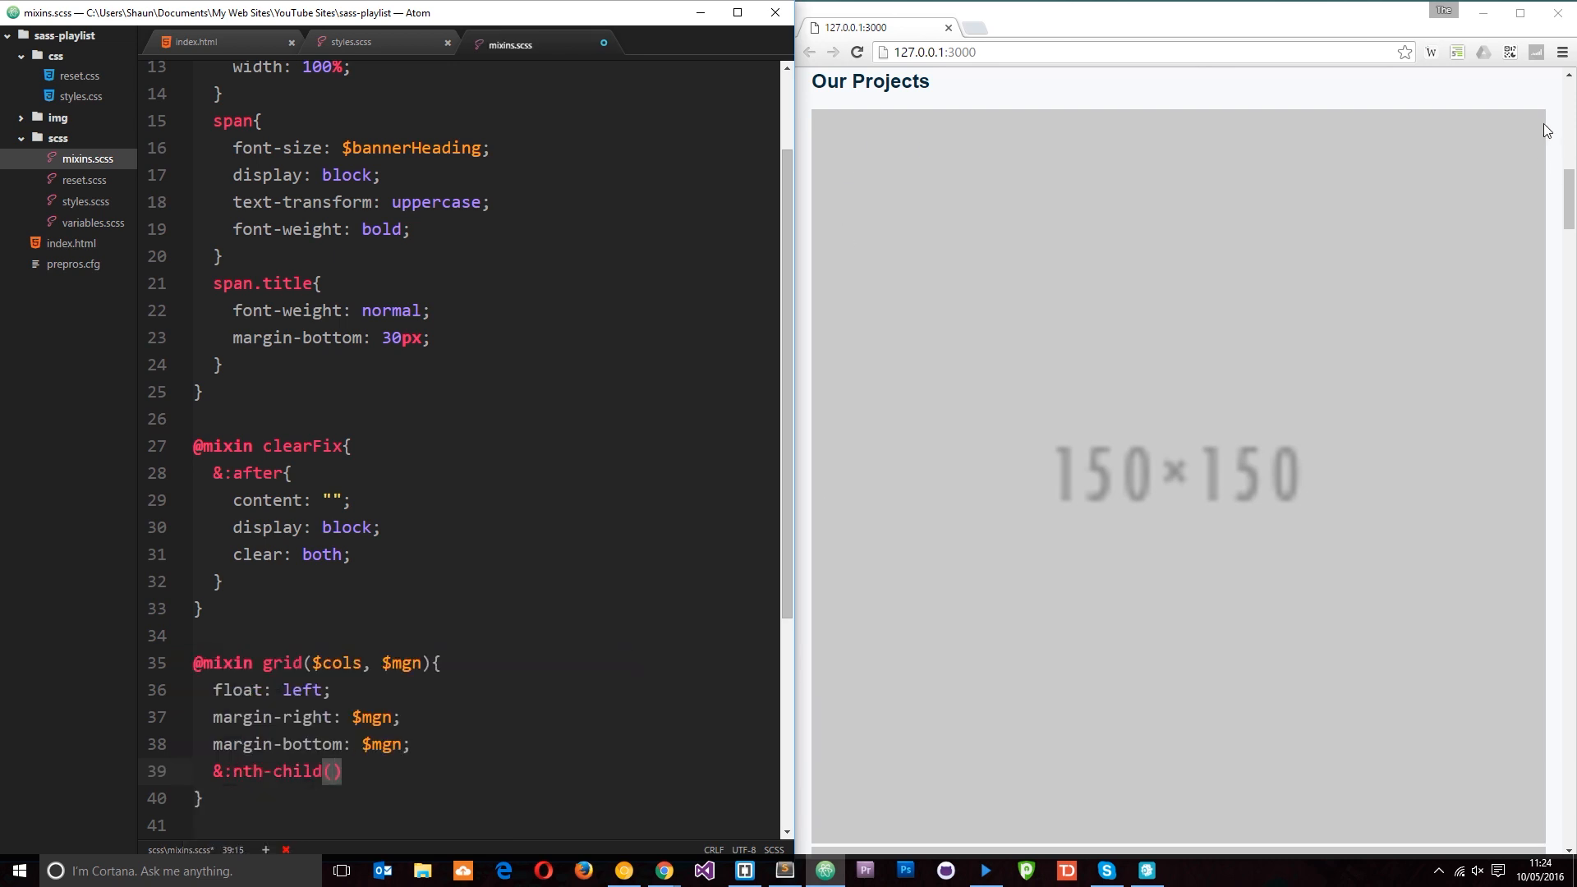
{"action": "mouse_move", "coordinate": [1002, 154]}
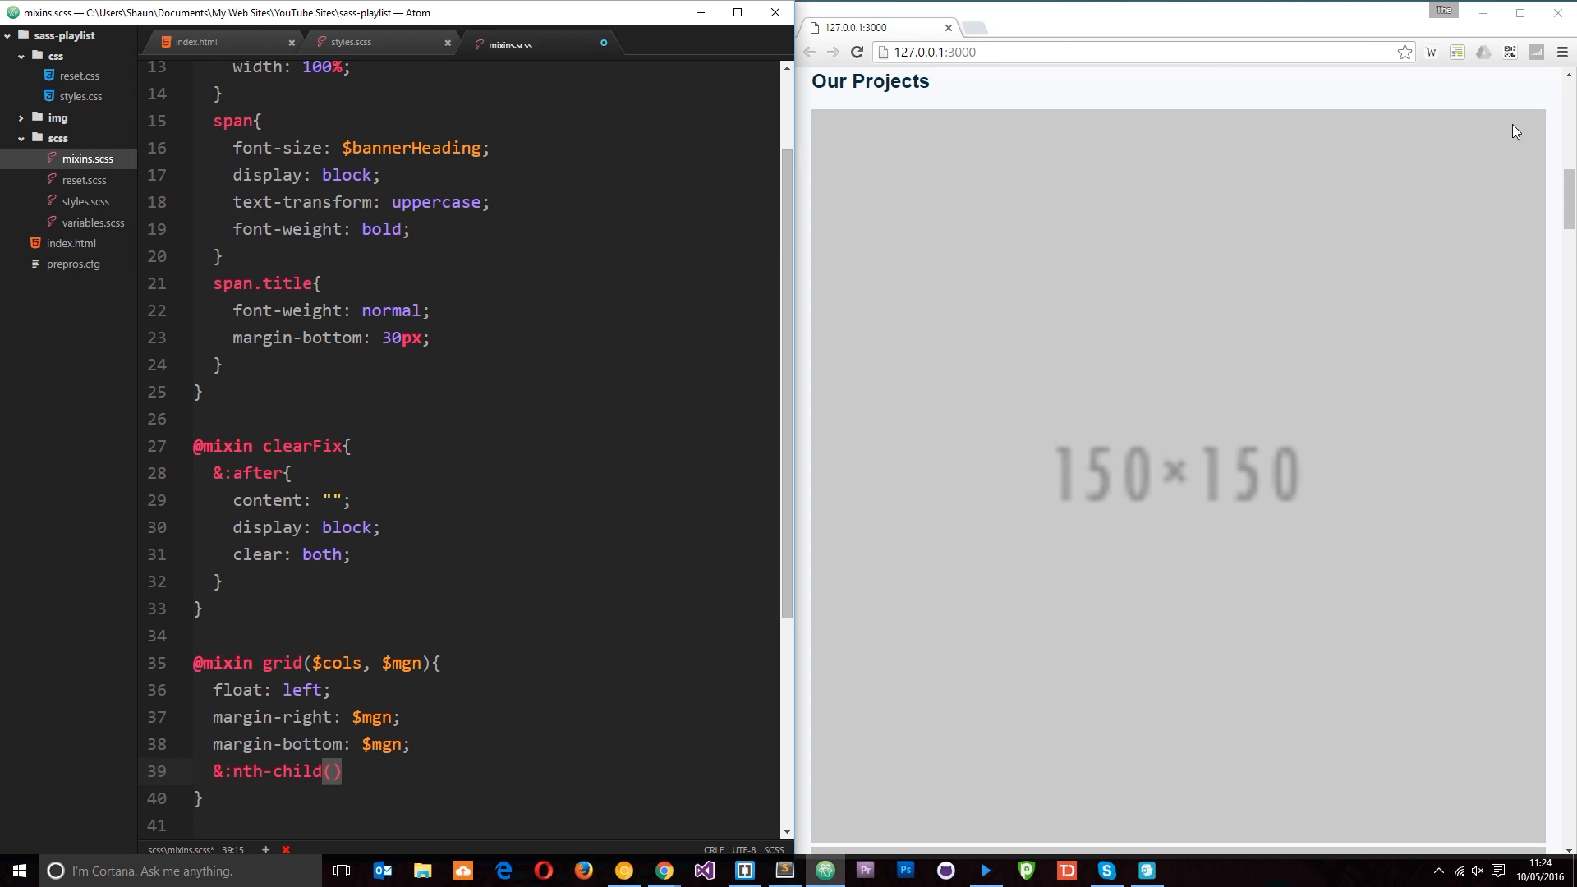
{"action": "mouse_move", "coordinate": [1490, 158]}
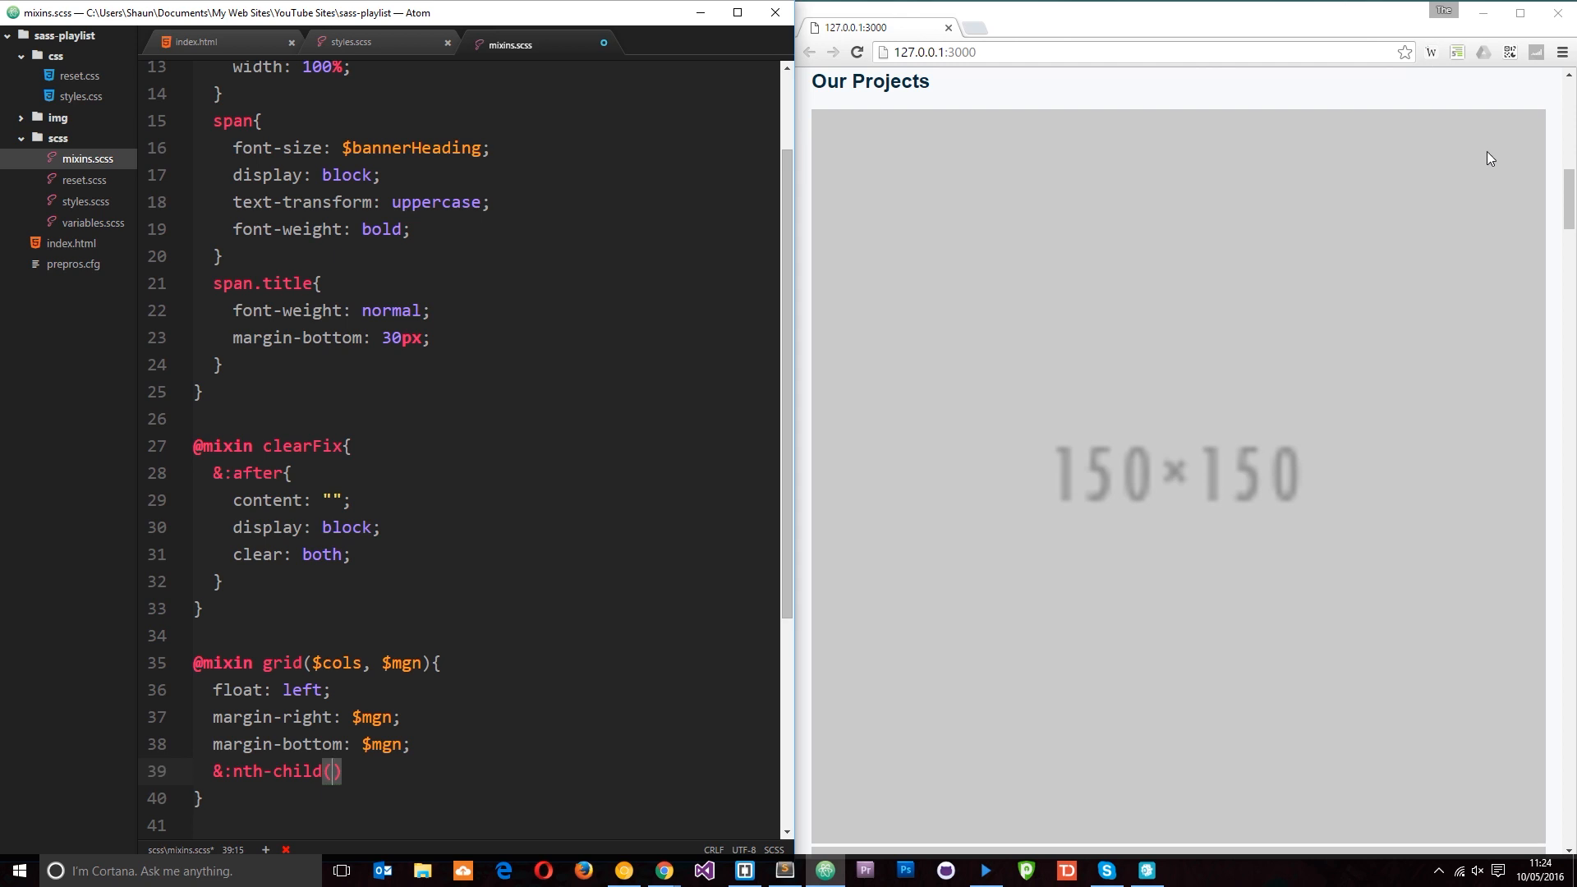
{"action": "mouse_move", "coordinate": [1502, 400]}
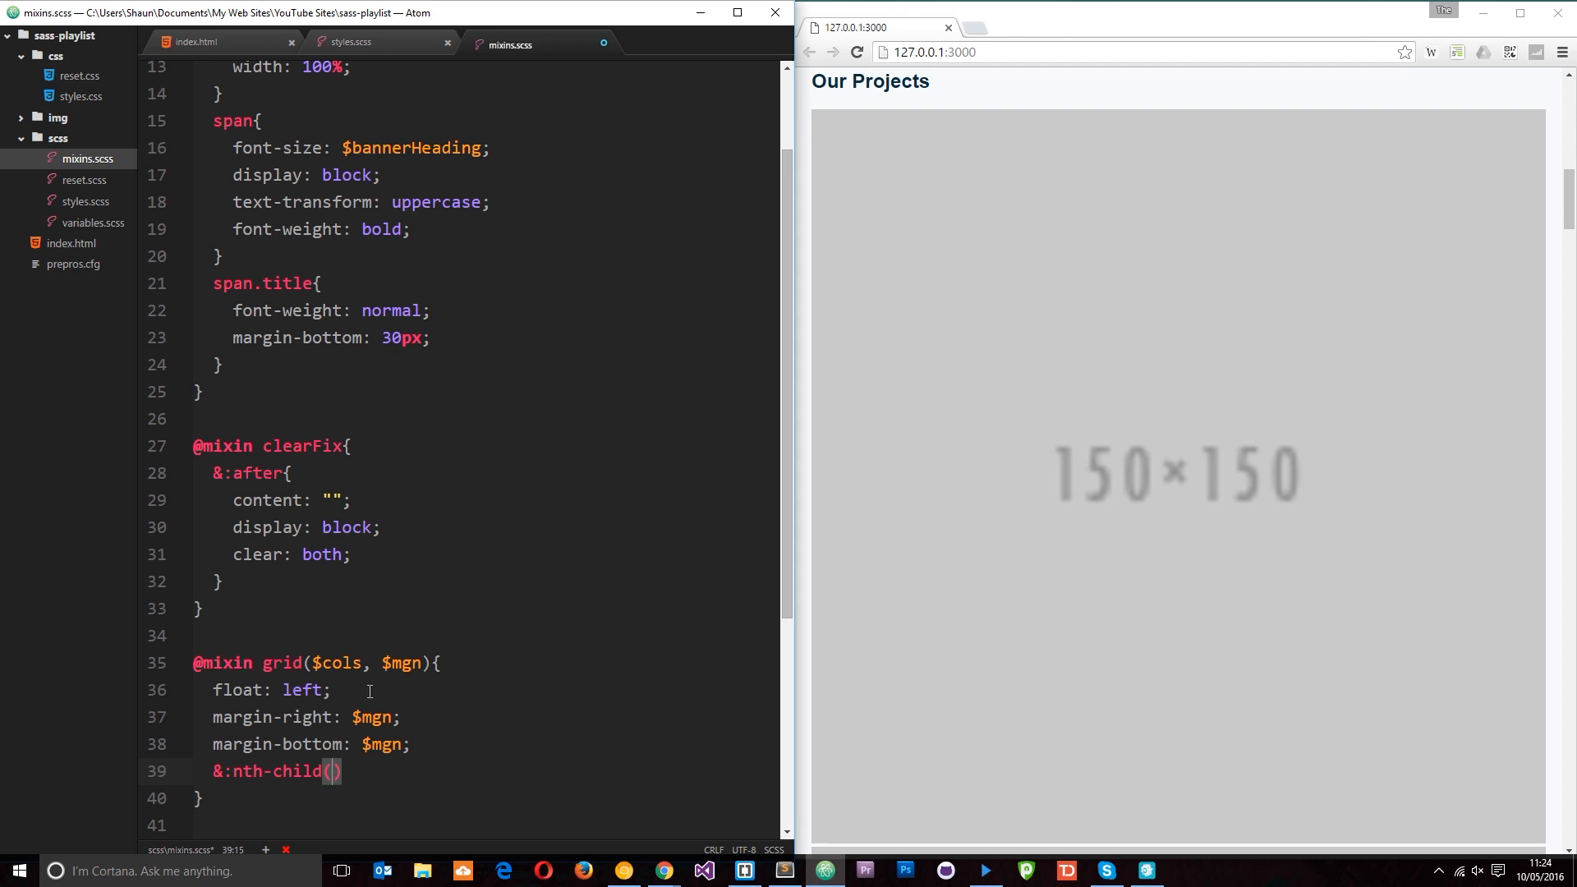
{"action": "double_click", "coordinate": [335, 663]}
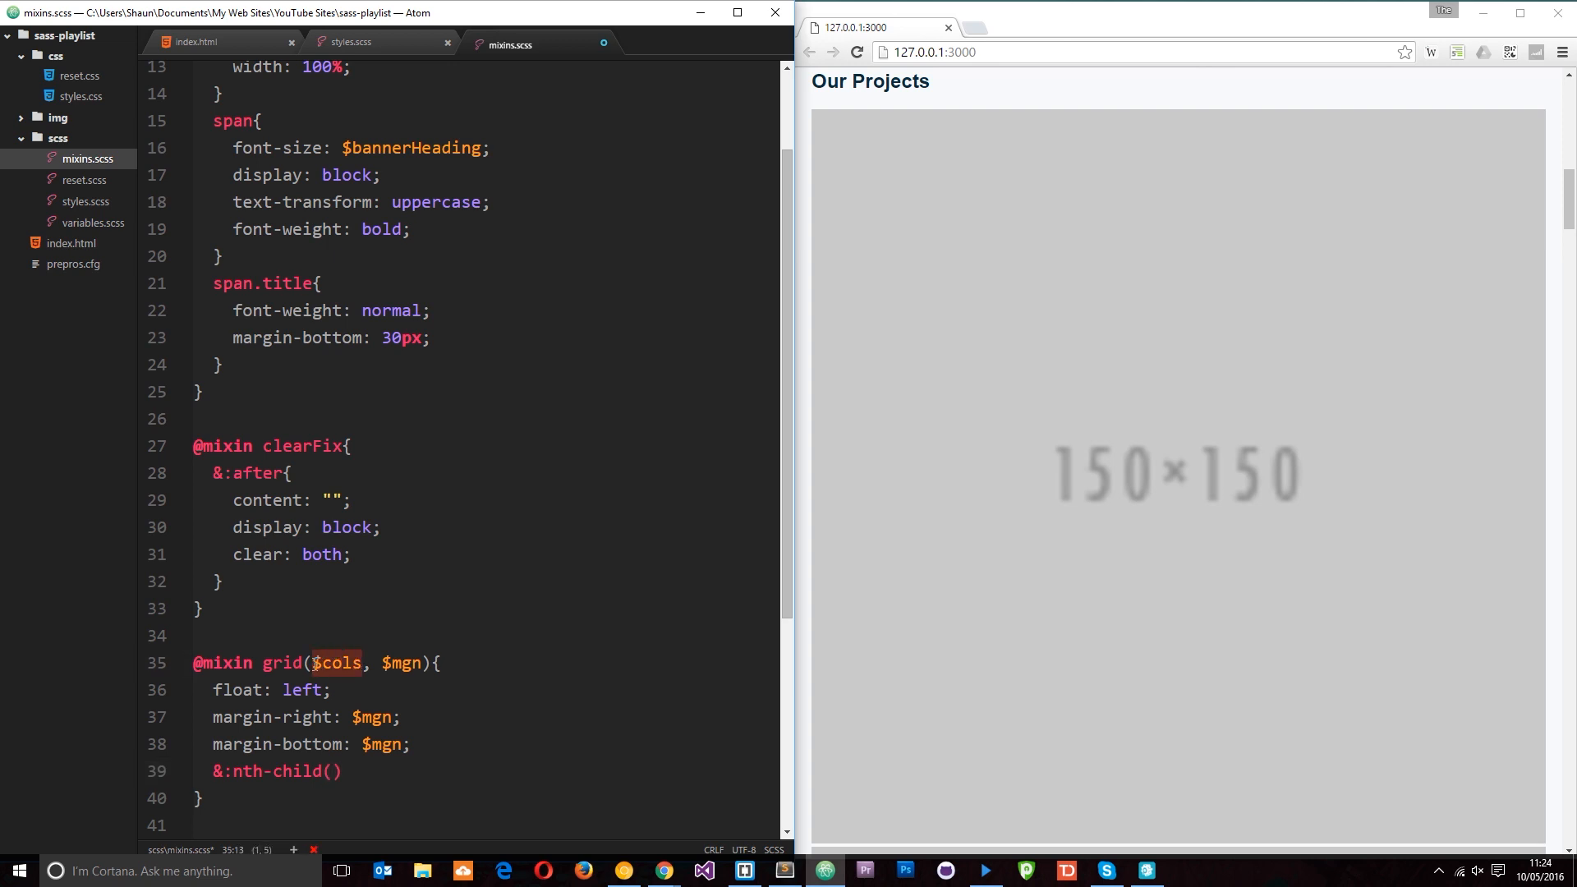
{"action": "mouse_move", "coordinate": [1014, 192]}
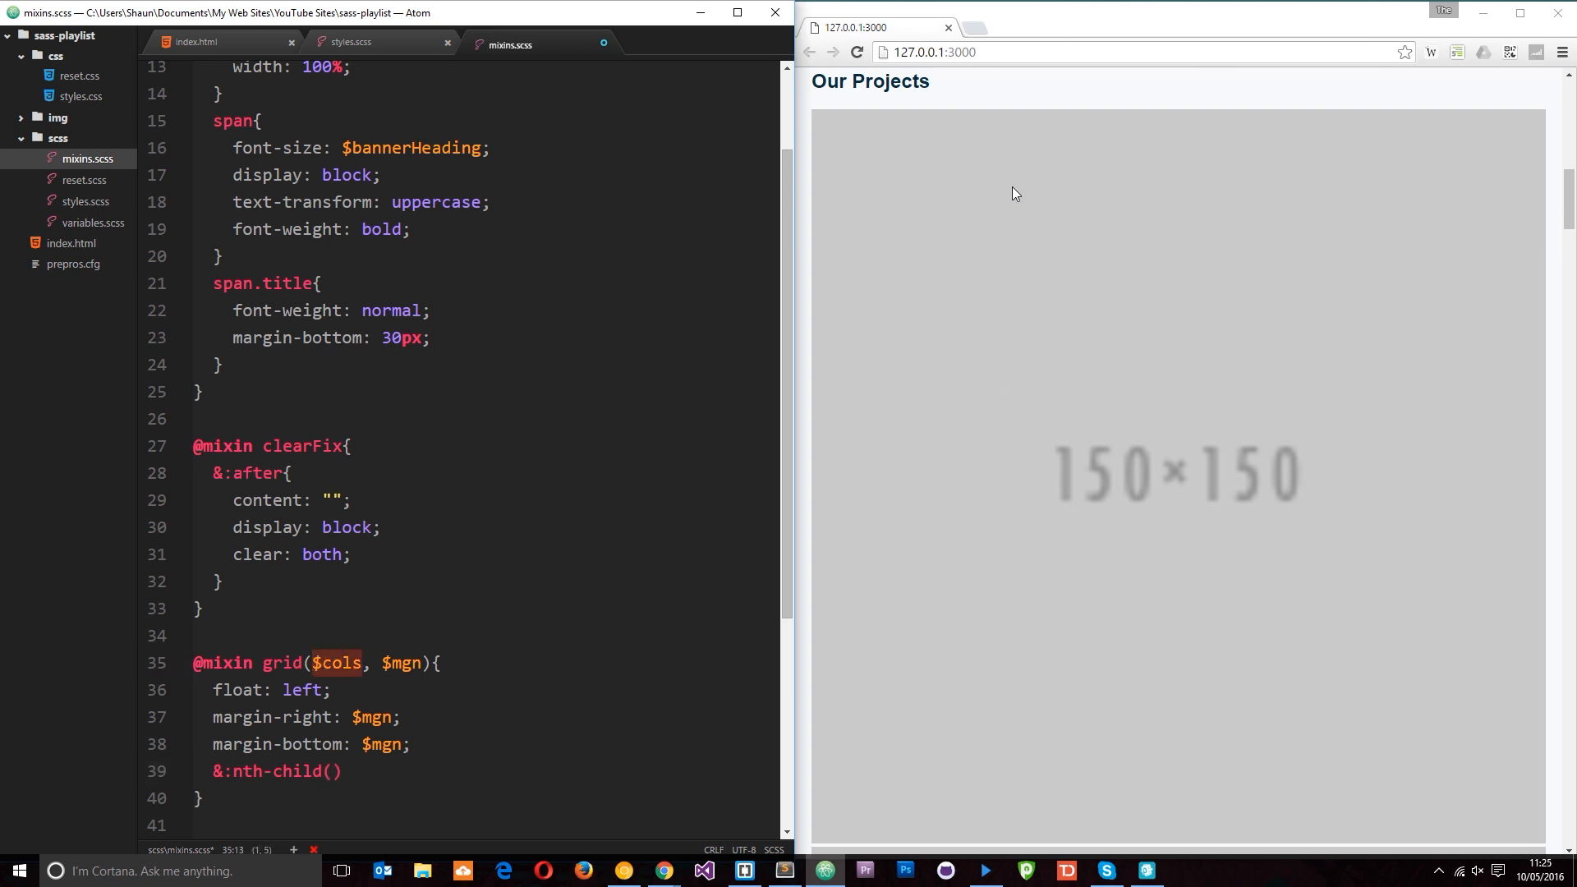
{"action": "mouse_move", "coordinate": [1341, 227]}
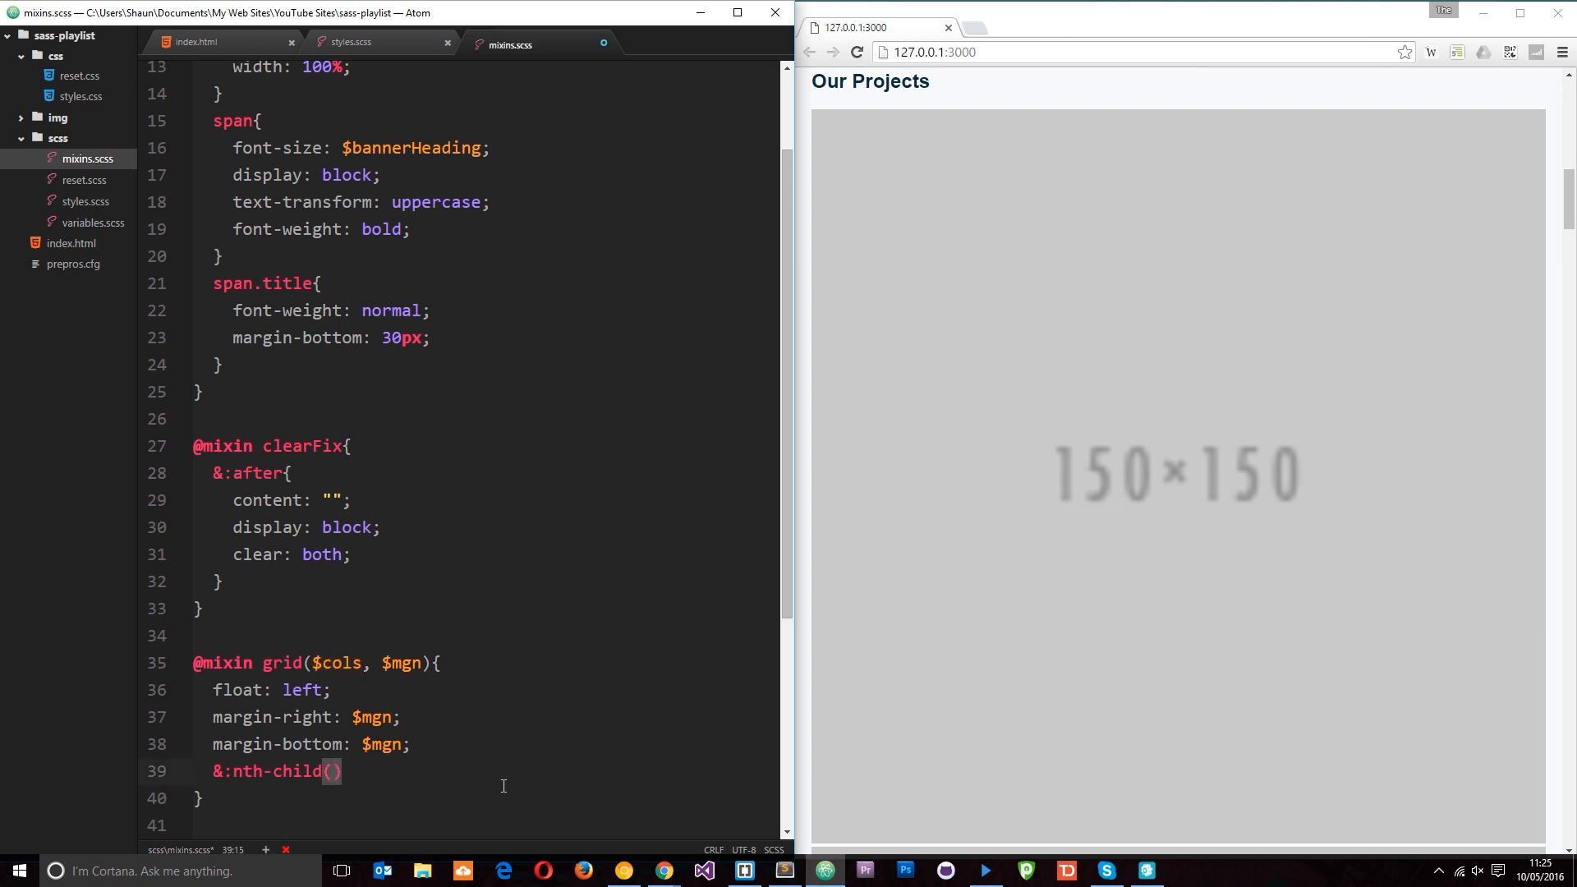
{"action": "type", "text": "$cols"}
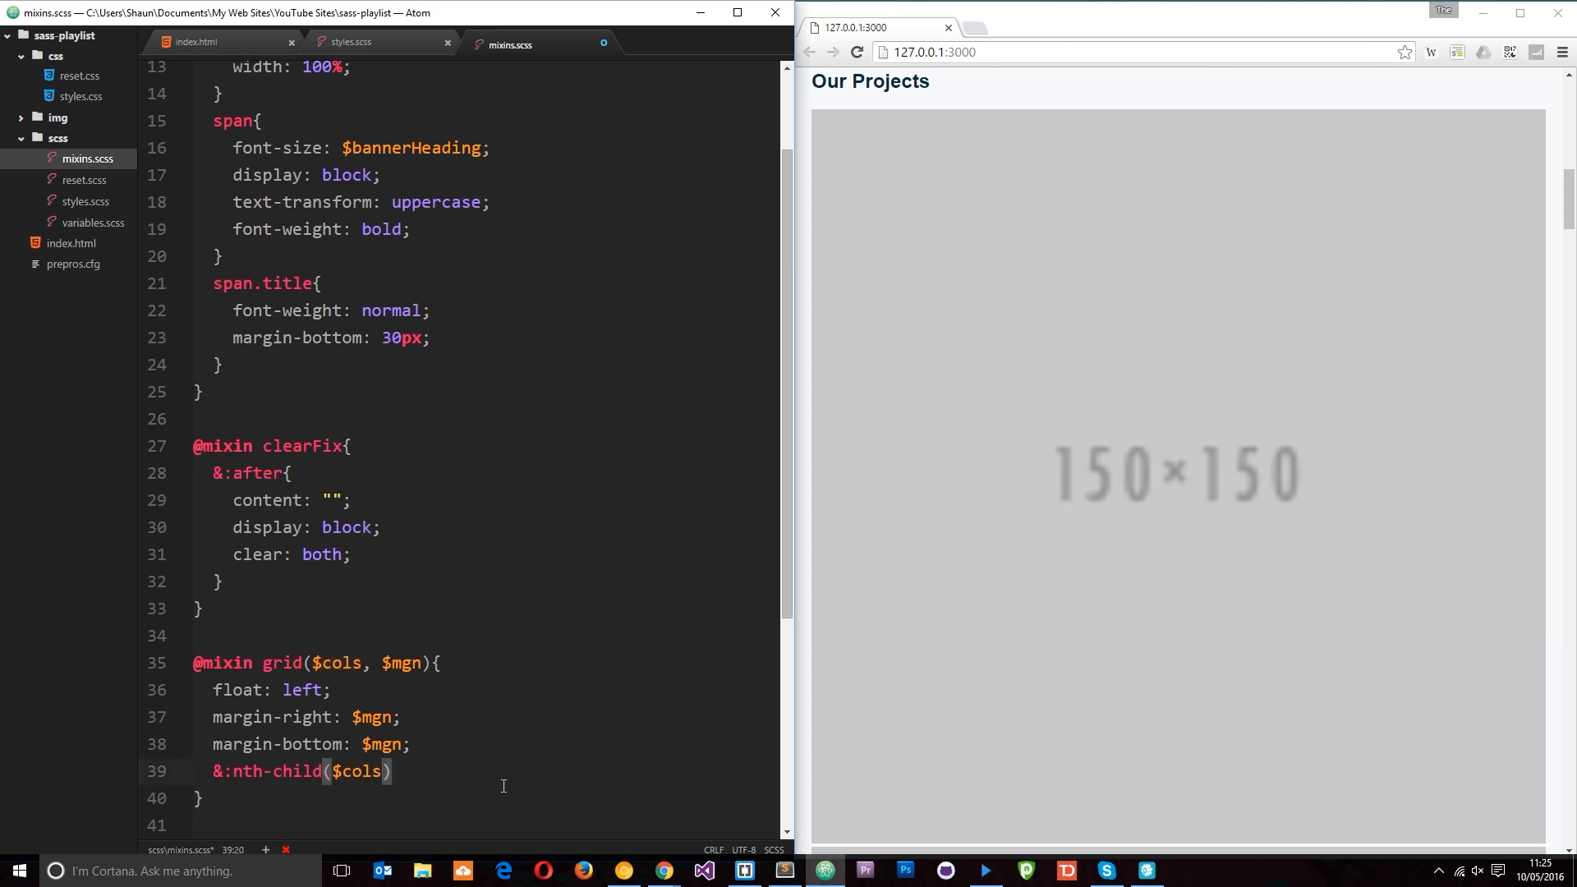
{"action": "type", "text": "n"}
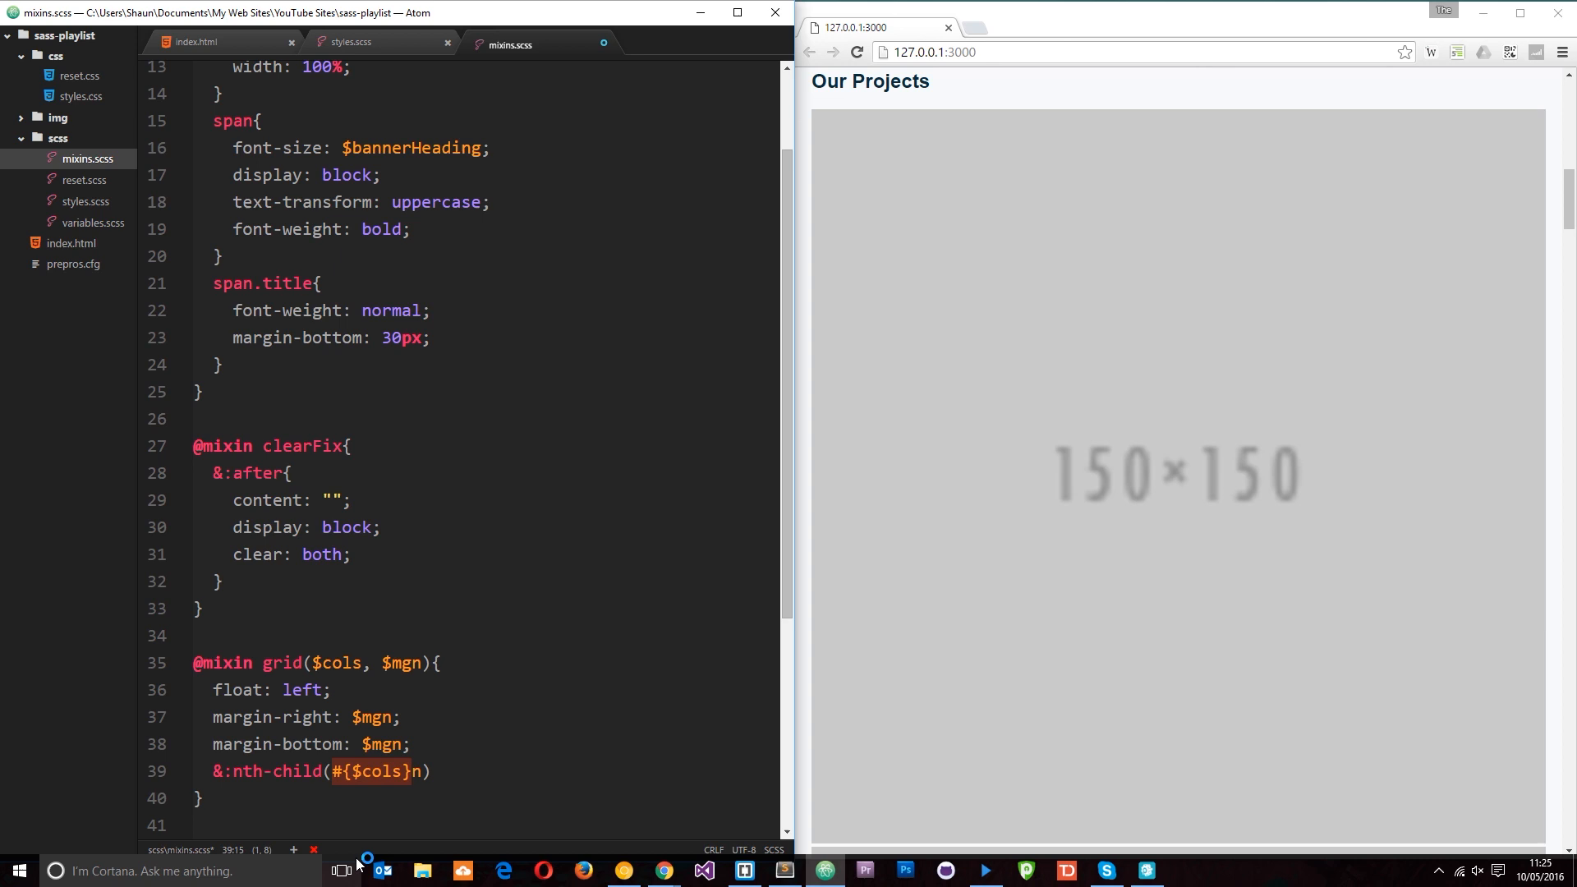
{"action": "left_click", "coordinate": [413, 771]}
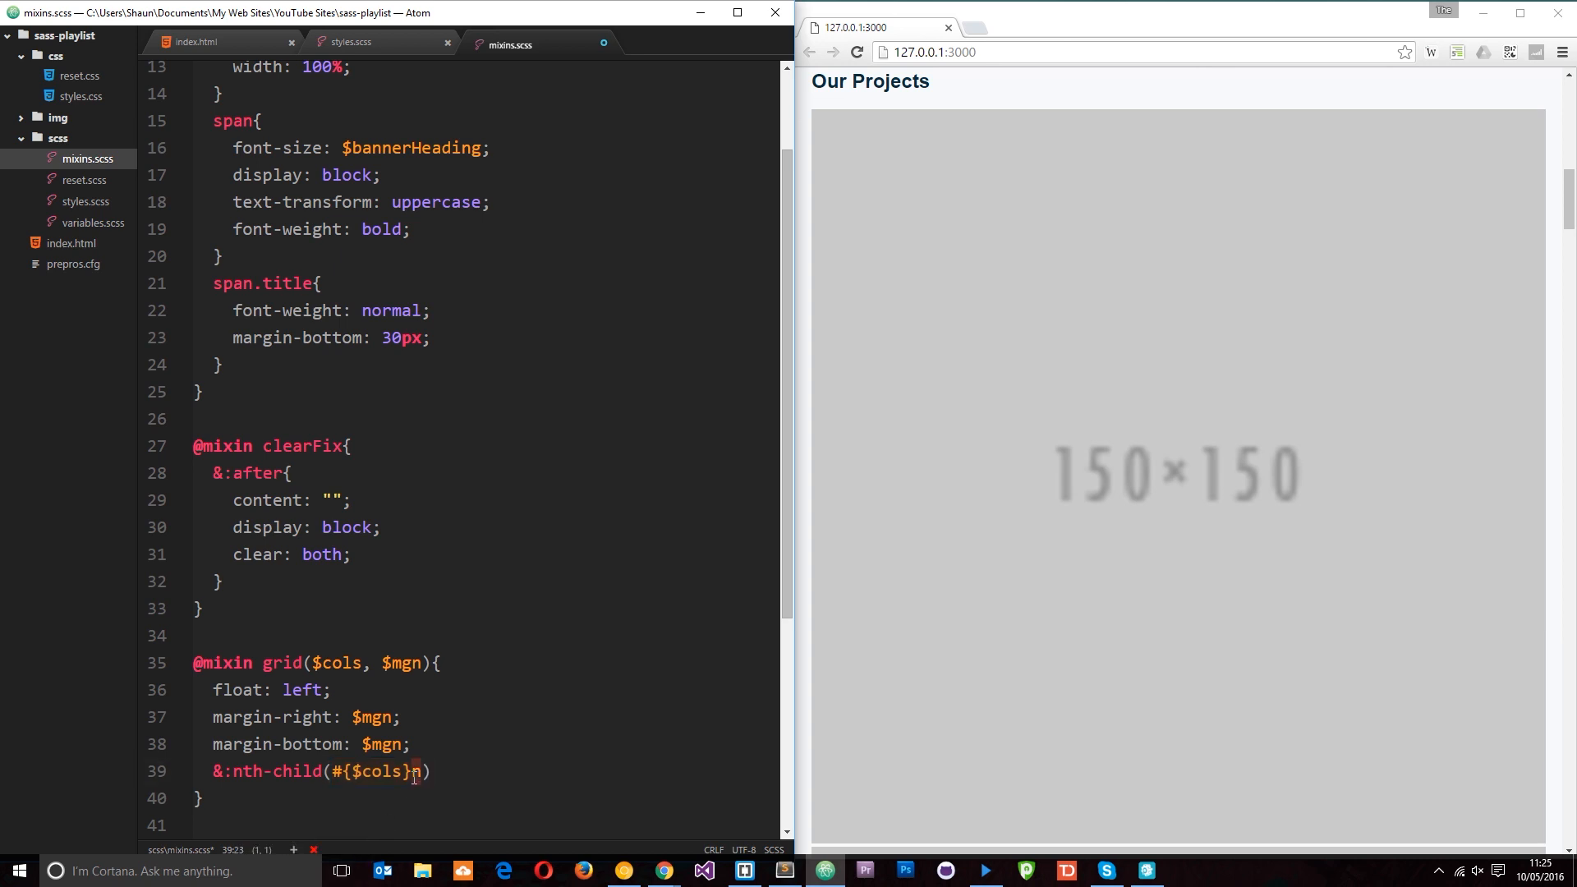
{"action": "type", "text": "{}"}
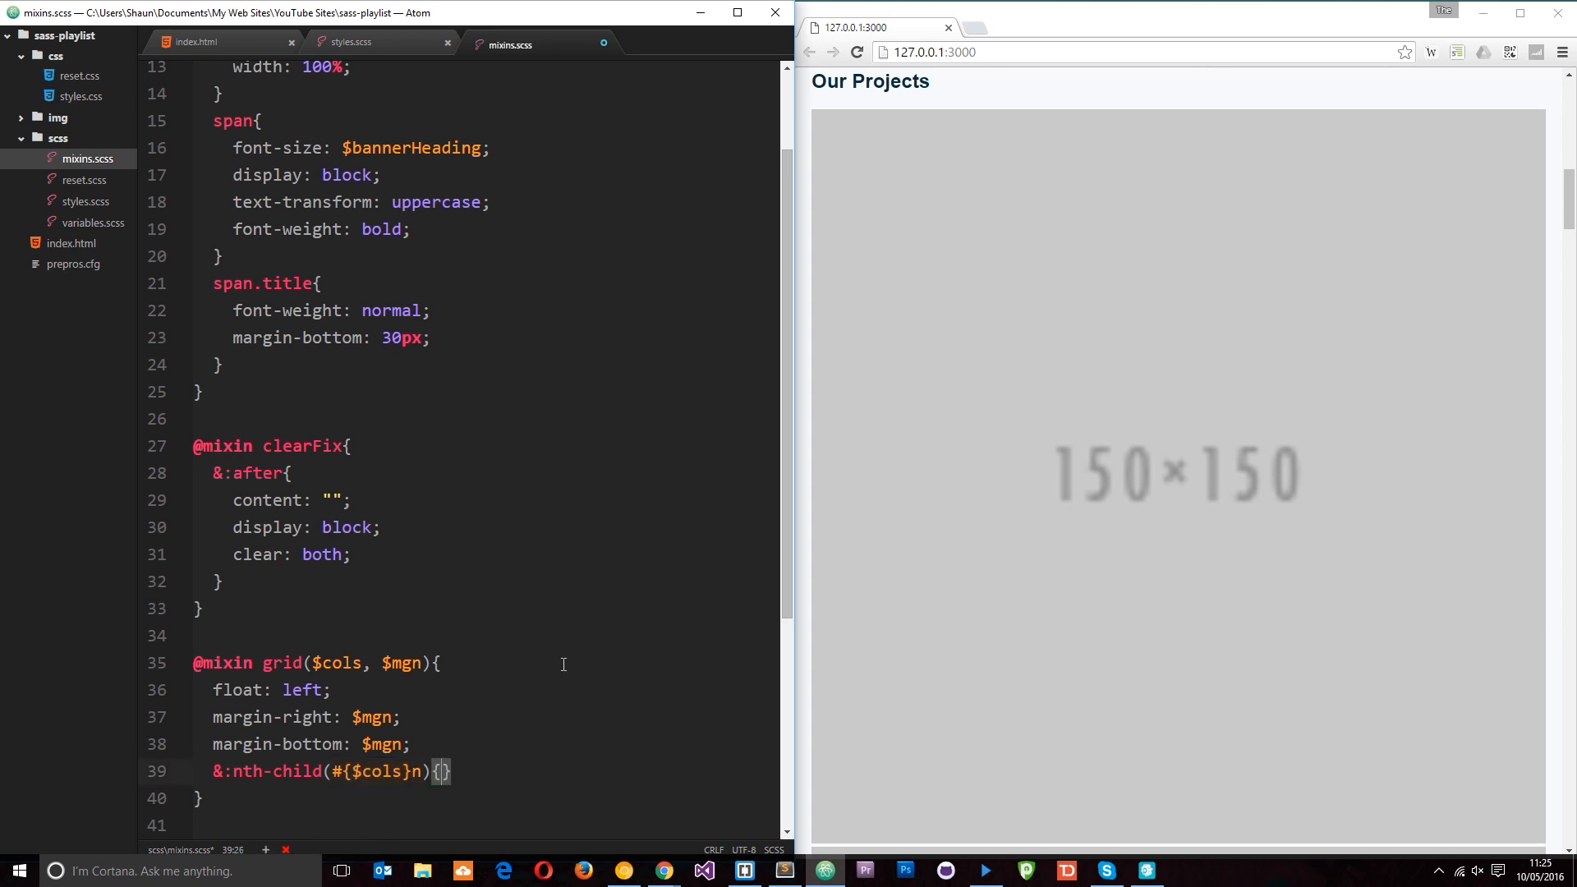
{"action": "key", "text": "enter"}
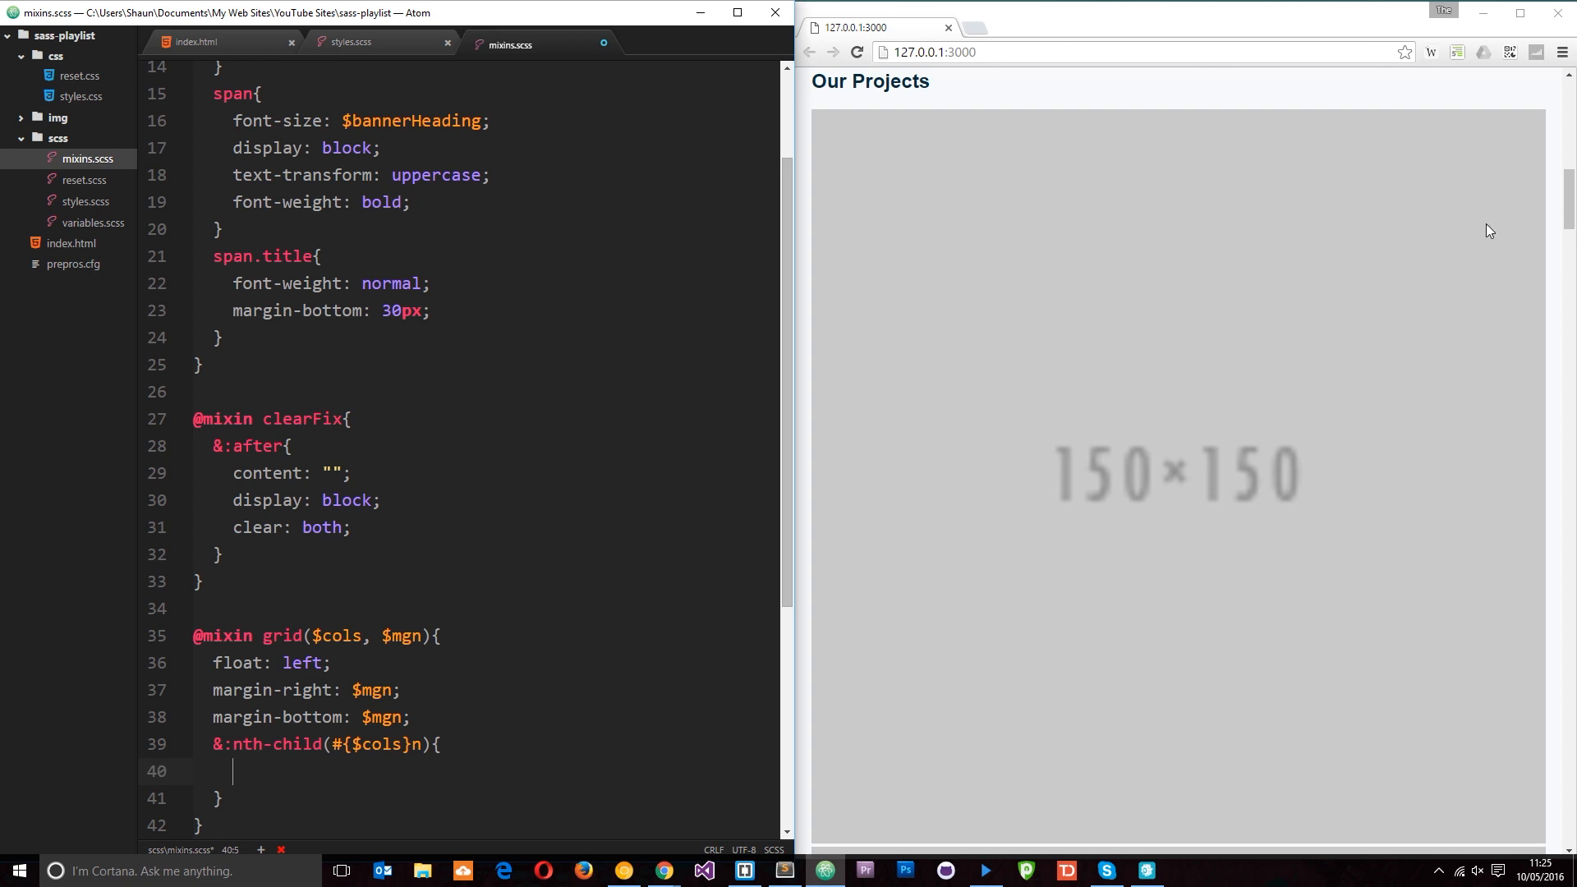
{"action": "type", "text": "margin-right: 0"}
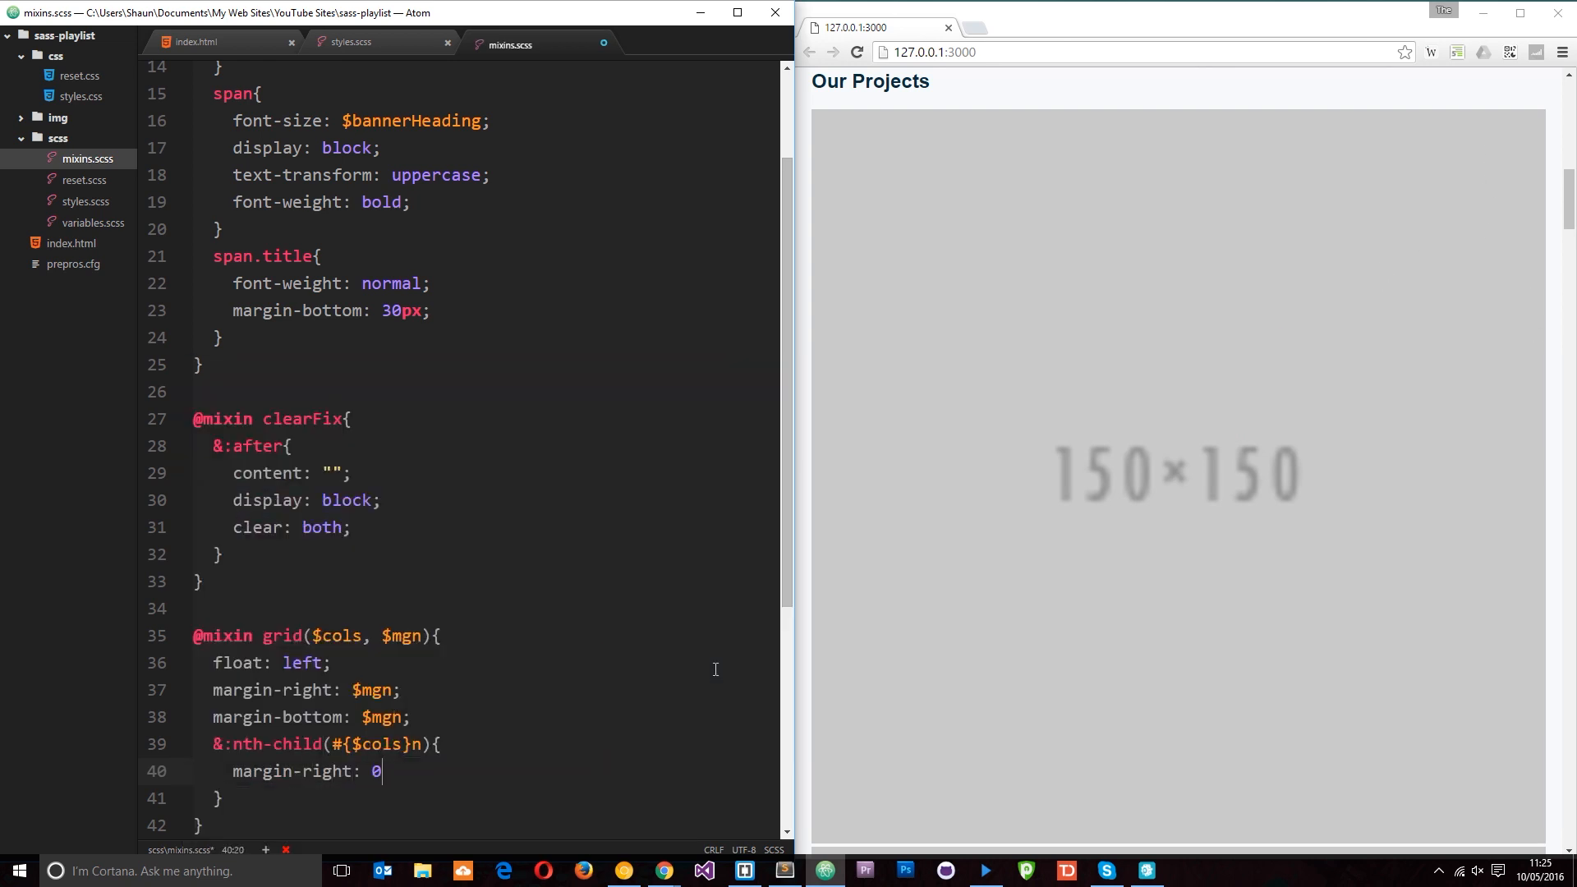
{"action": "type", "text": ";"}
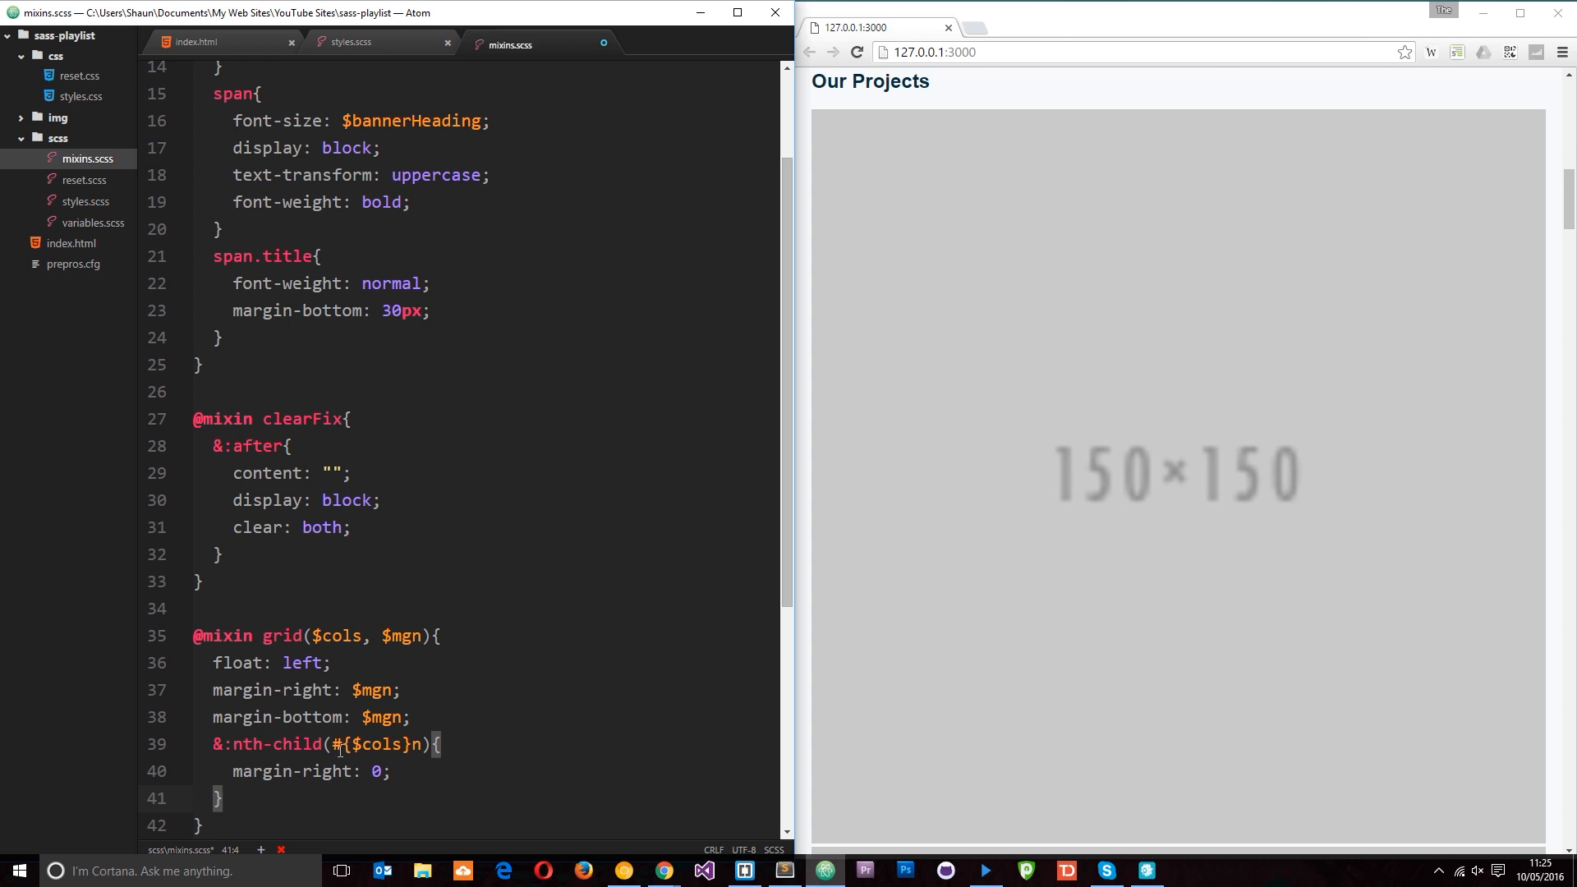
Set width: ((100% - (($cols - 1) * $mgn)) / $cols ); and highlight the margin, gutter and 100% parts
{"action": "type", "text": "width:"}
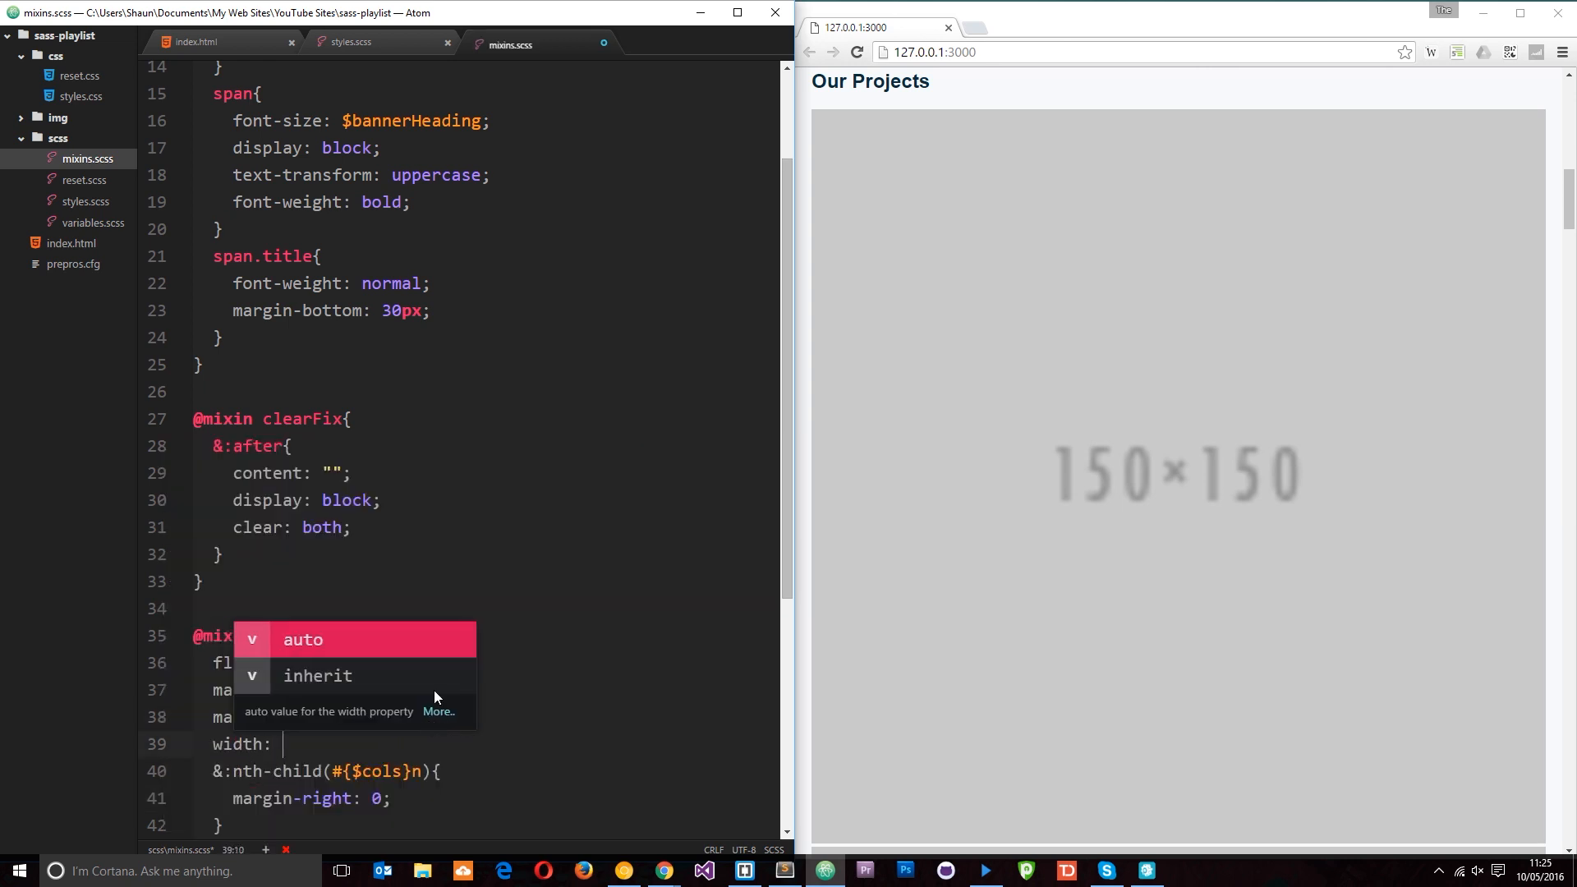
{"action": "mouse_move", "coordinate": [843, 144]}
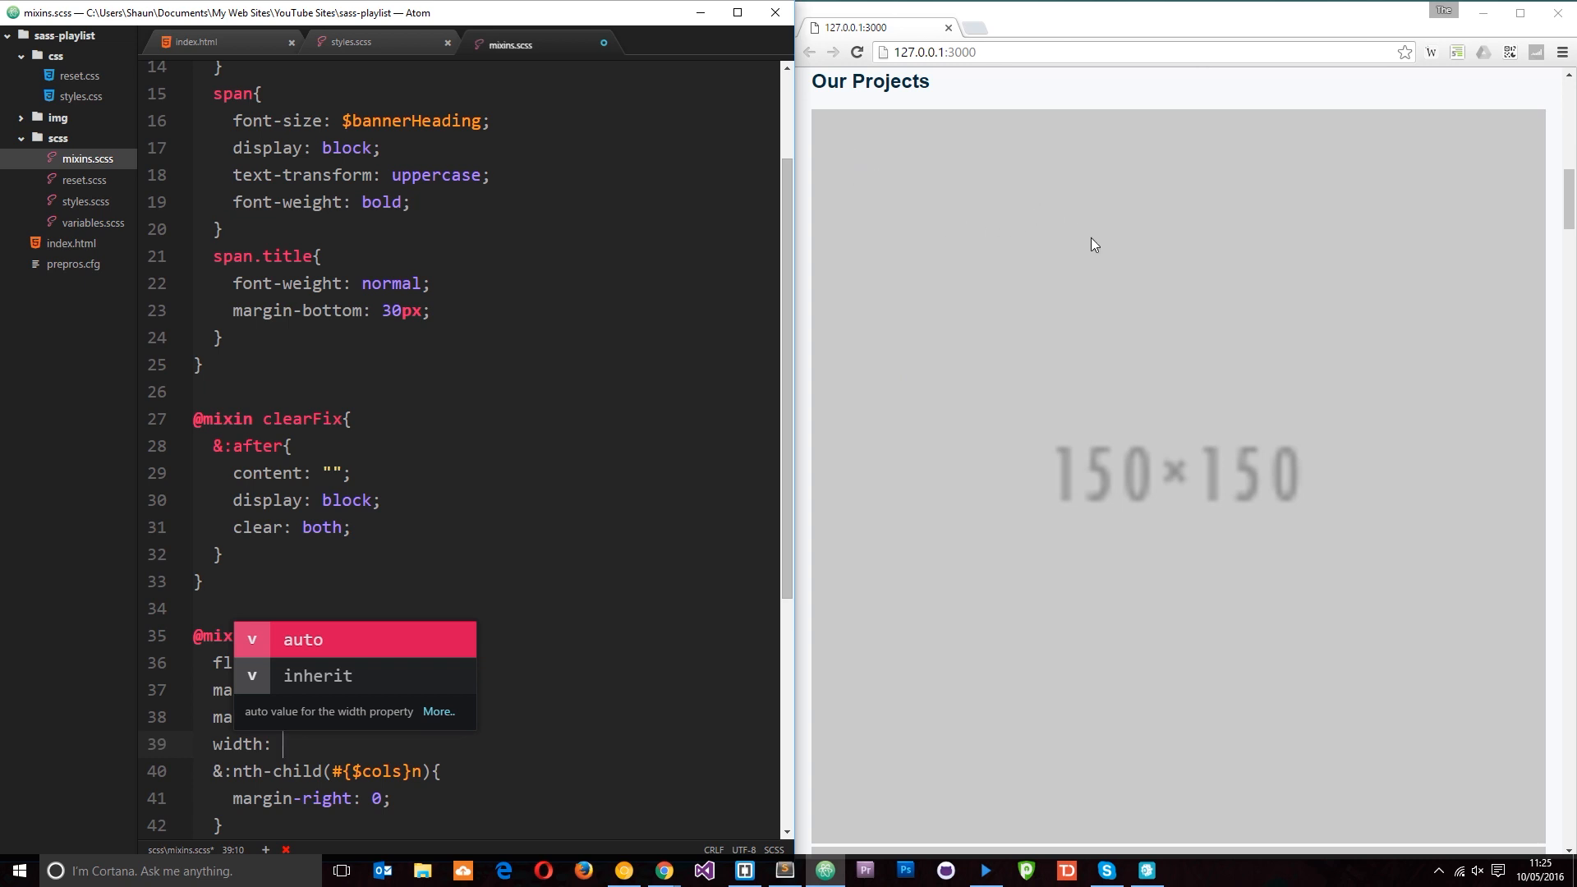
{"action": "mouse_move", "coordinate": [886, 164]}
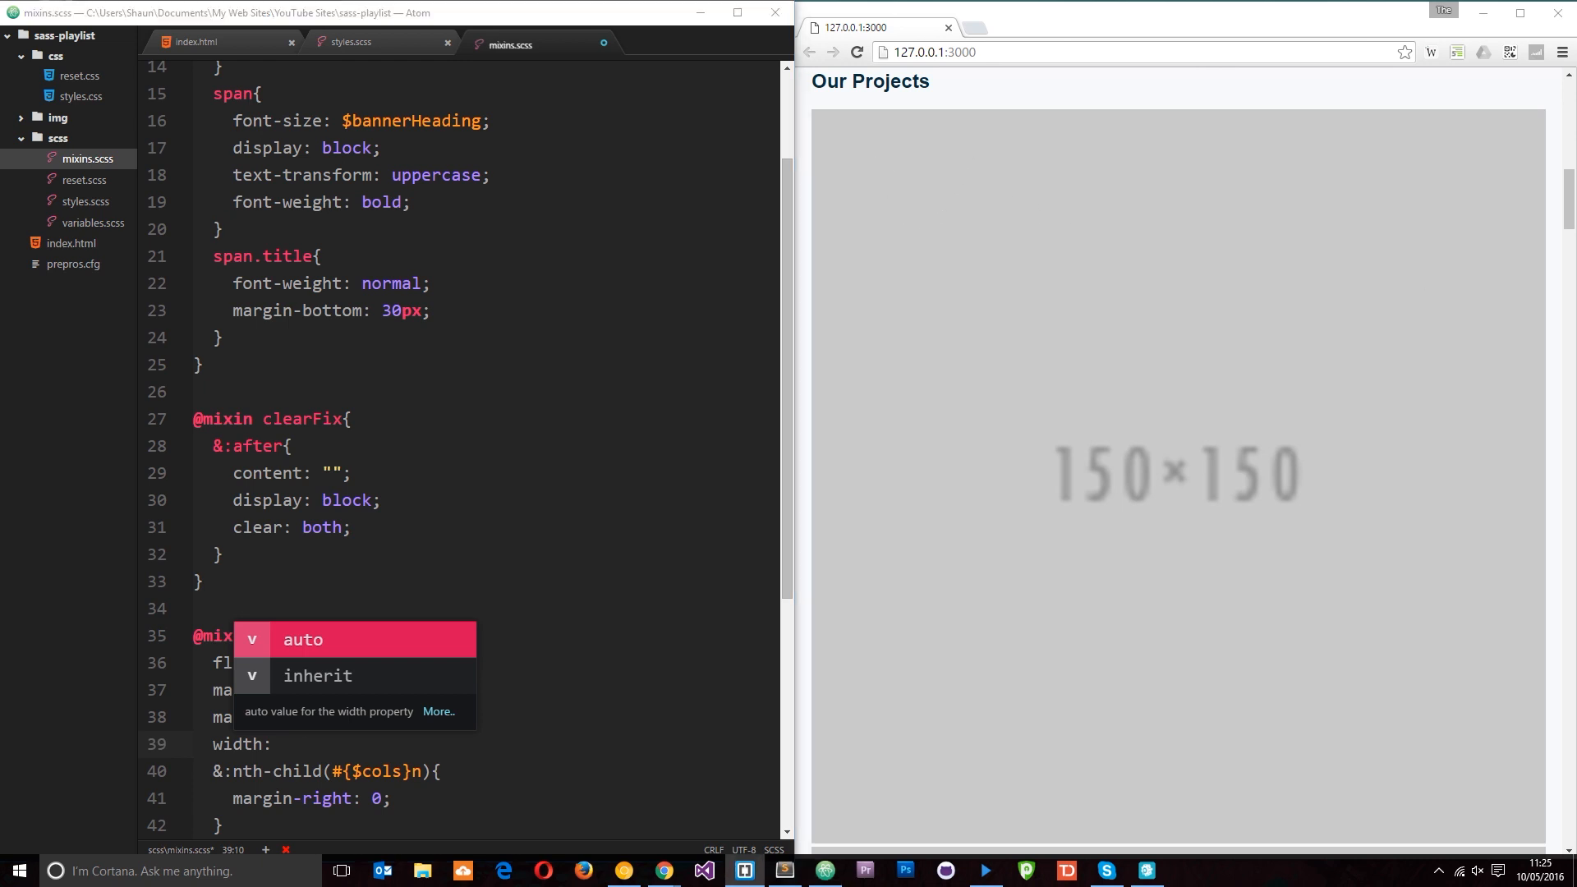
{"action": "type", "text": "((100% - (($cols - 1) * $mgn)) / $cols );"}
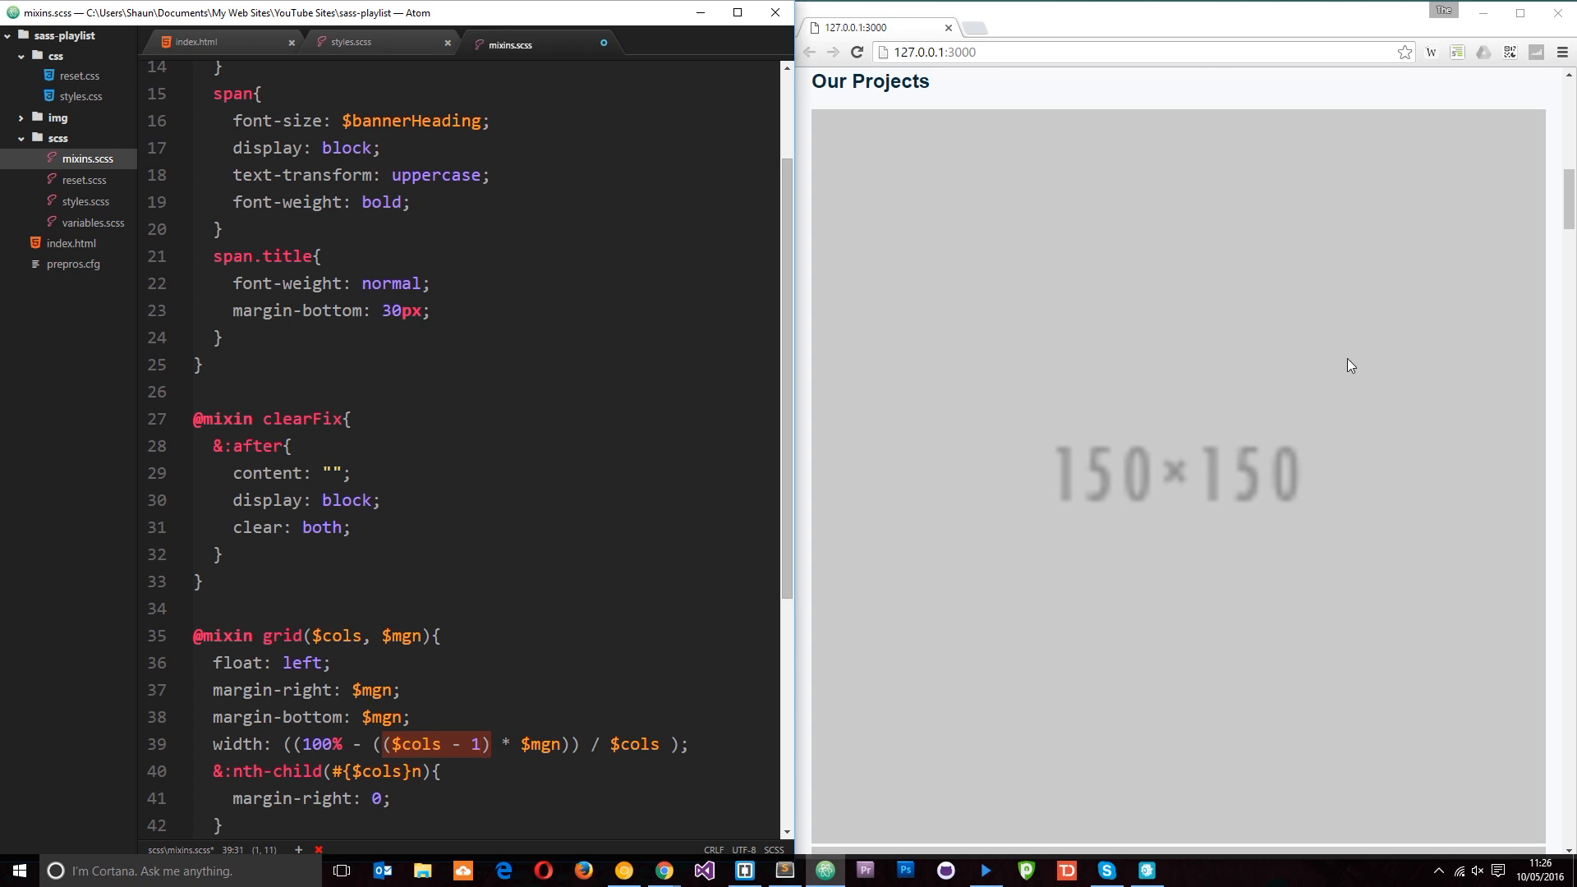
{"action": "double_click", "coordinate": [541, 744]}
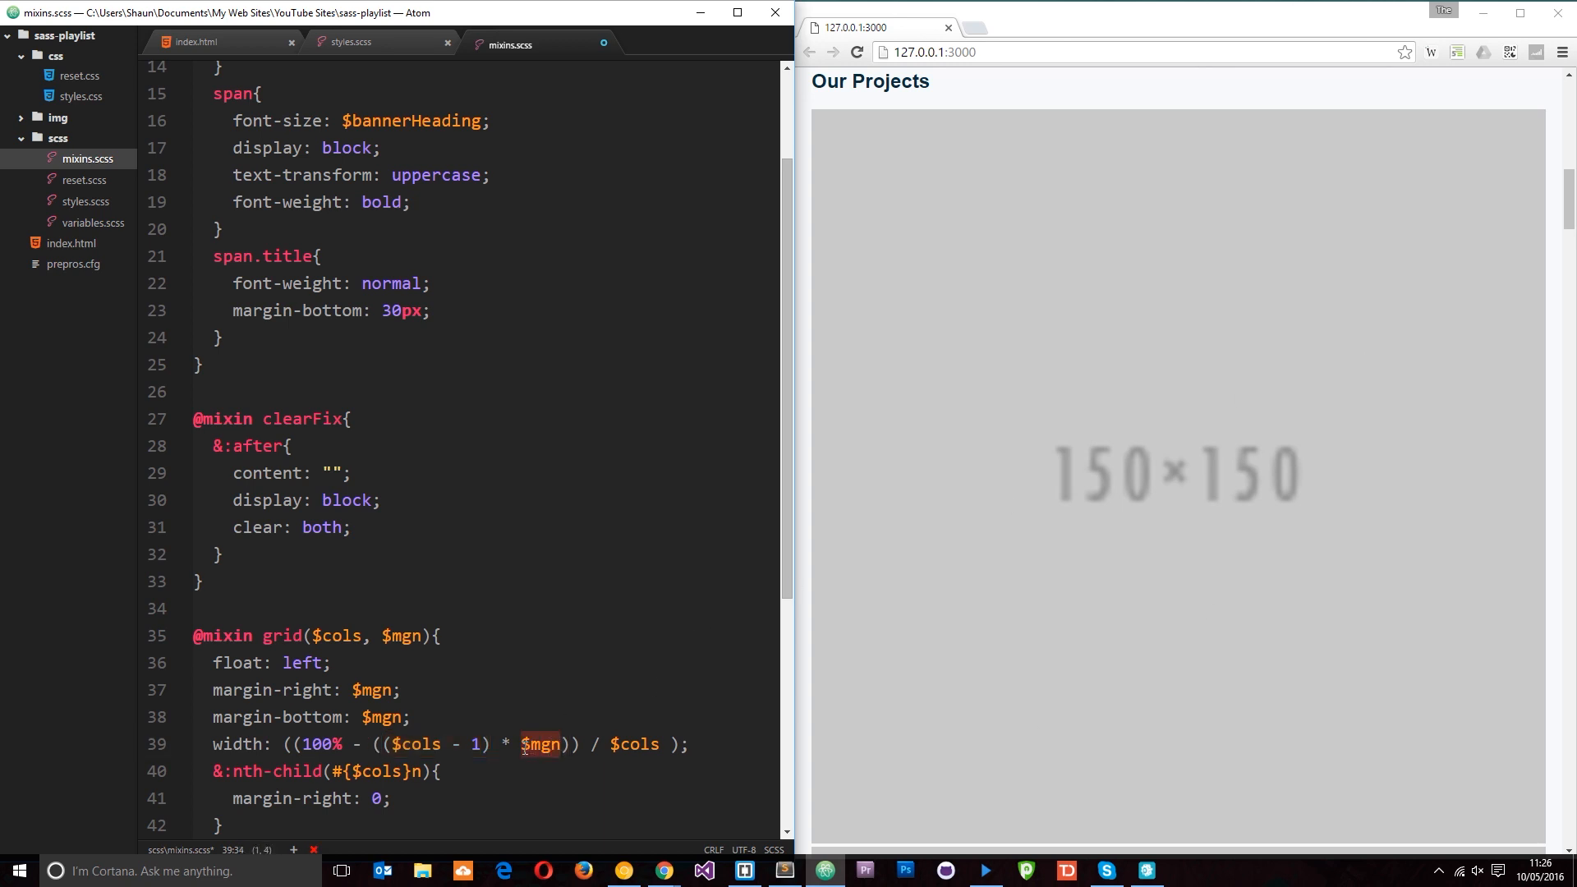
{"action": "mouse_move", "coordinate": [841, 135]}
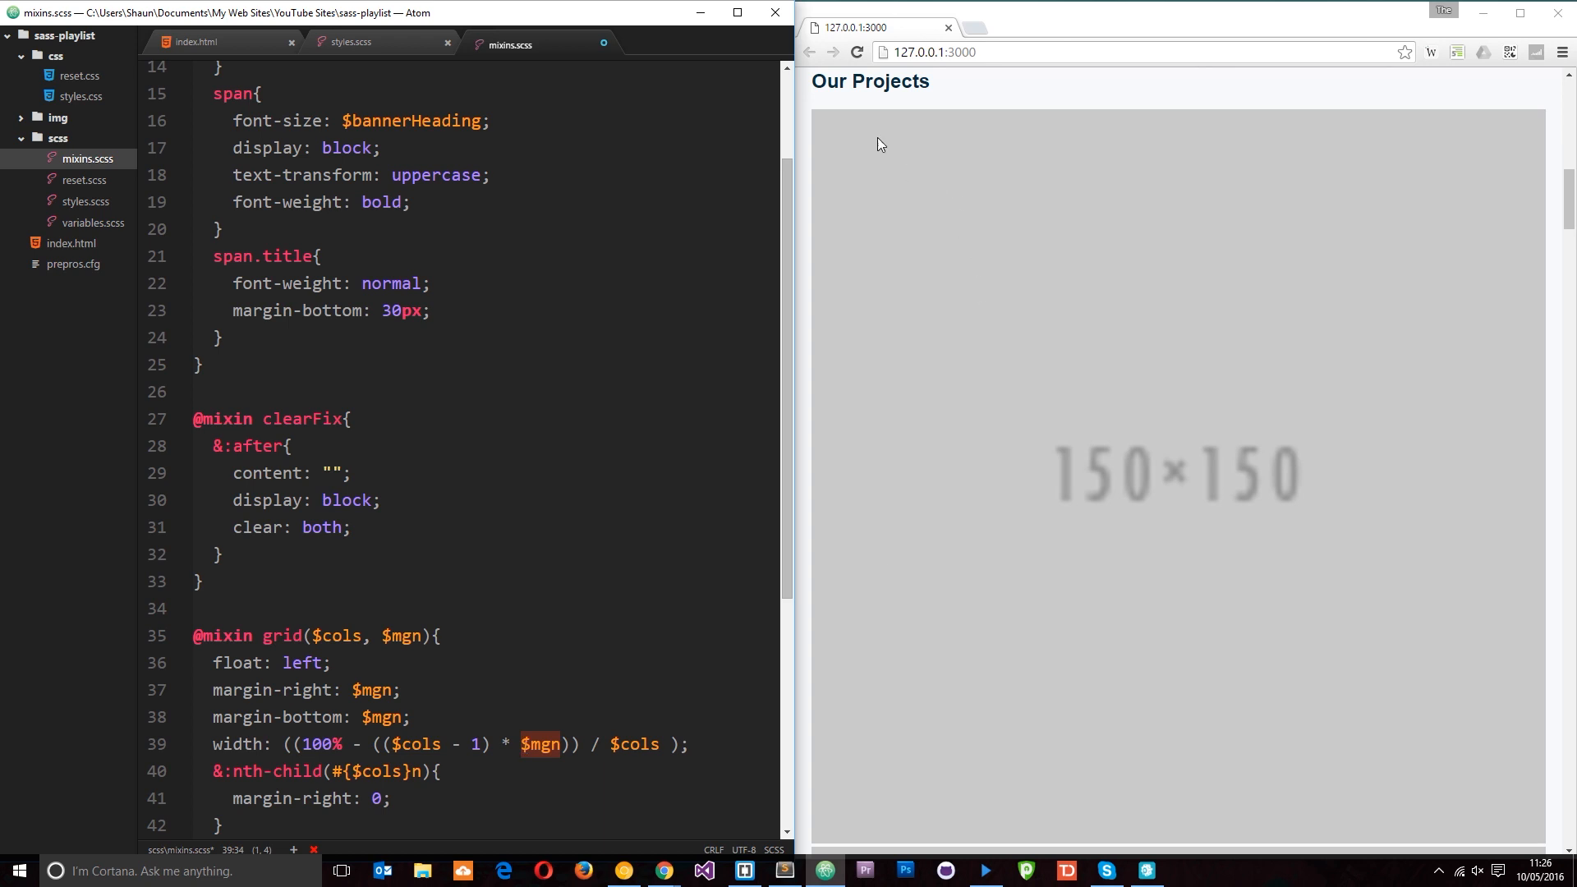
{"action": "mouse_move", "coordinate": [1399, 171]}
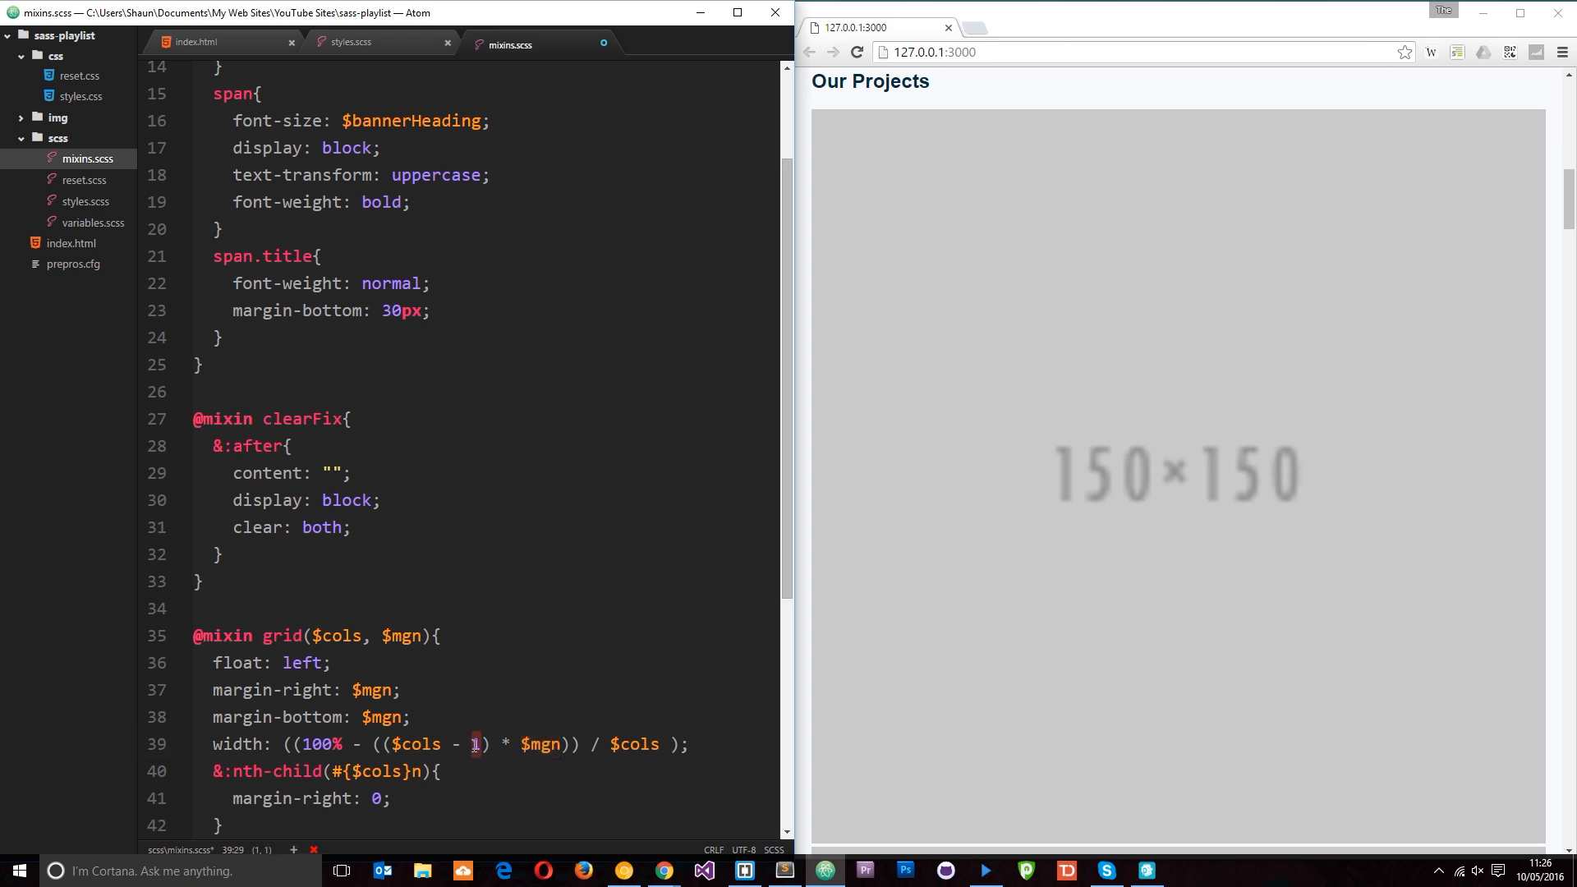
{"action": "left_click_drag", "start_coordinate": [387, 744], "coordinate": [564, 744]}
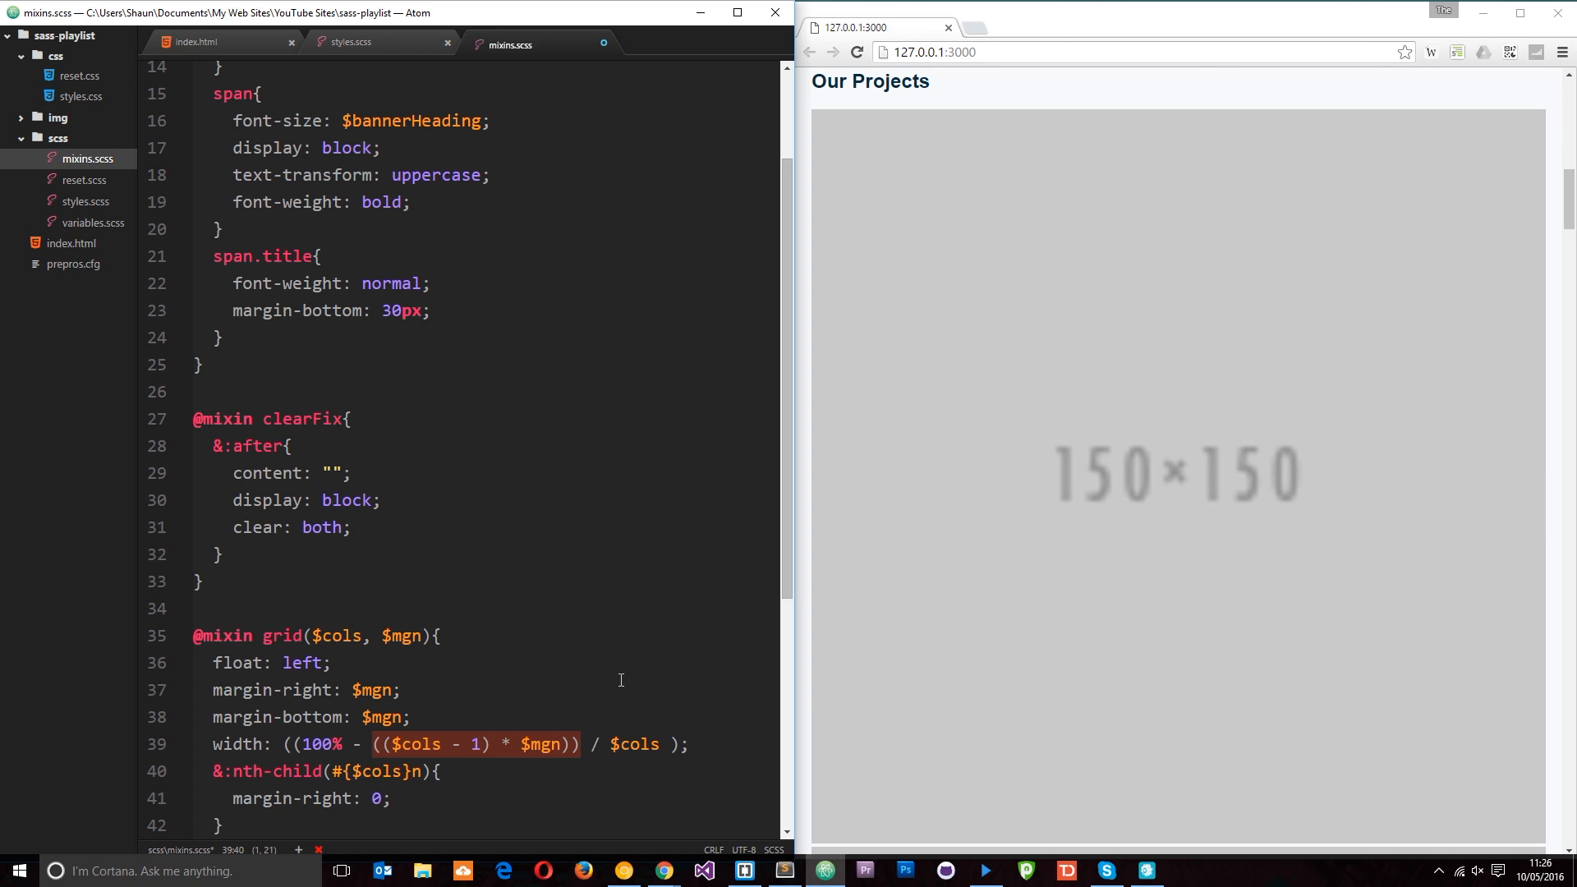
{"action": "mouse_move", "coordinate": [522, 743]}
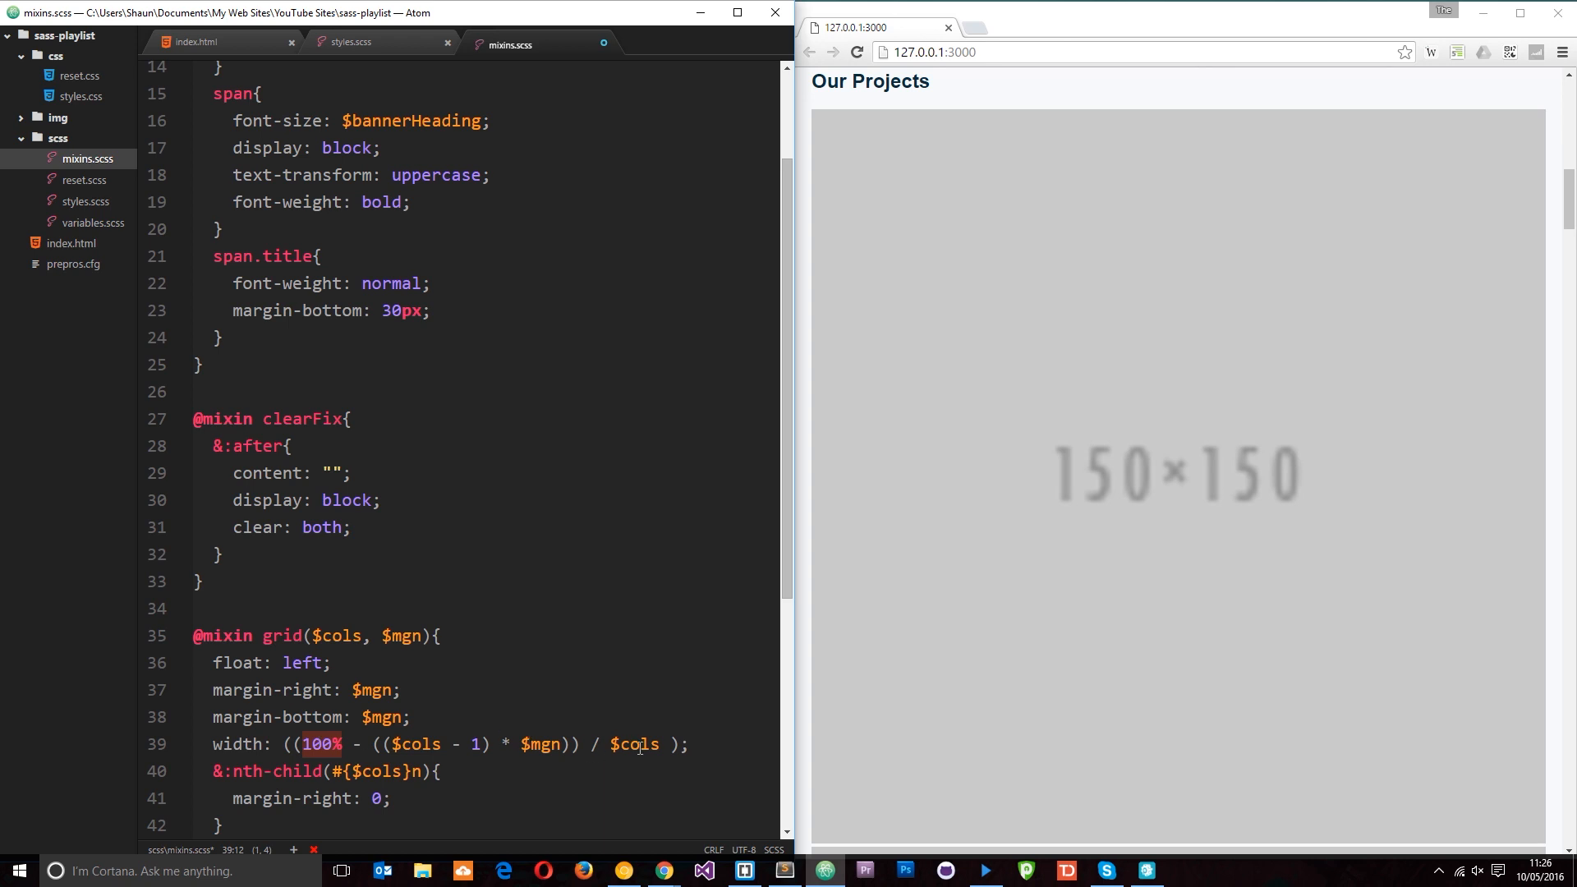
{"action": "double_click", "coordinate": [633, 744]}
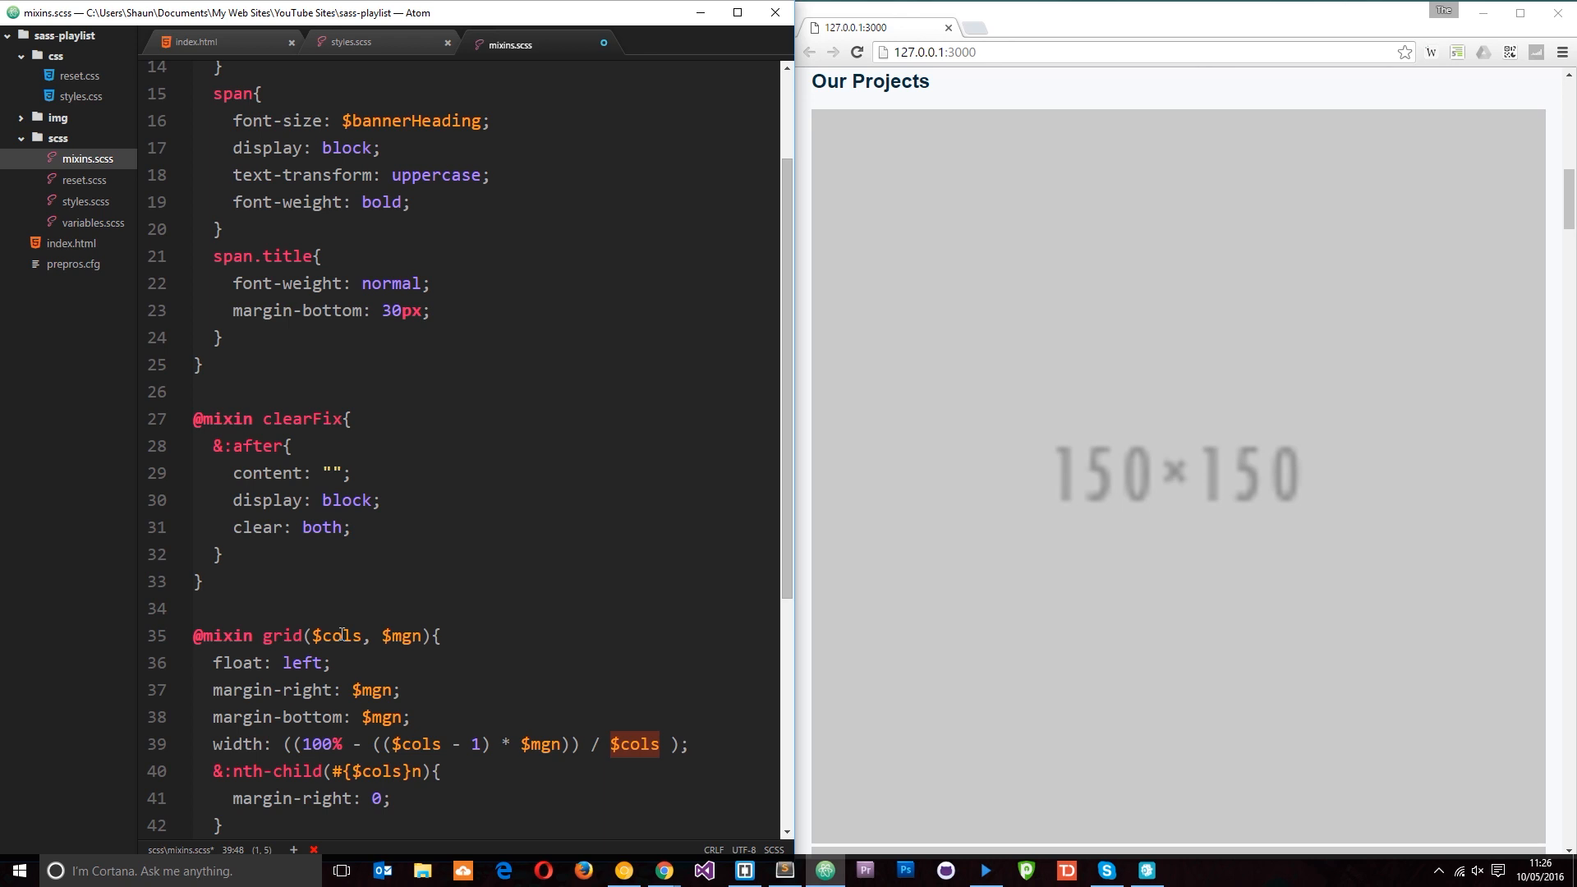
{"action": "left_click", "coordinate": [438, 635]}
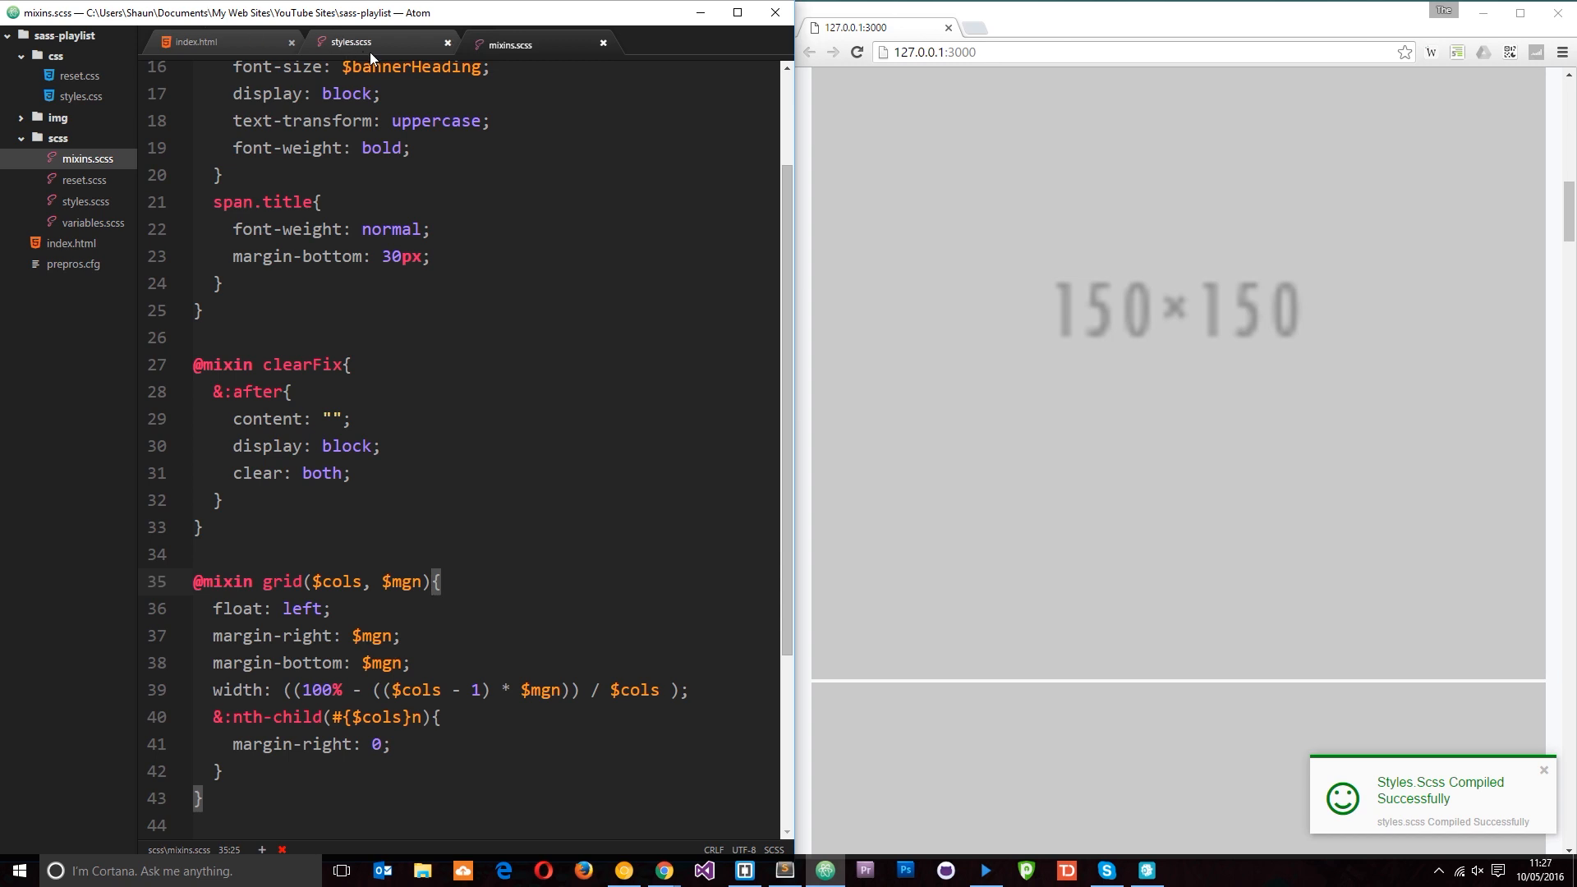
{"action": "left_click", "coordinate": [353, 44]}
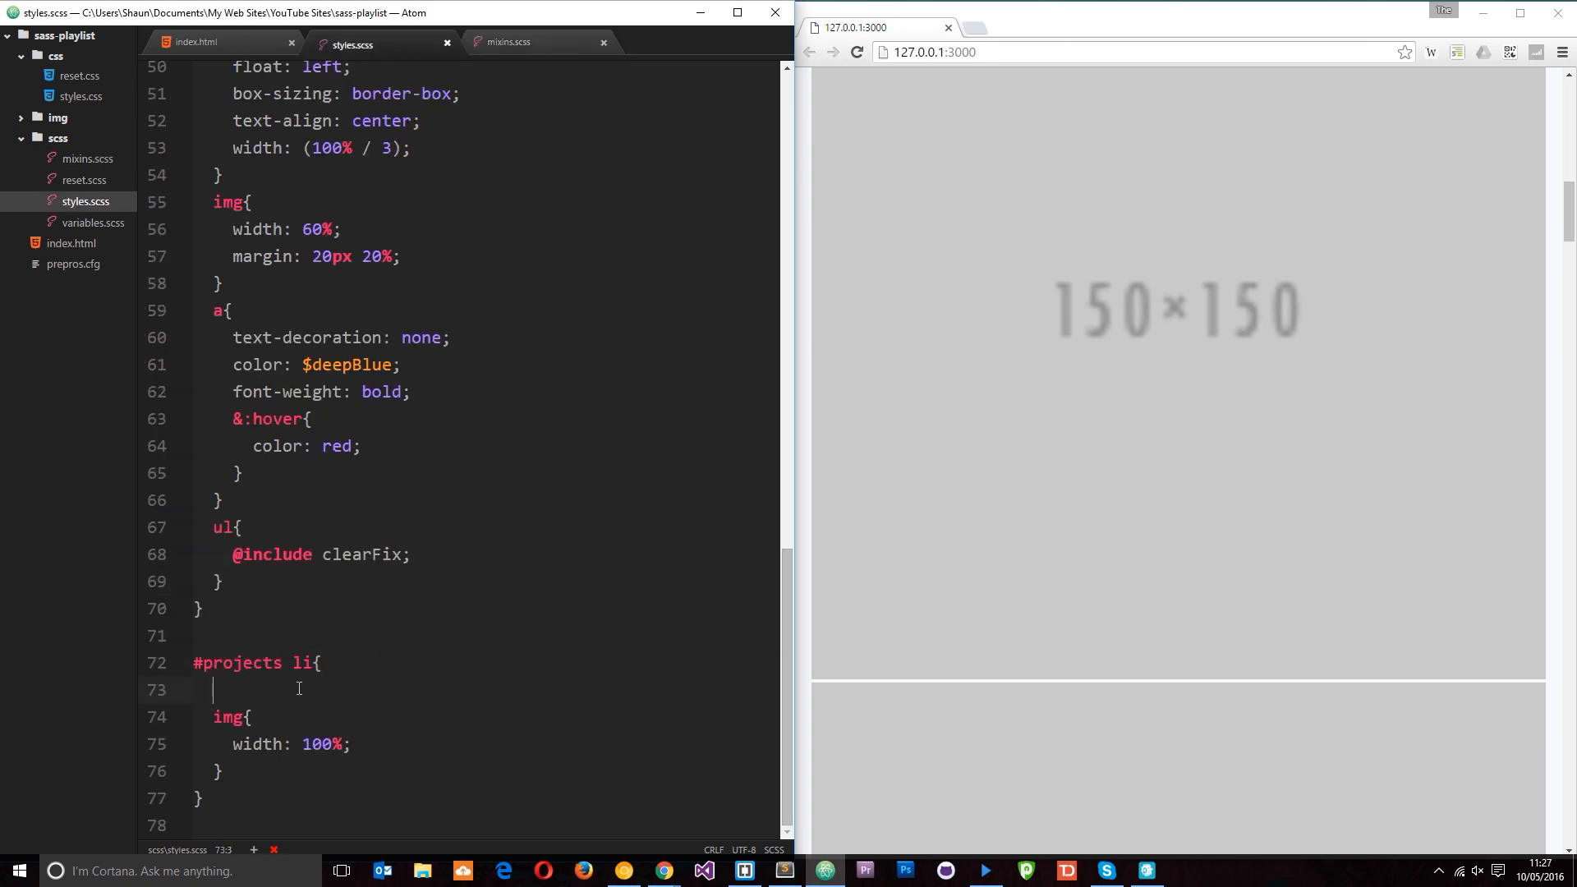
{"action": "type", "text": "@include grid"}
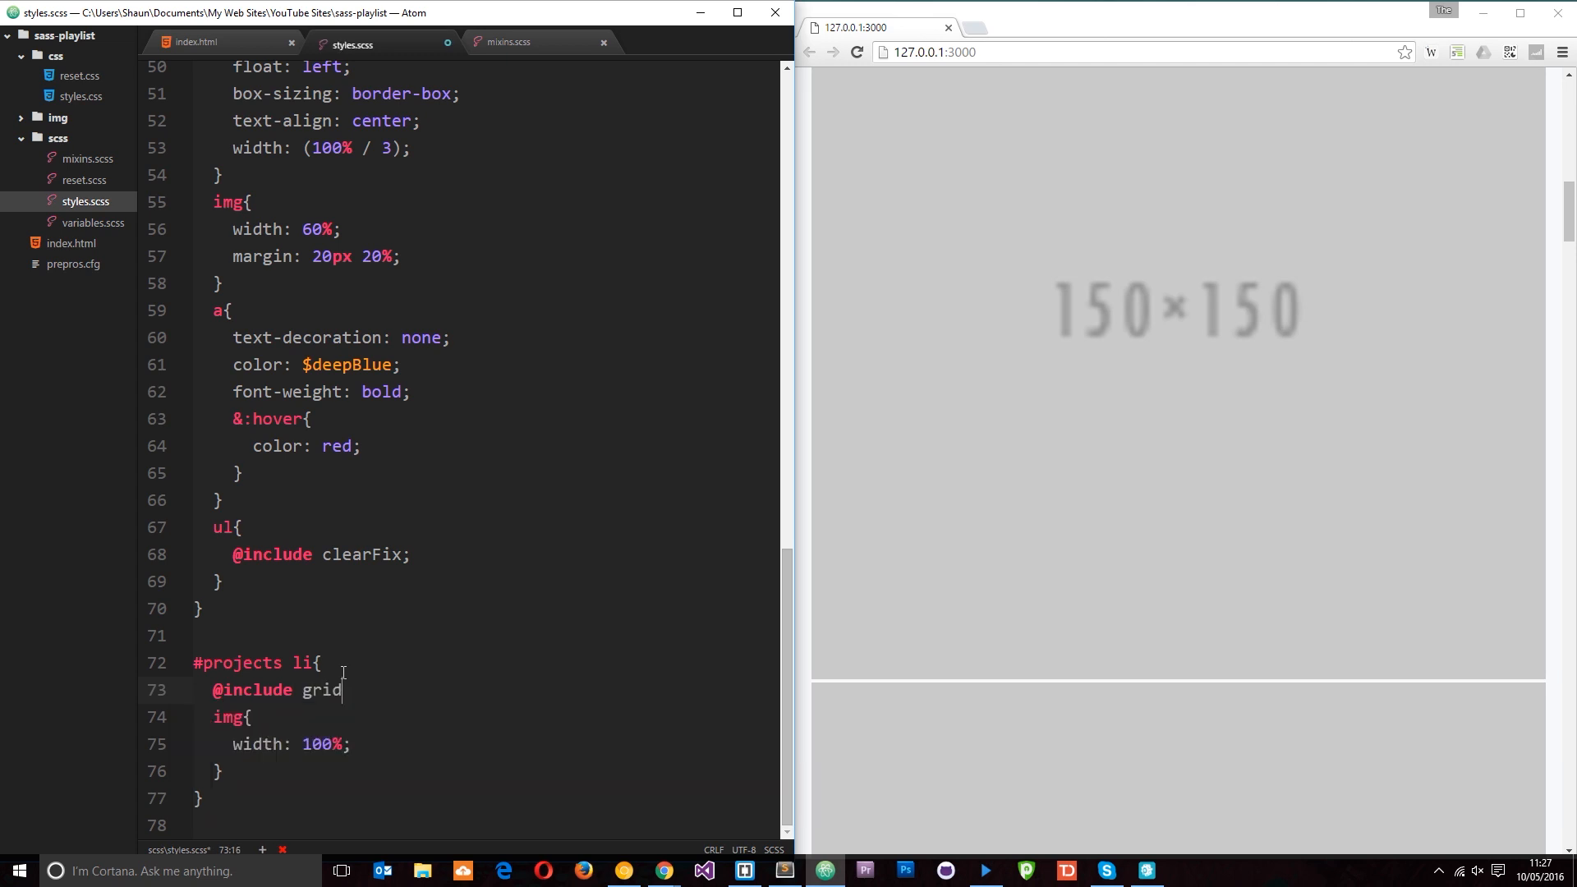
{"action": "type", "text": "()"}
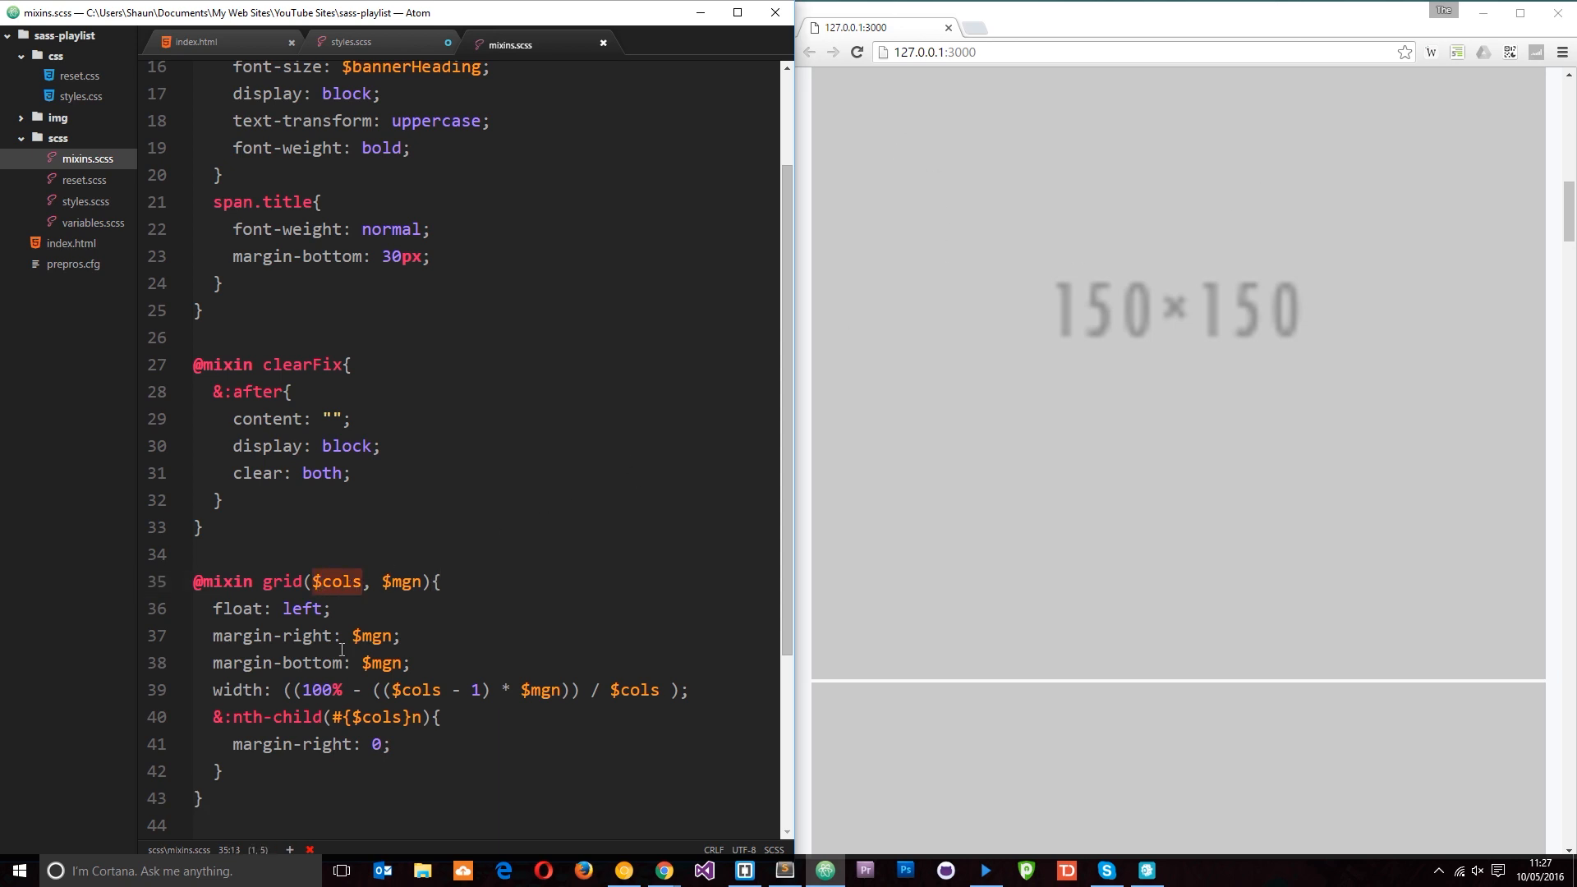
{"action": "left_click", "coordinate": [352, 44]}
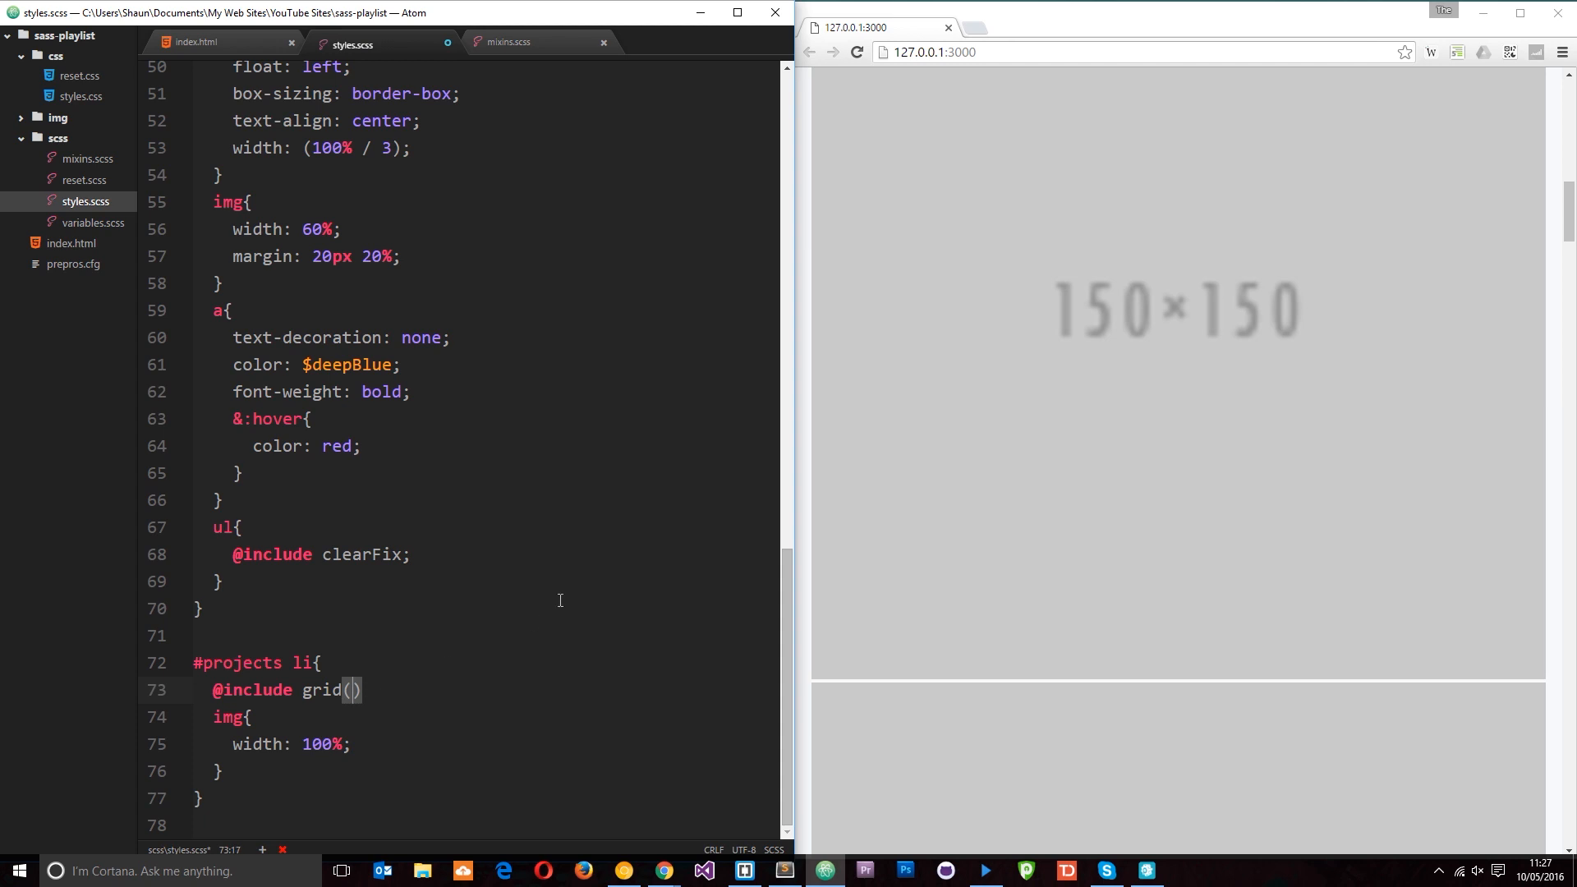
{"action": "type", "text": "4,"}
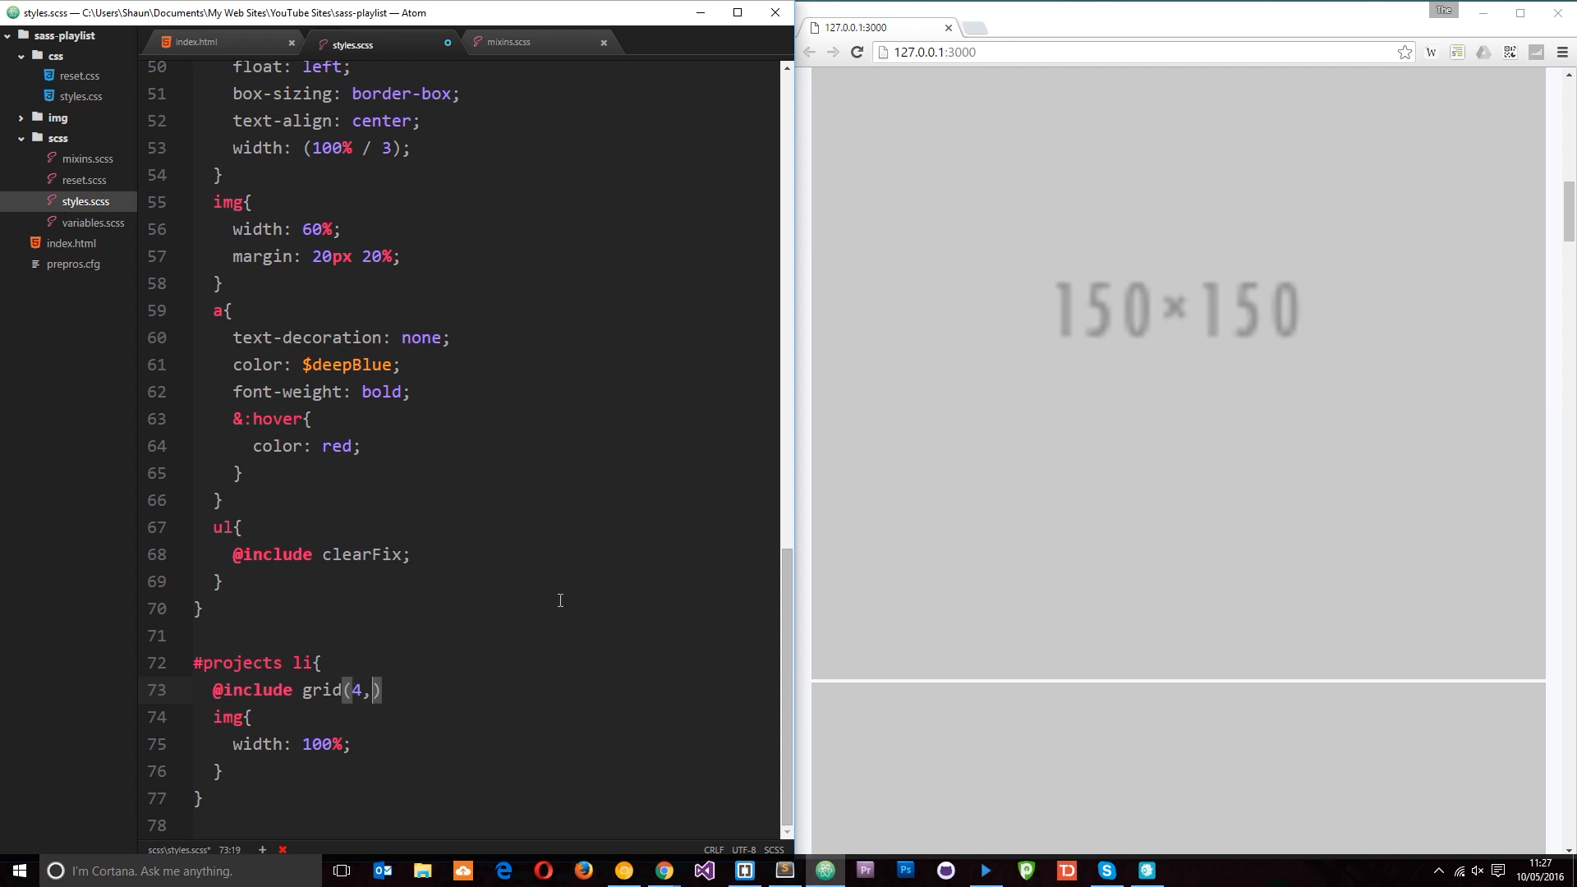
{"action": "type", "text": "30px"}
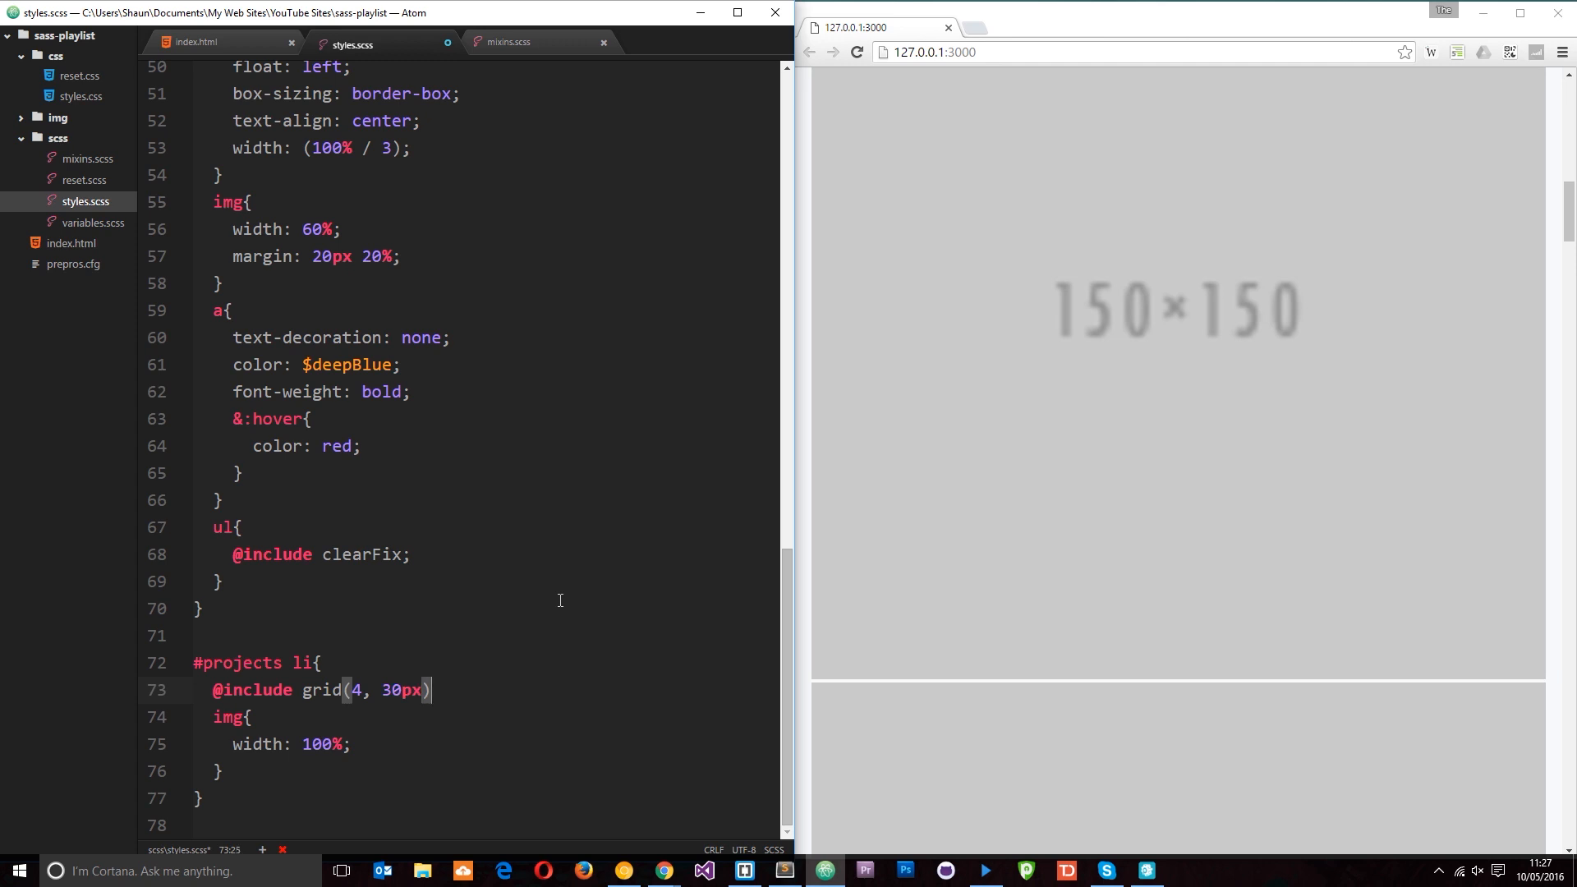
{"action": "type", "text": ";"}
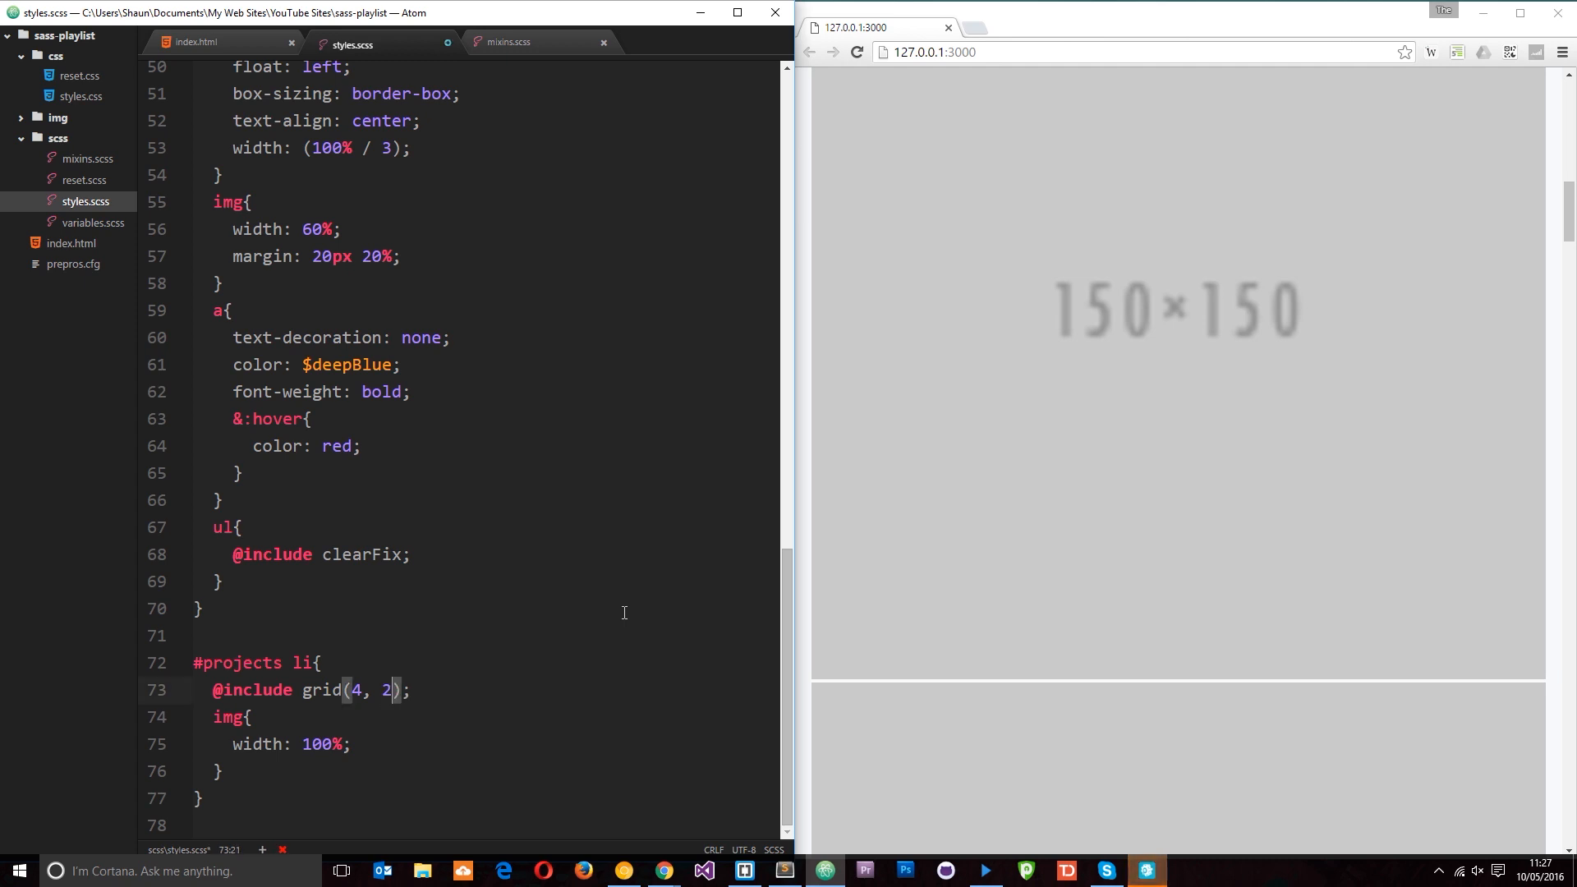
Change the include's arguments to 6 columns and a 4% margin, and save
{"action": "type", "text": "%"}
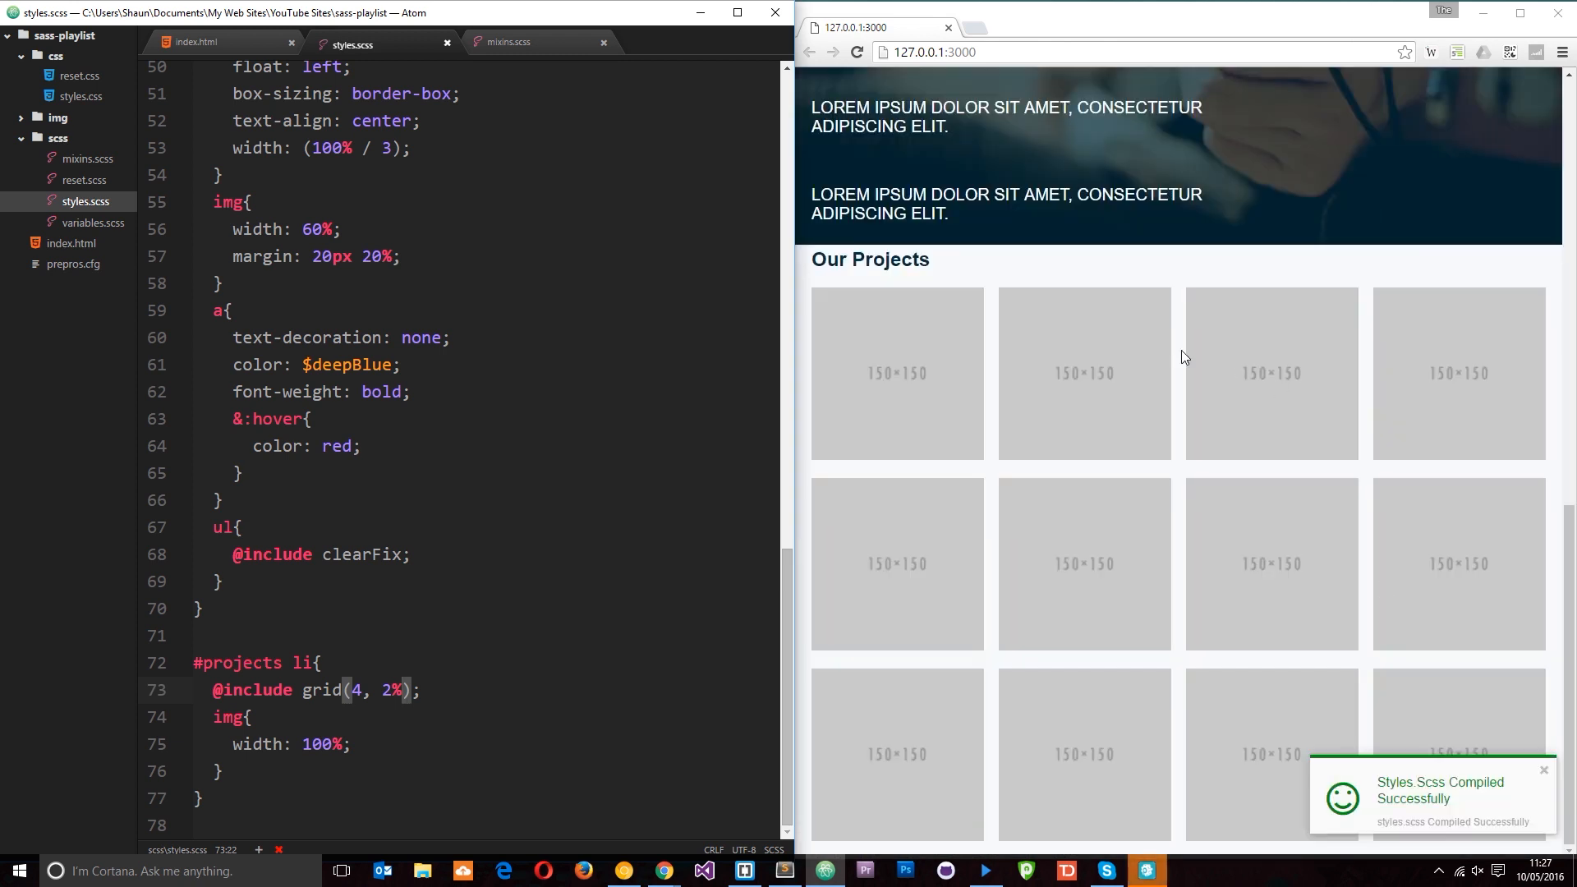
{"action": "mouse_move", "coordinate": [1544, 304]}
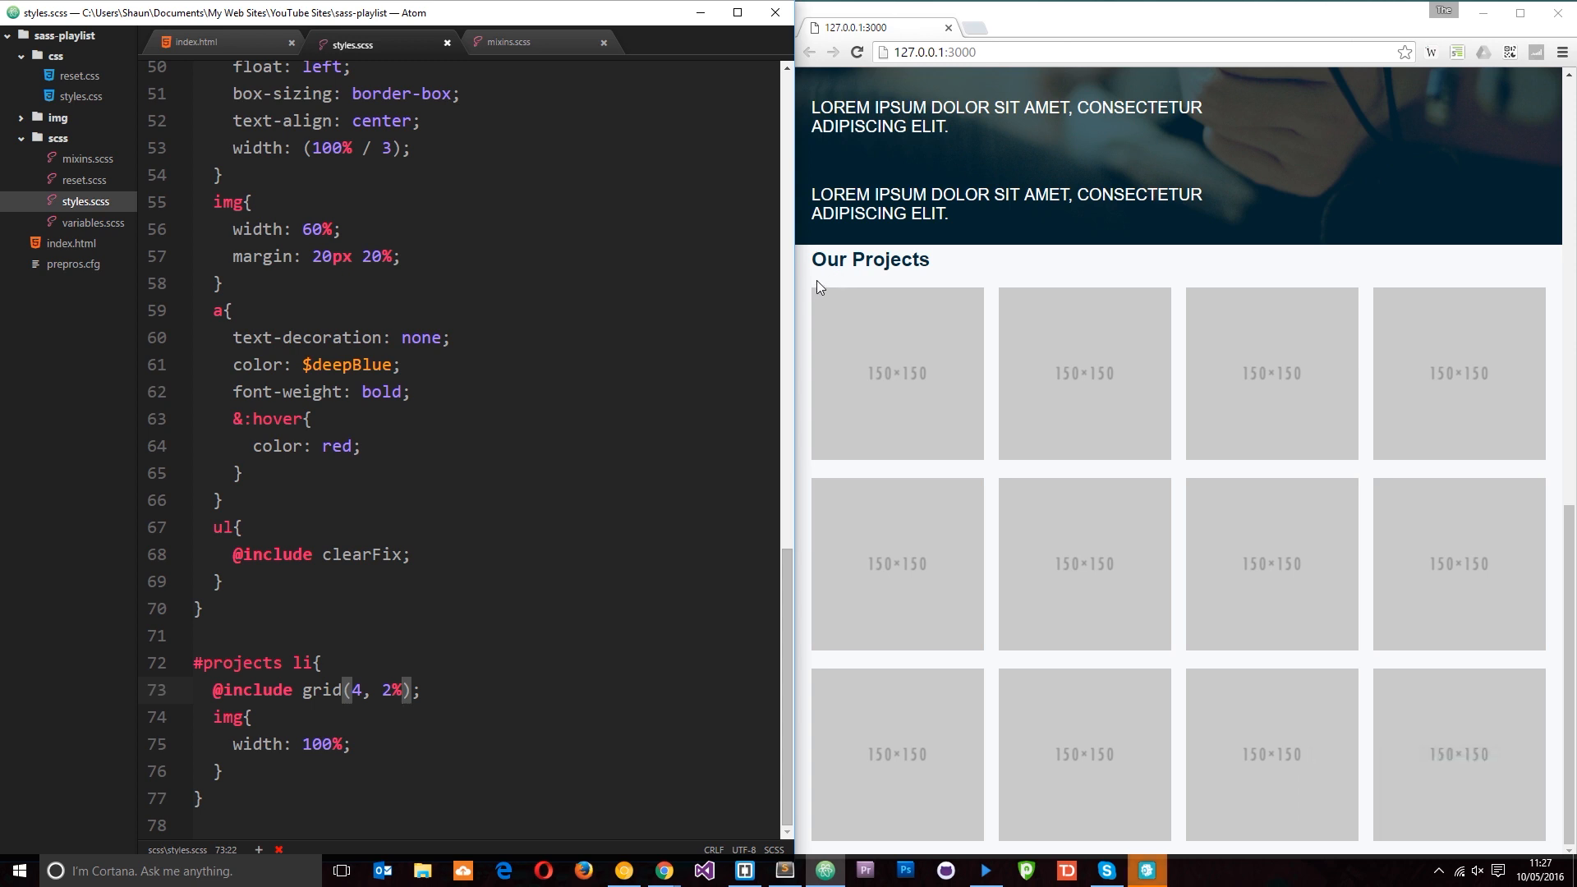
{"action": "mouse_move", "coordinate": [1367, 451]}
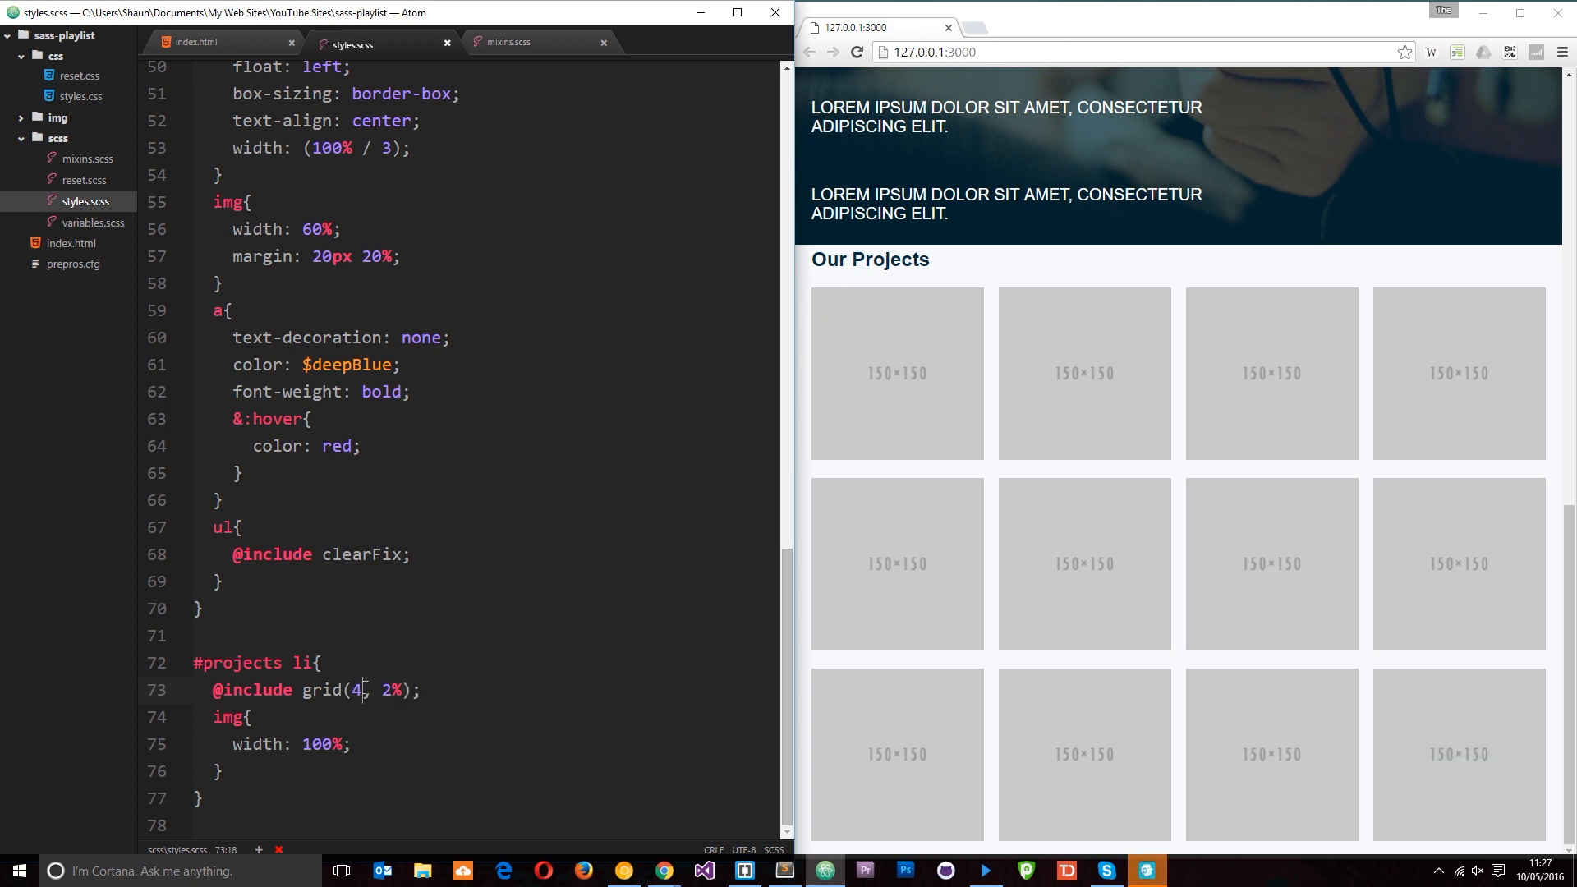
{"action": "type", "text": "6"}
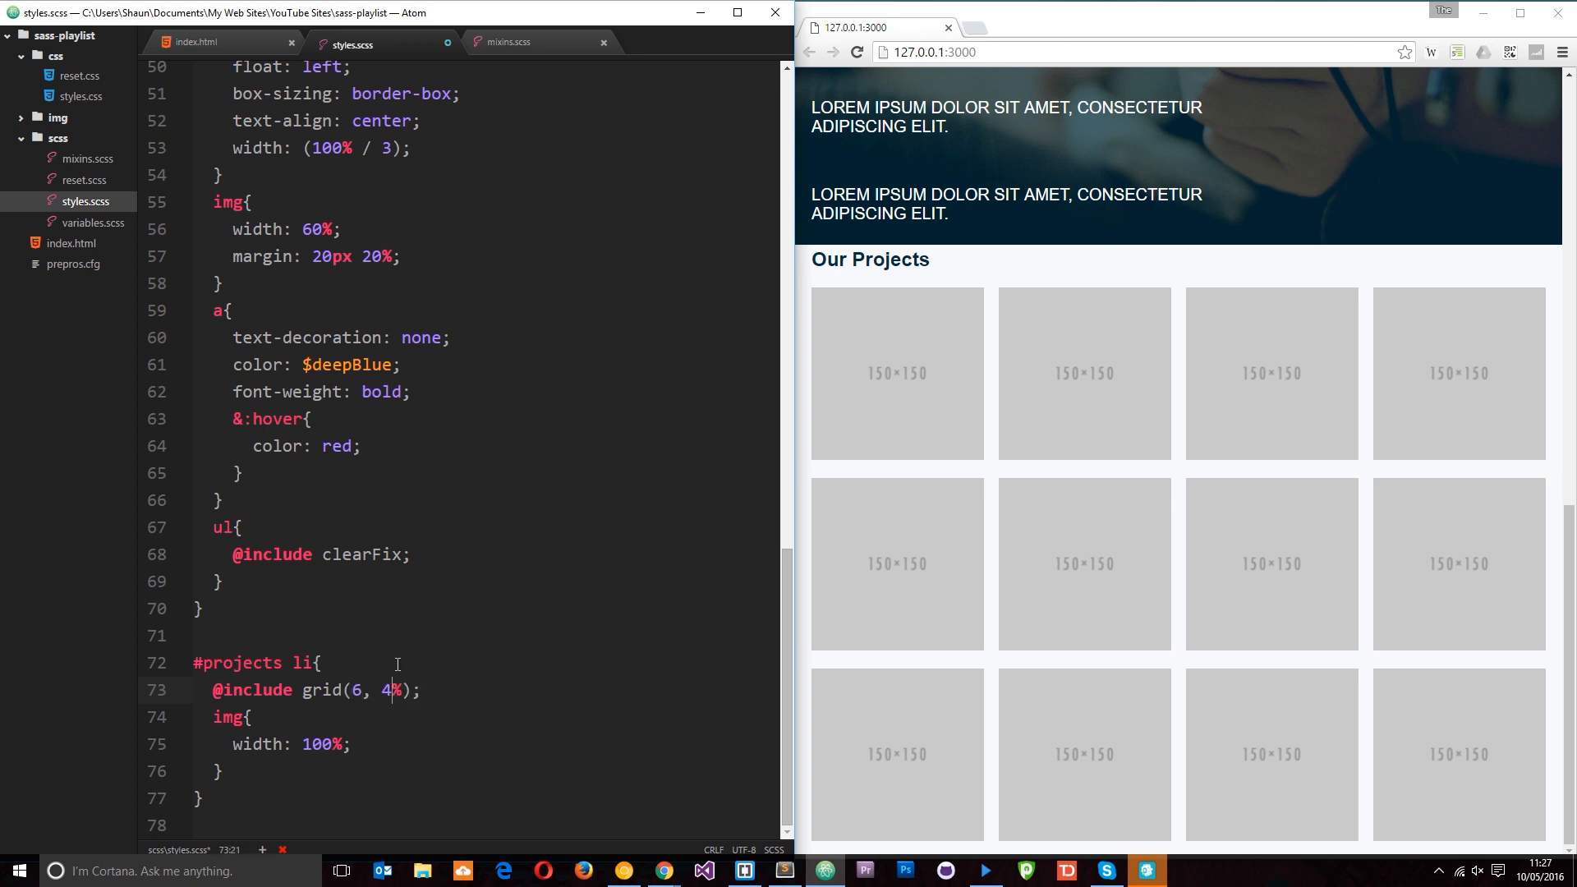
{"action": "key", "text": "ctrl+s"}
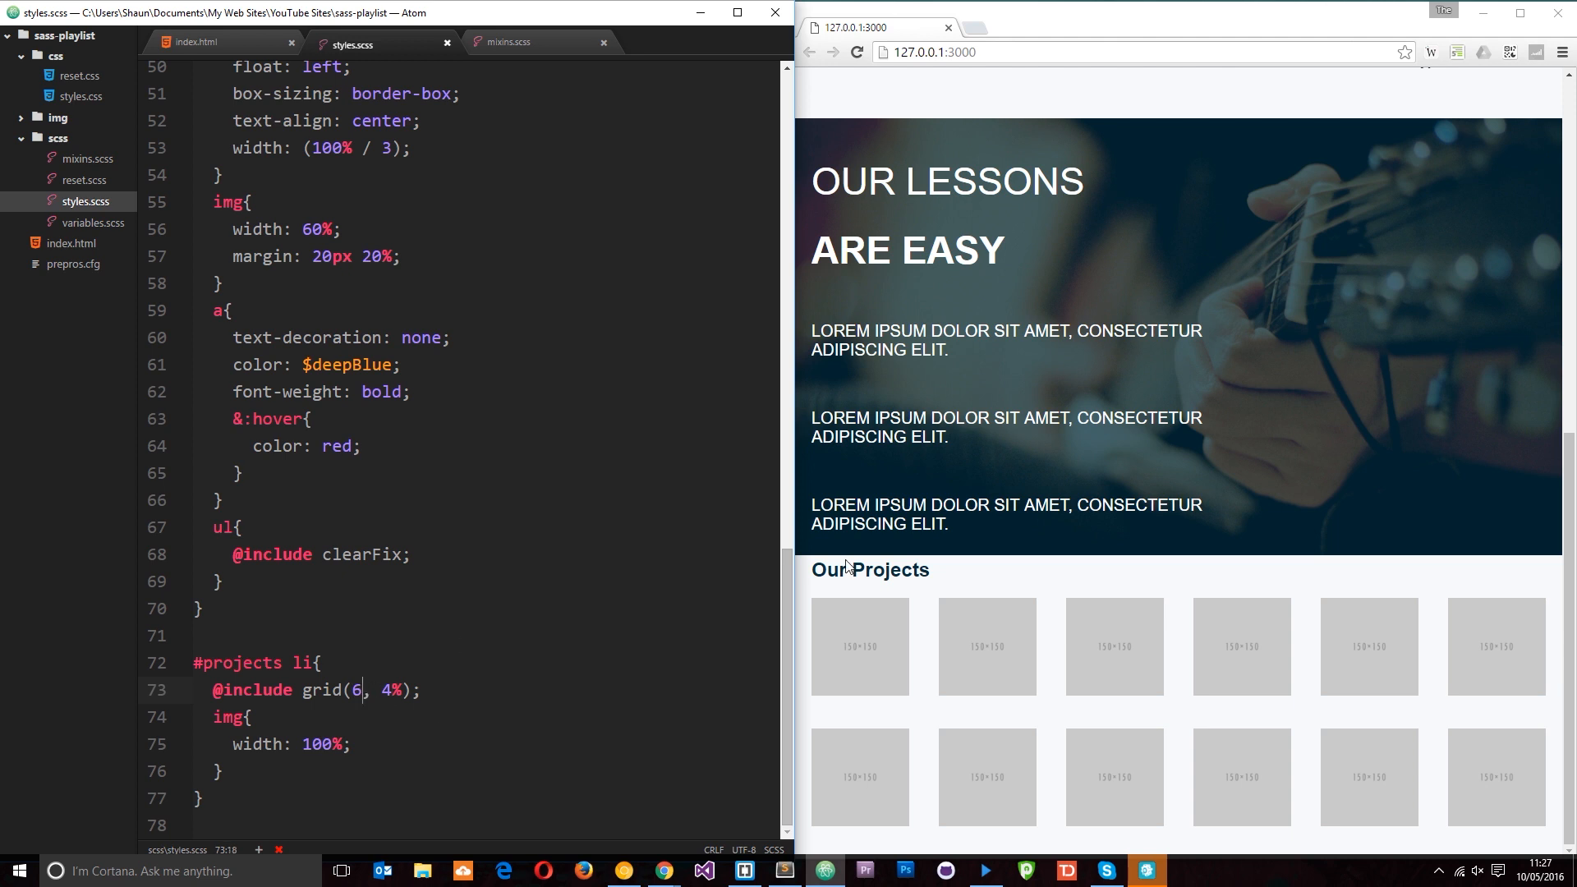
Change the include to grid(2, 8%), scroll the preview, and return to mixins.scss
{"action": "type", "text": "2"}
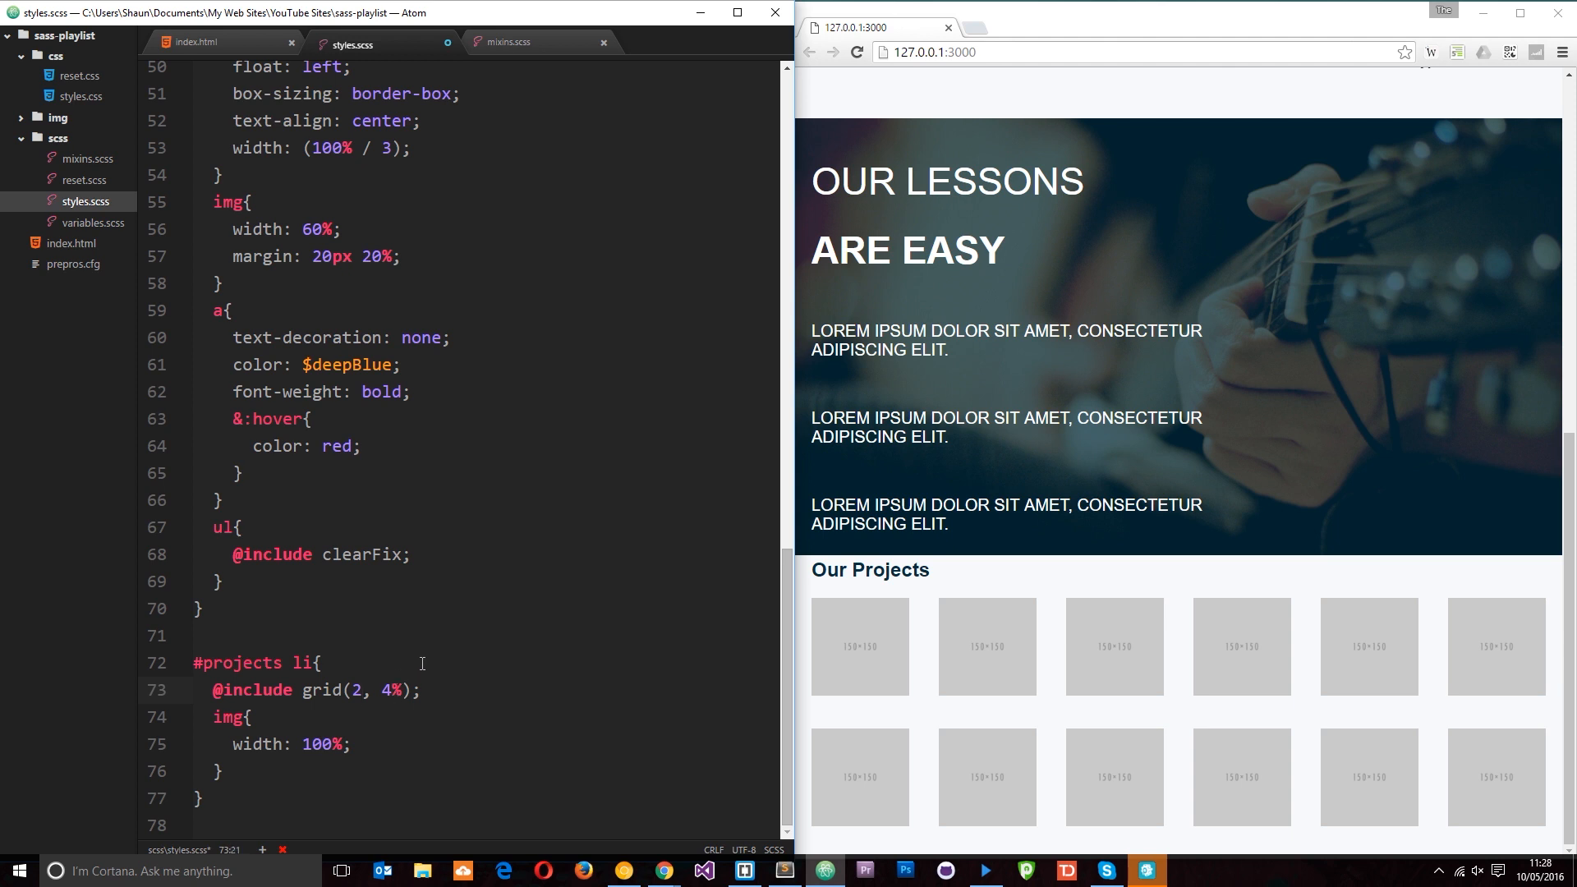
{"action": "type", "text": "8"}
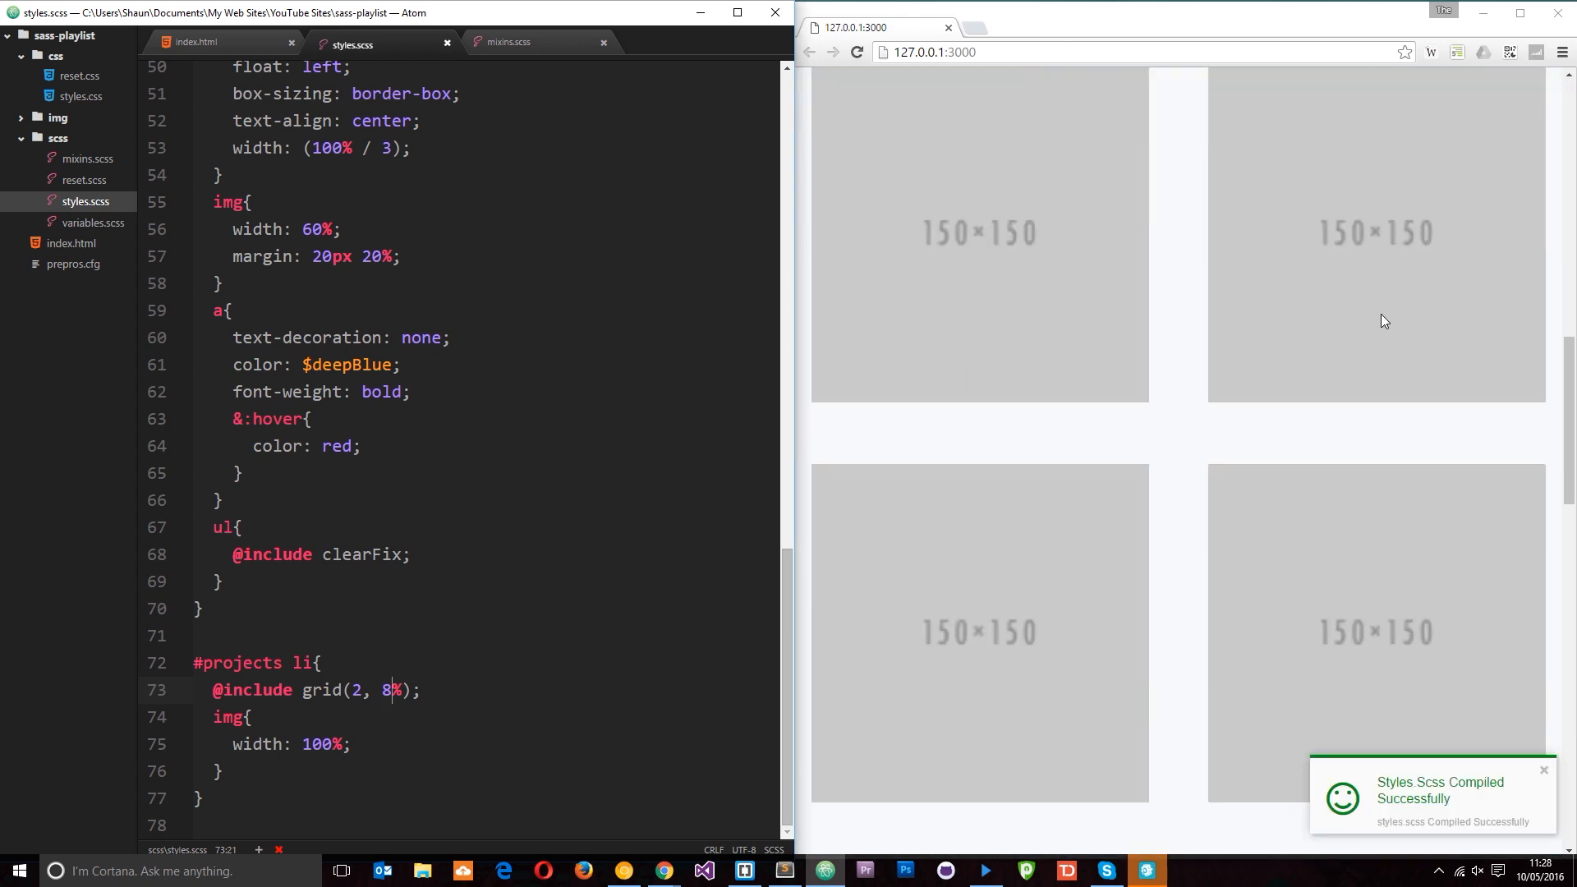
{"action": "scroll", "scroll_direction": "down", "scroll_amount": 3}
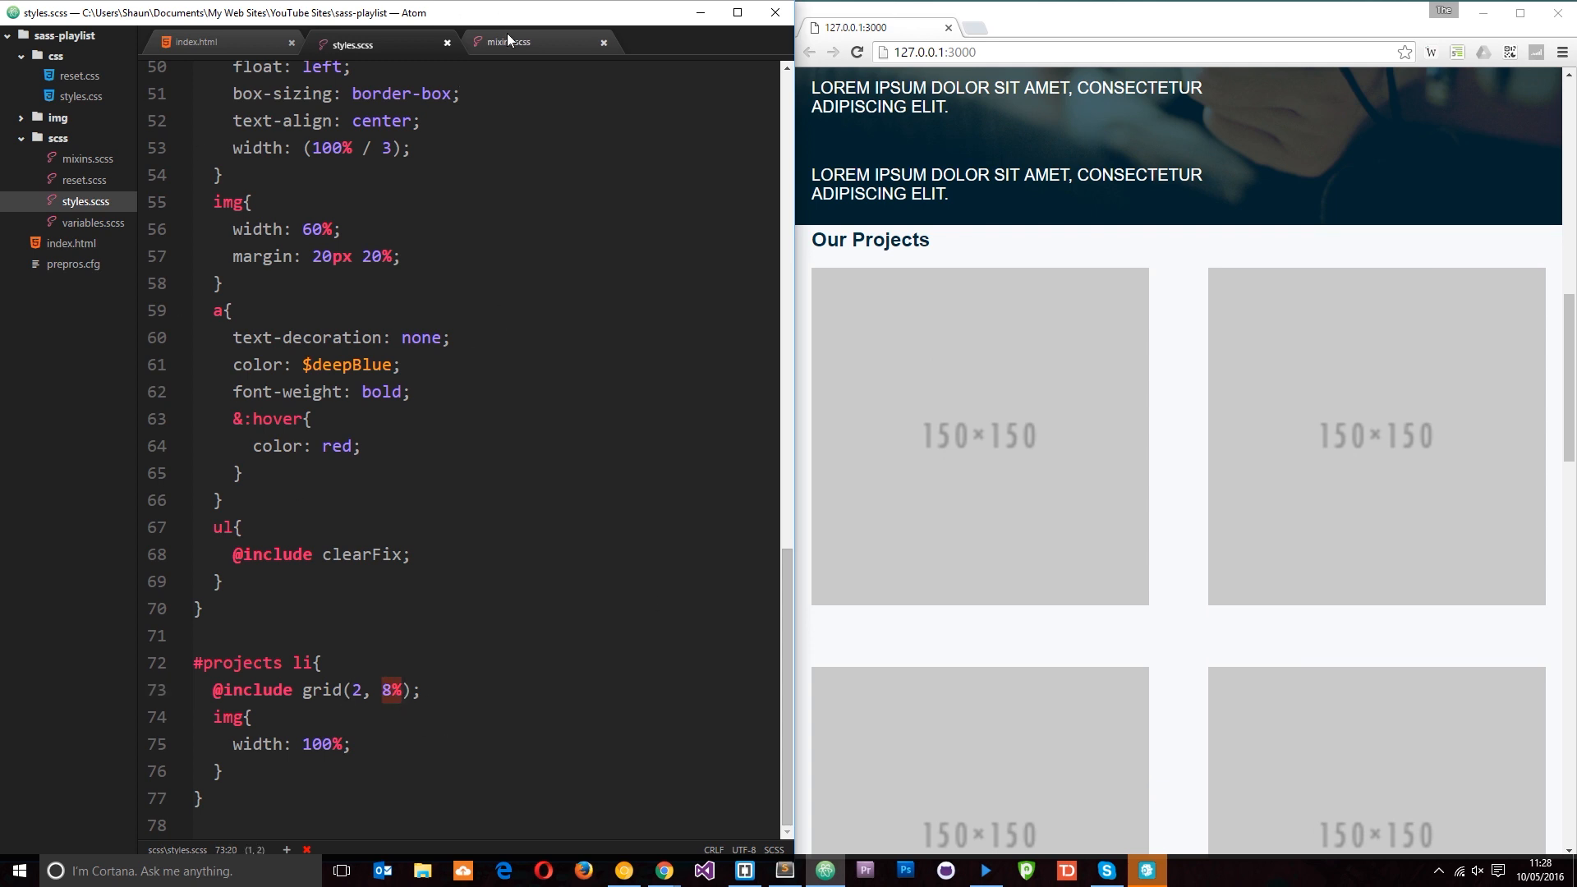
{"action": "left_click", "coordinate": [511, 41]}
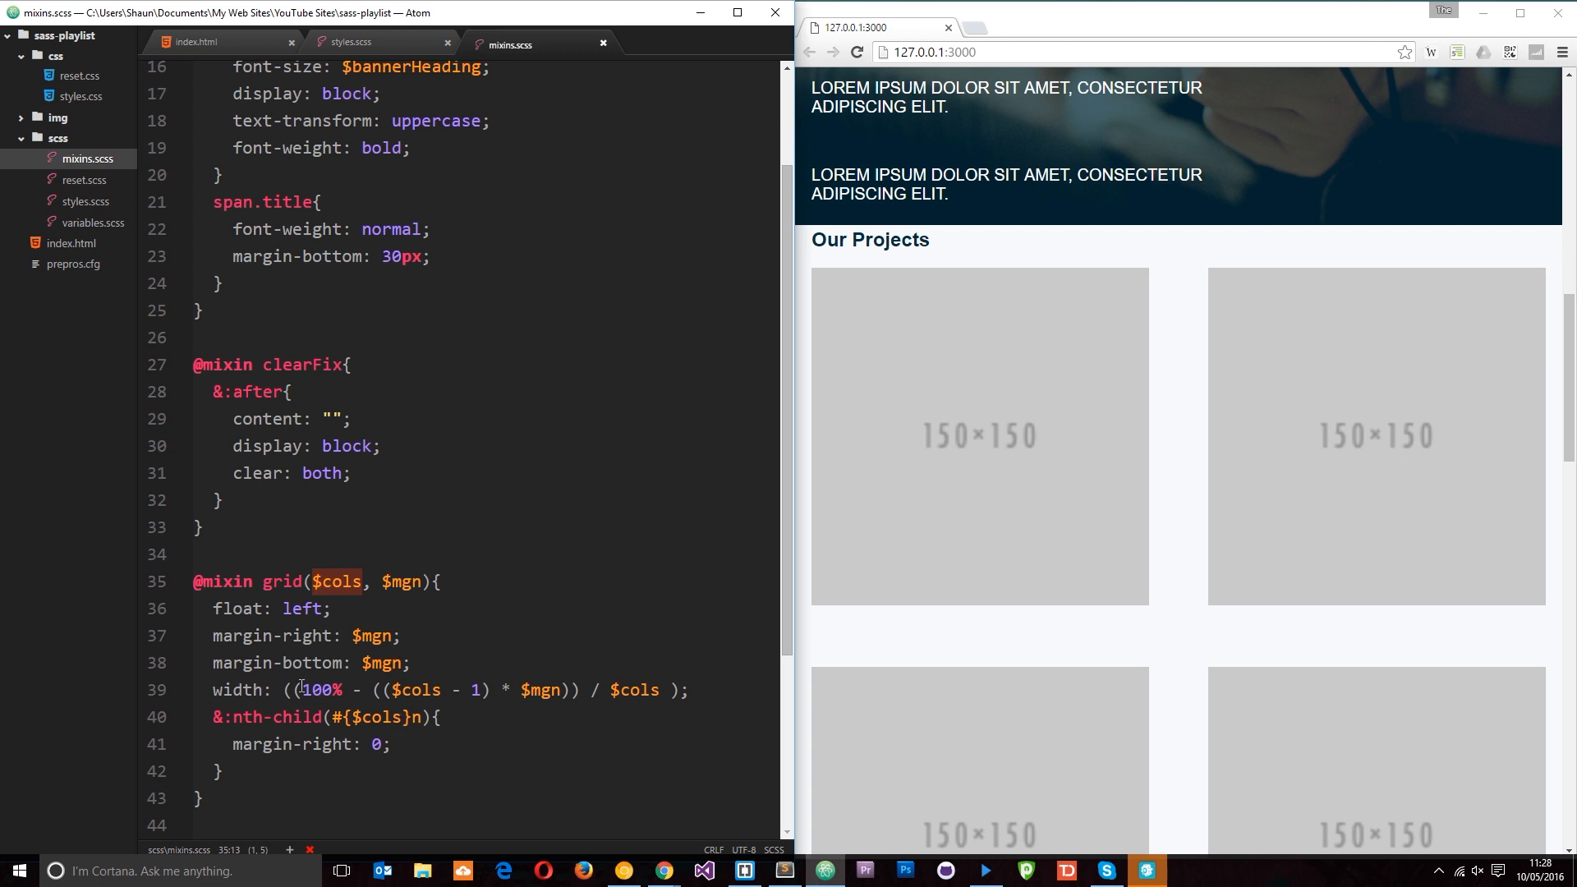